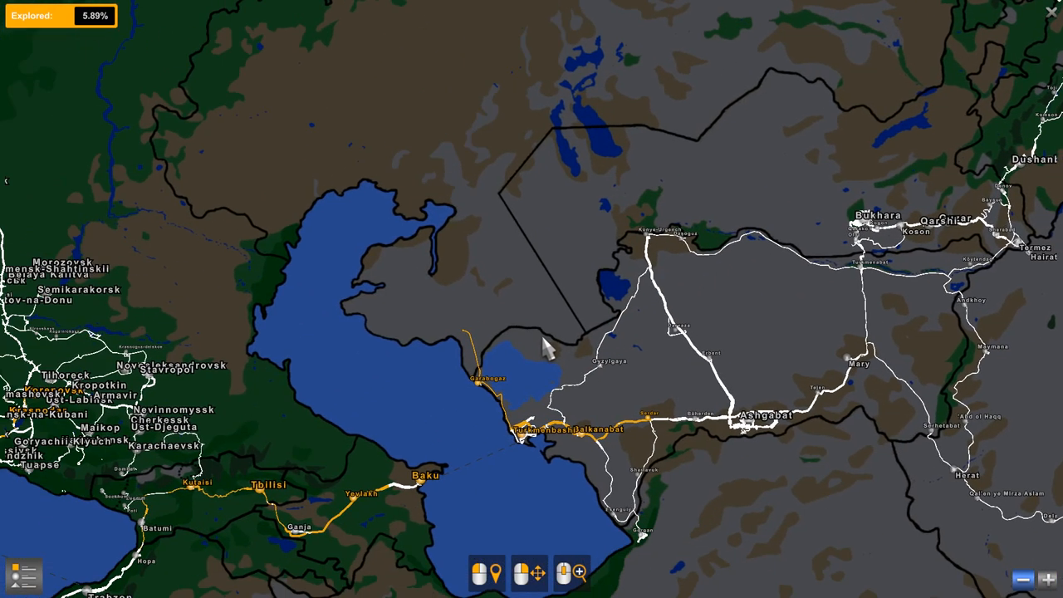
mouse_move(485, 324)
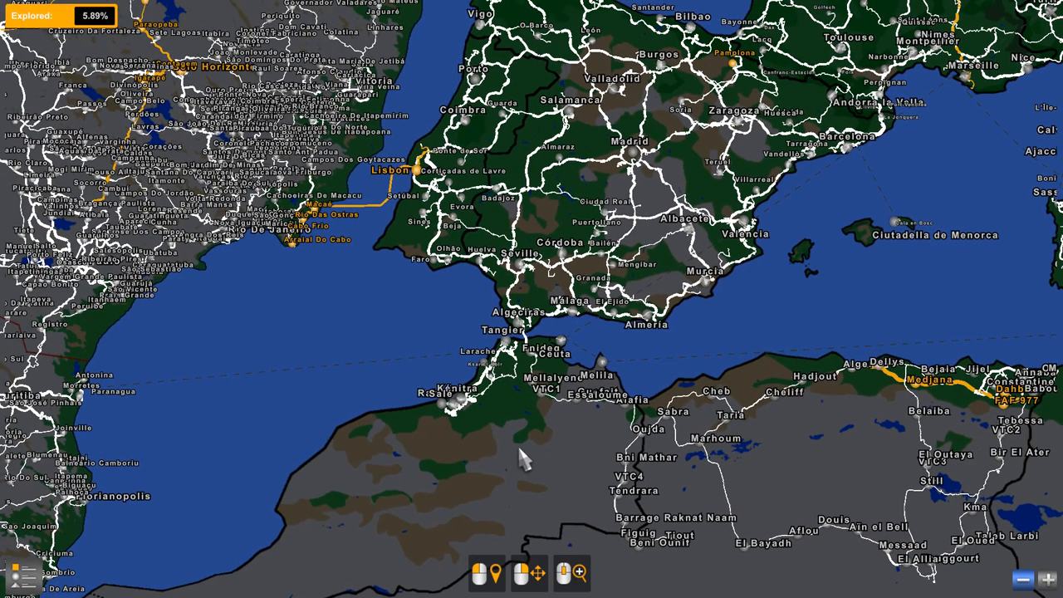
mouse_move(550, 448)
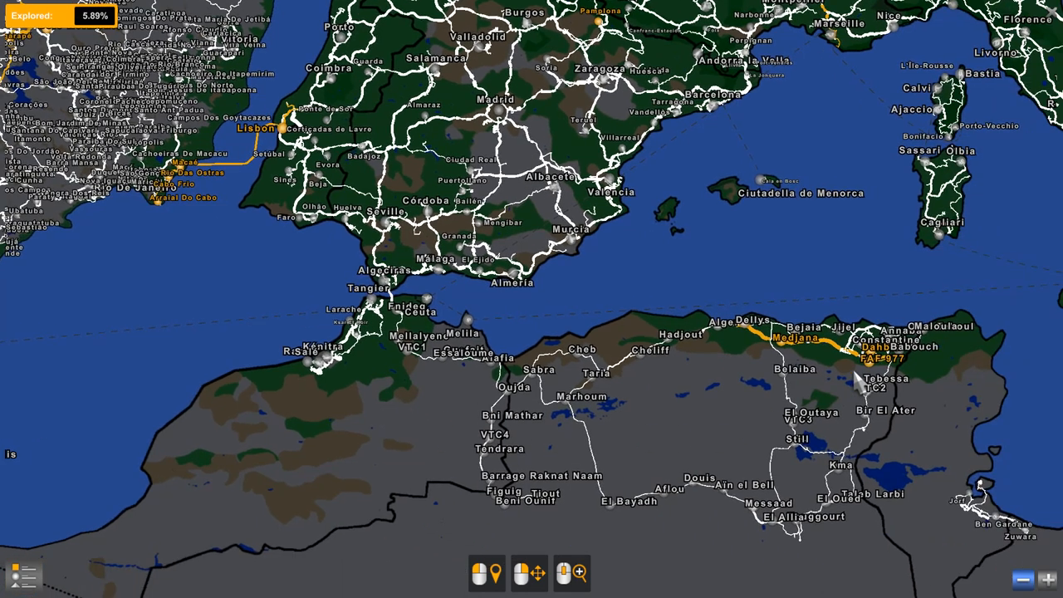
mouse_move(741, 435)
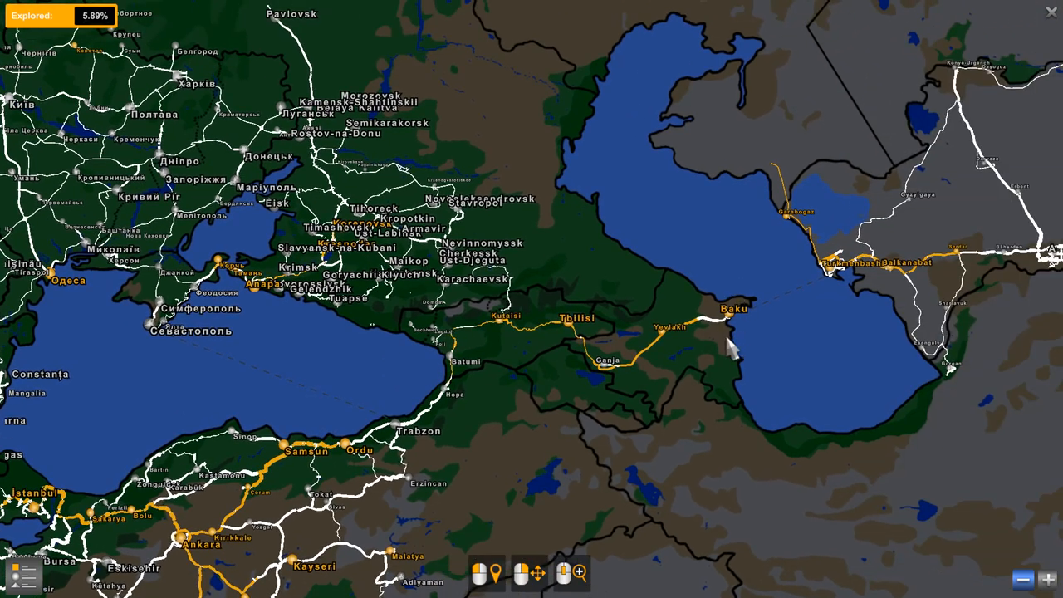
mouse_move(559, 356)
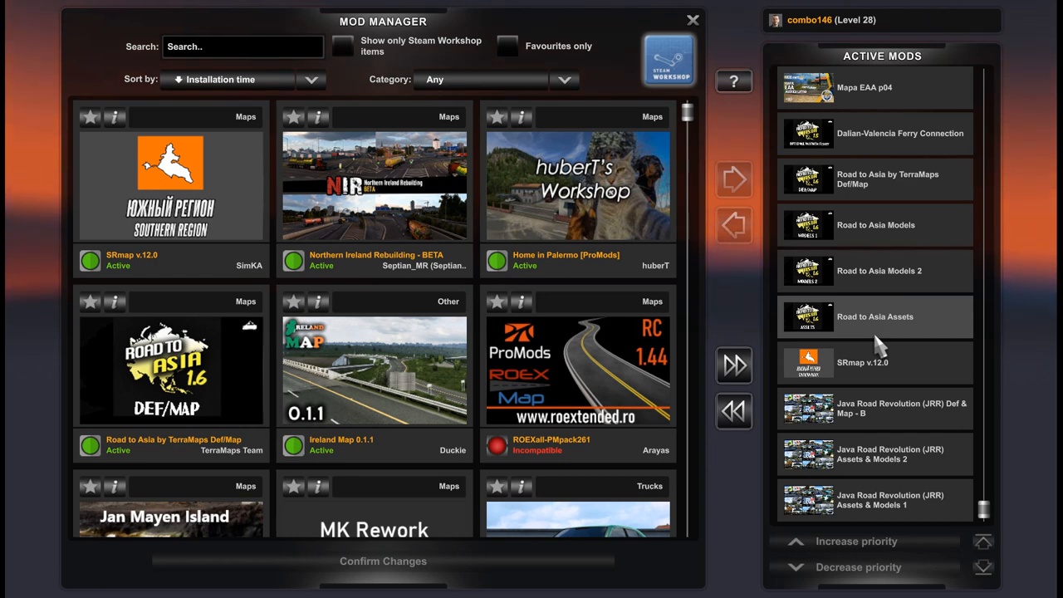
mouse_move(855, 482)
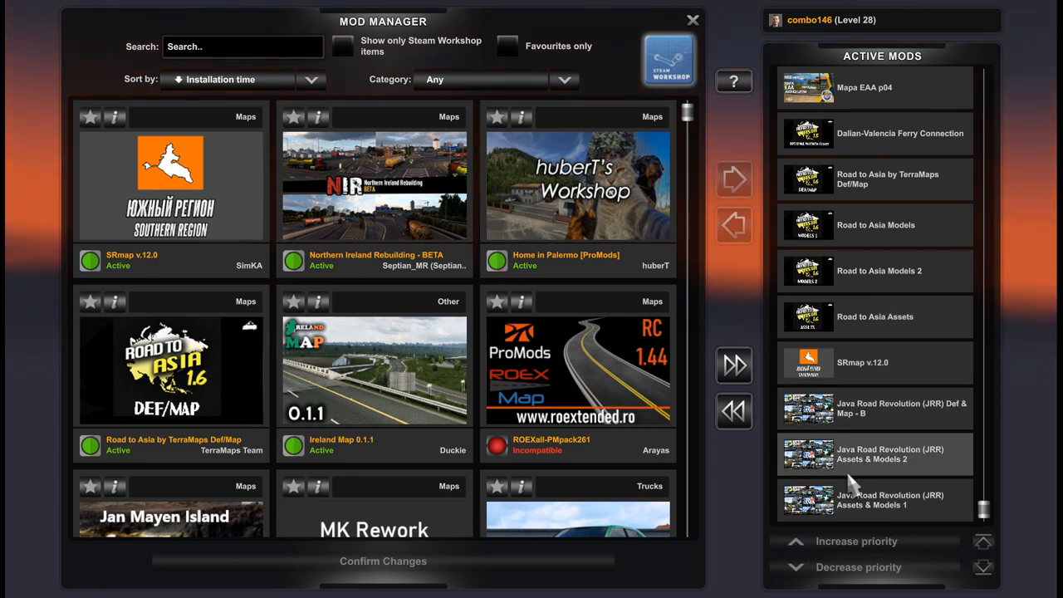
mouse_move(867, 502)
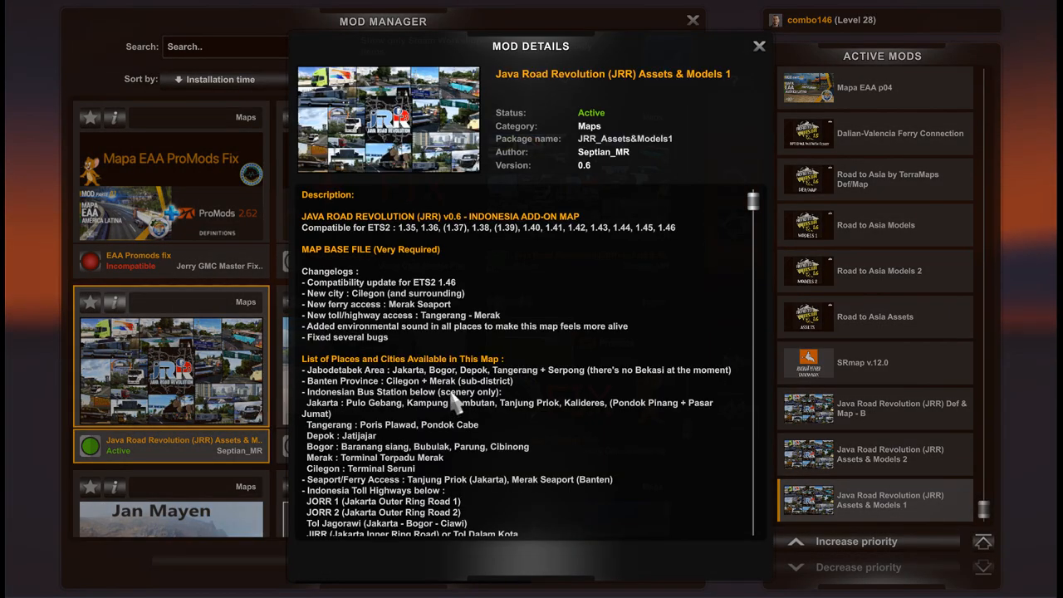
mouse_move(611, 180)
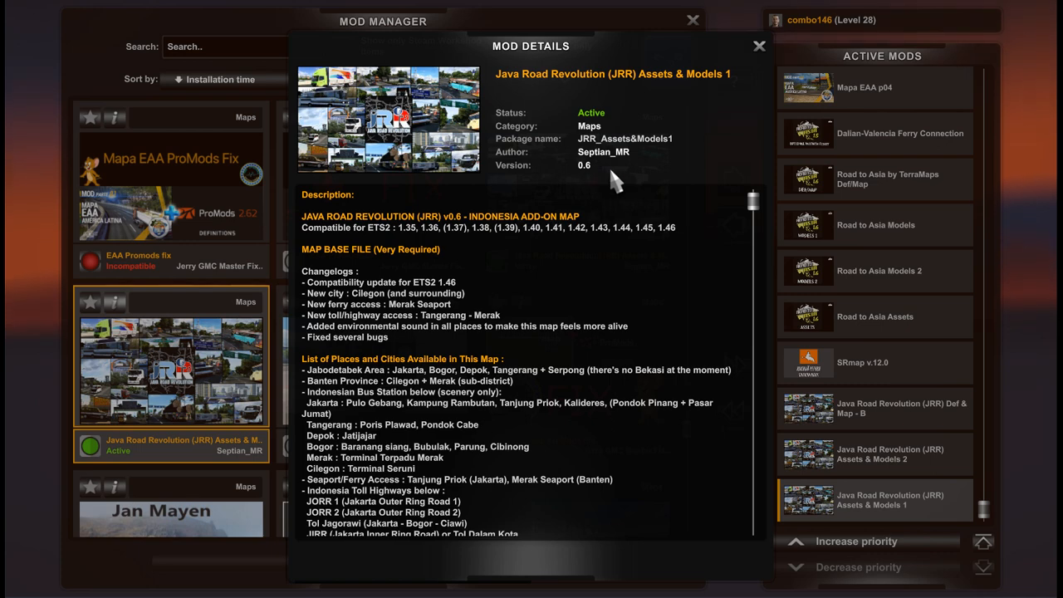
Close the mod details window and scroll the Active Mods list up past Road to Asia to Mapa EAA p04
click(758, 47)
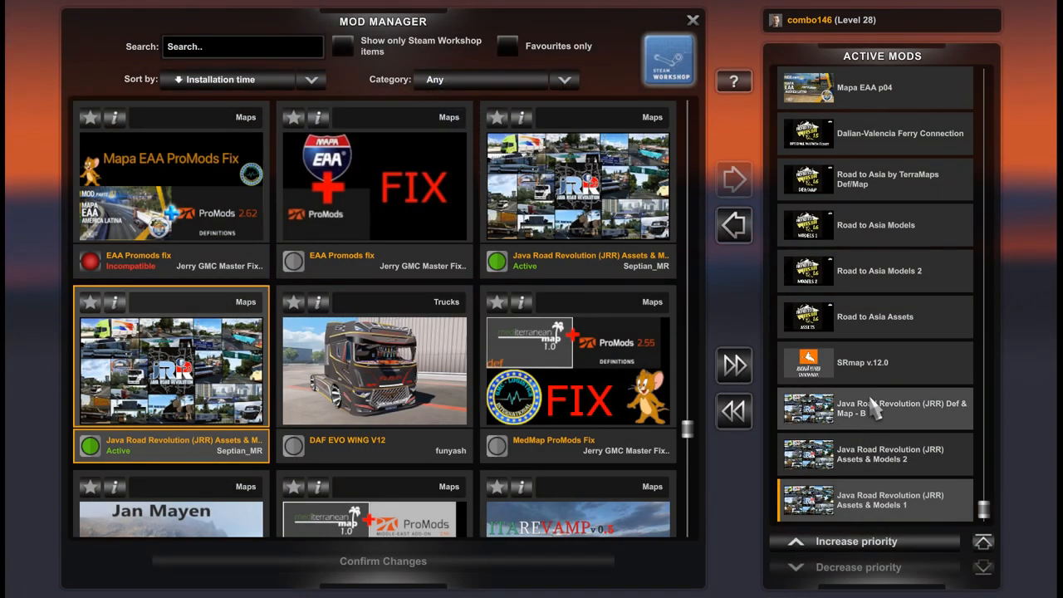
mouse_move(900, 515)
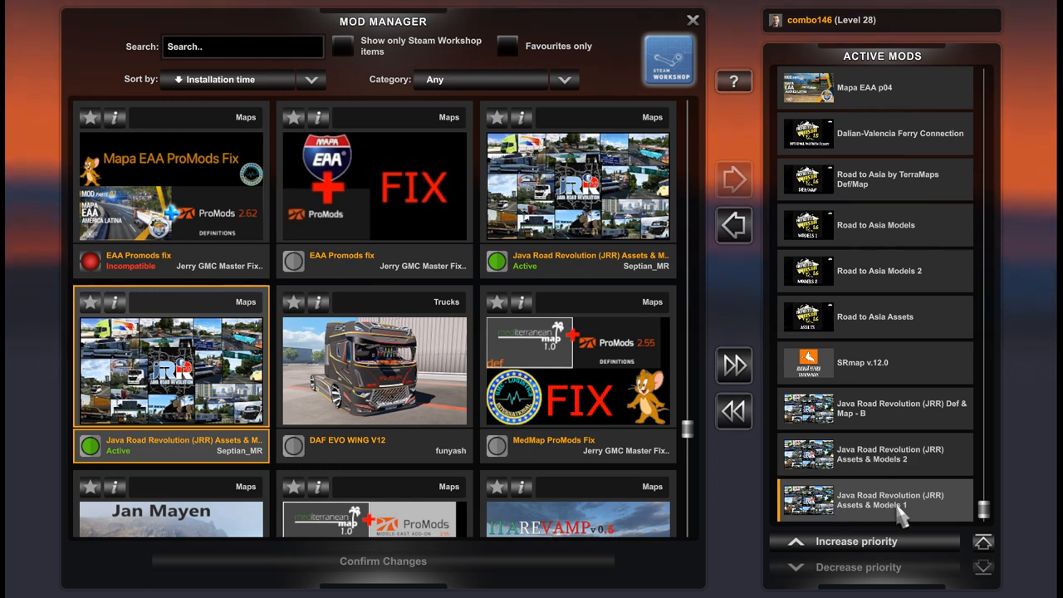
mouse_move(839, 418)
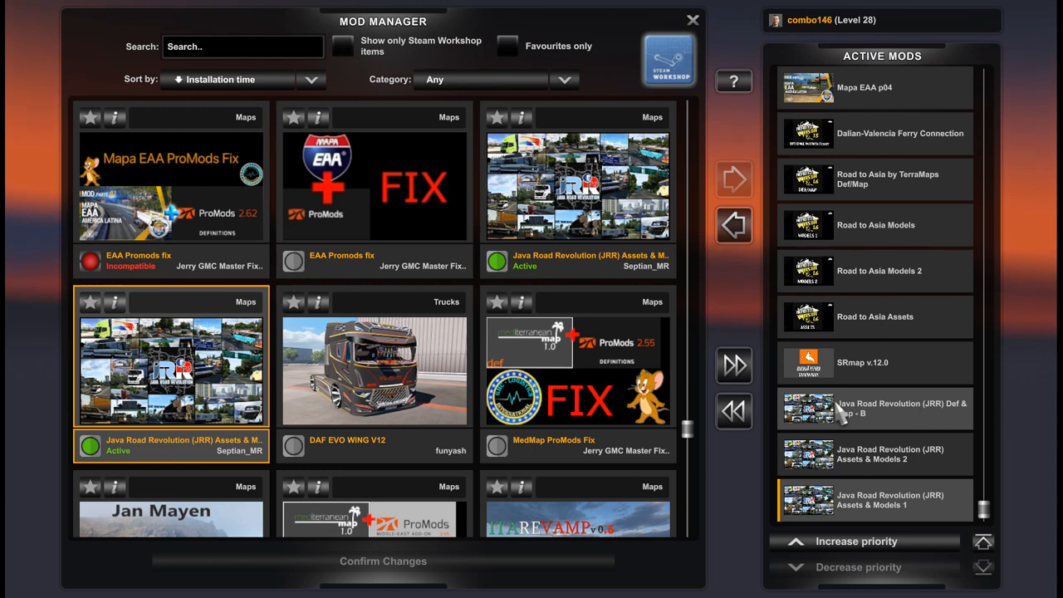
mouse_move(889, 379)
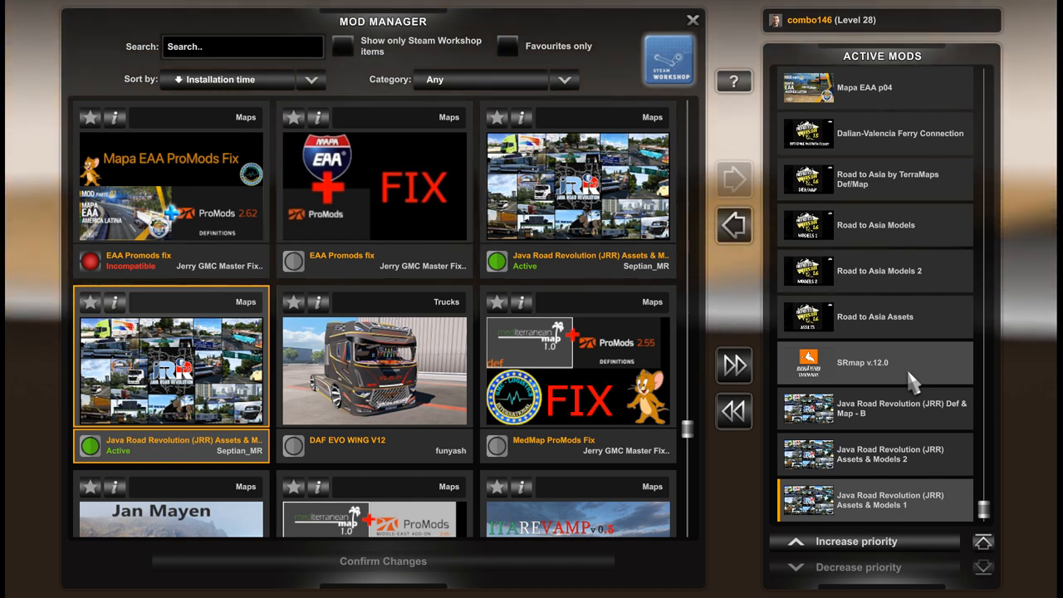
mouse_move(914, 322)
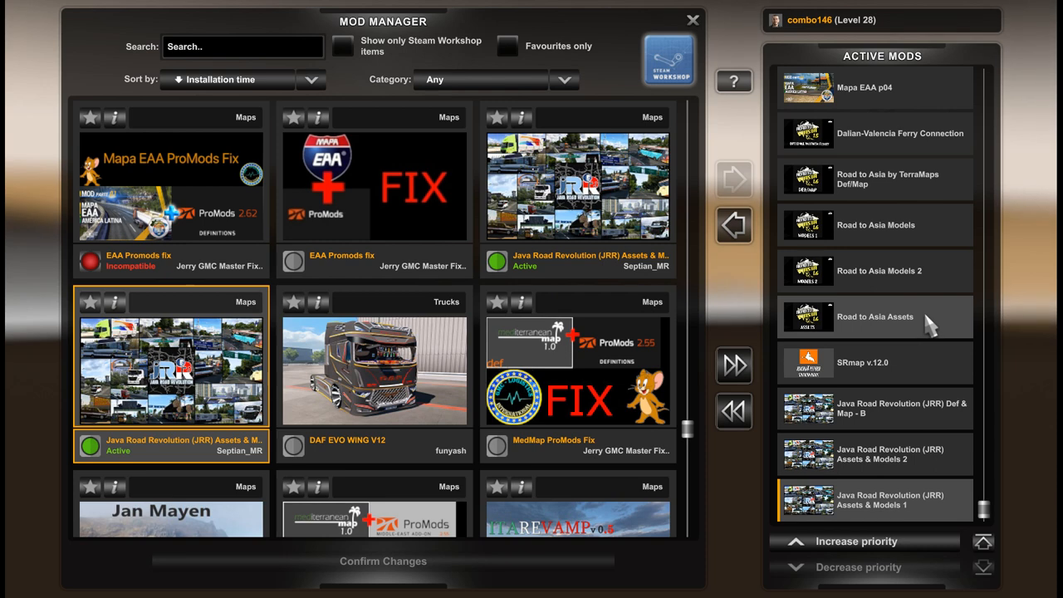
scroll(up, 3)
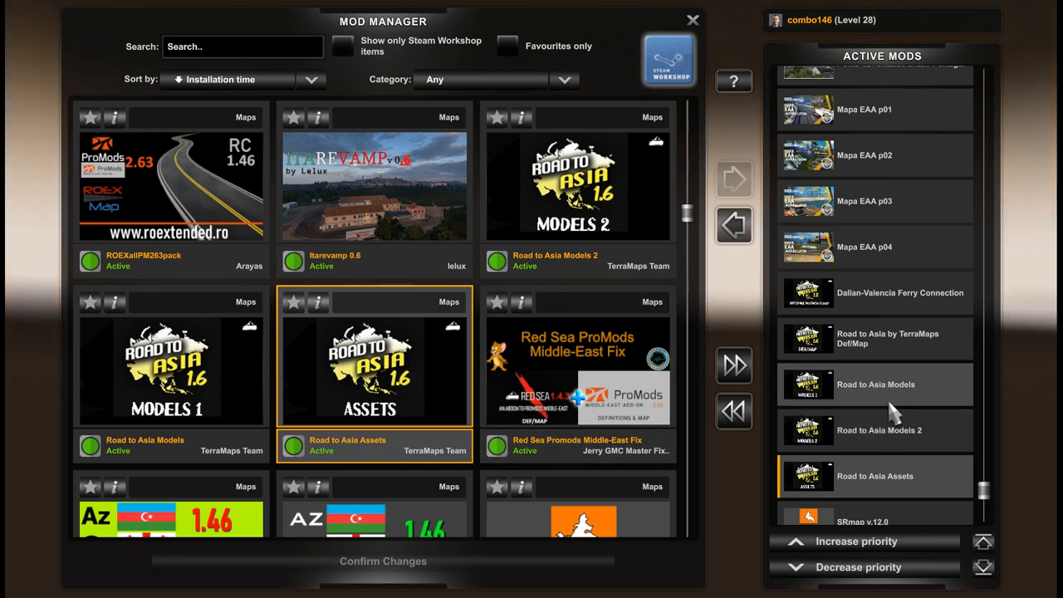
scroll(up, 3)
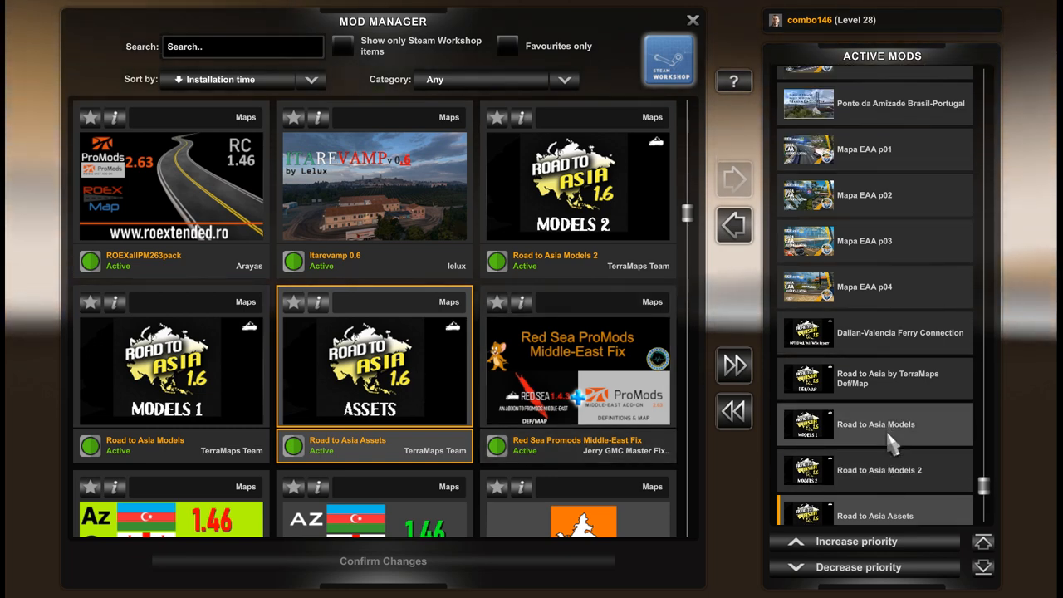
scroll(up, 3)
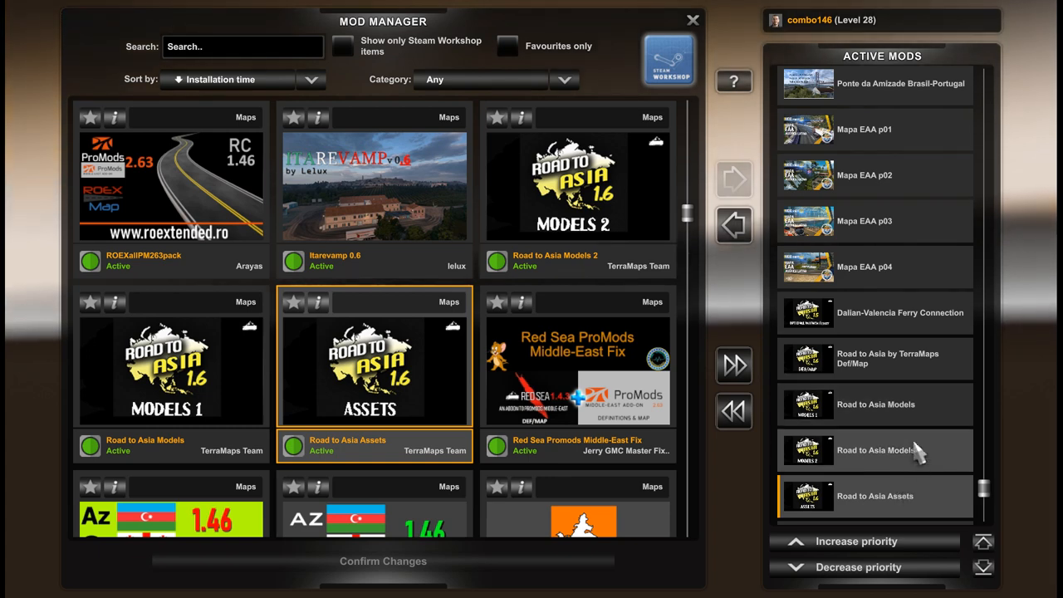
scroll(down, 3)
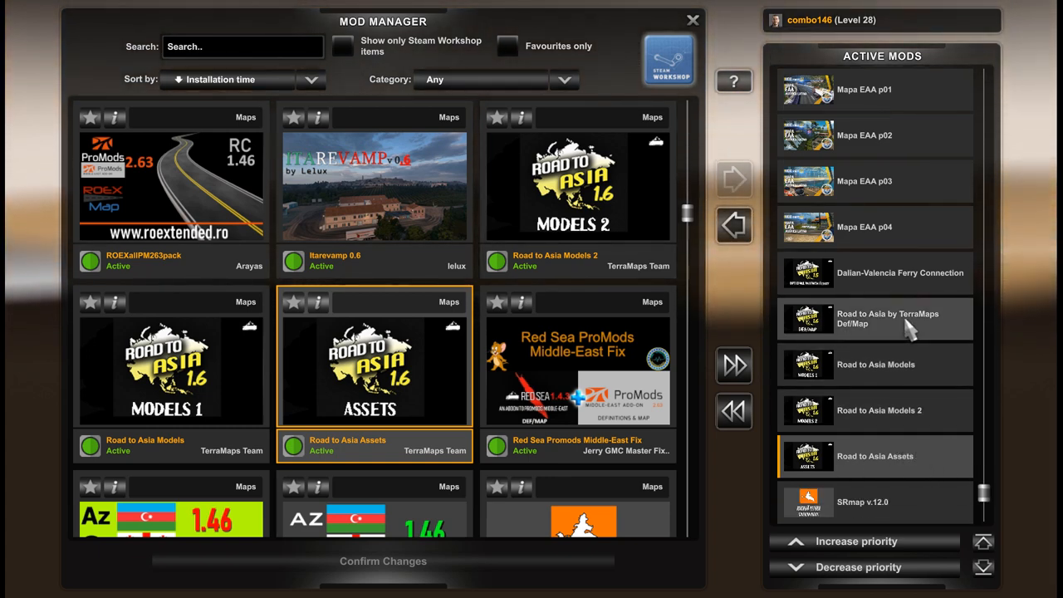
mouse_move(851, 286)
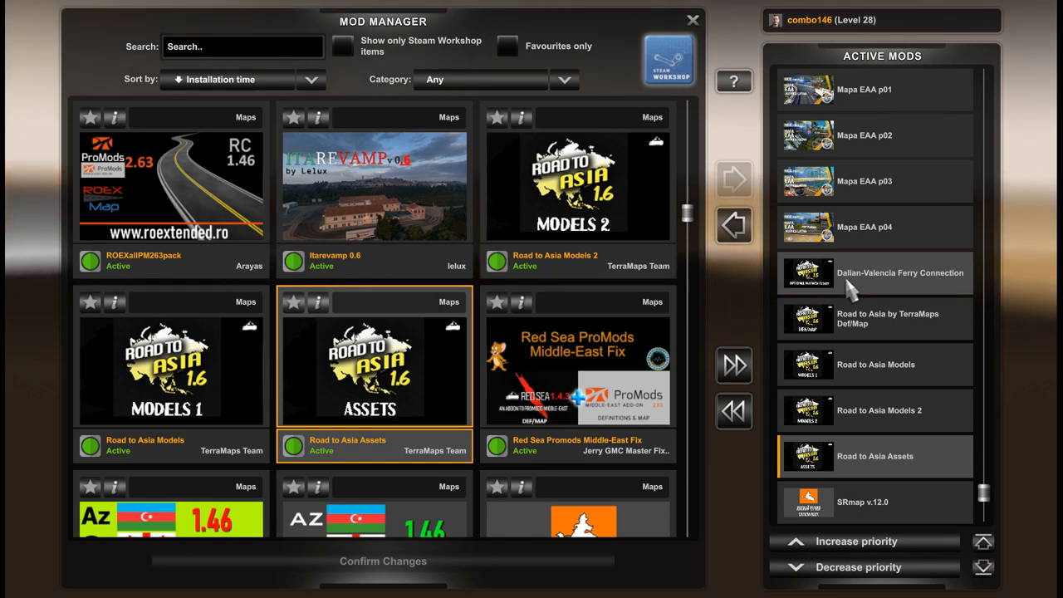
mouse_move(928, 290)
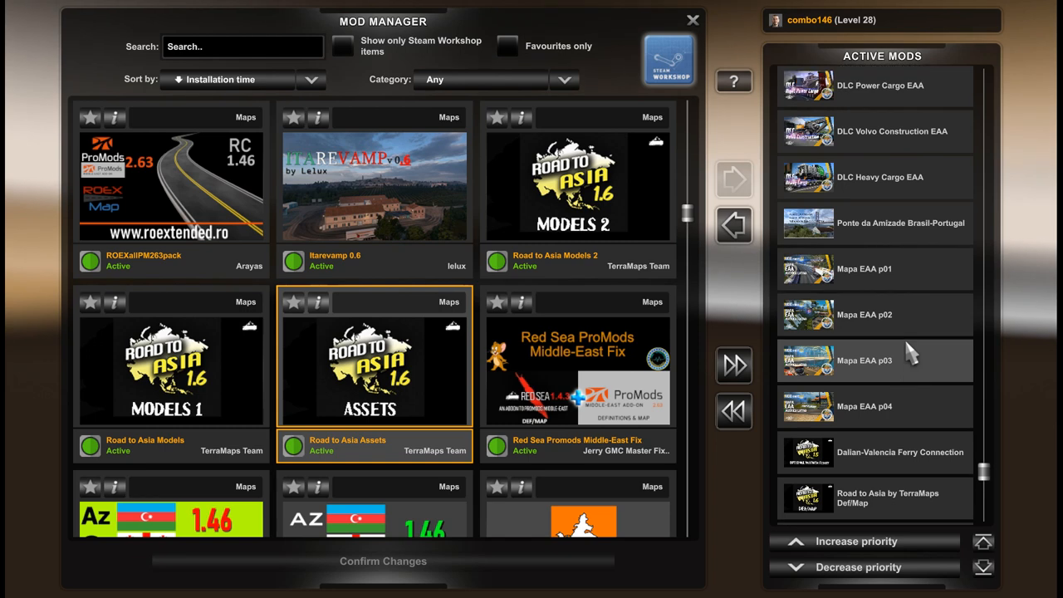
mouse_move(906, 412)
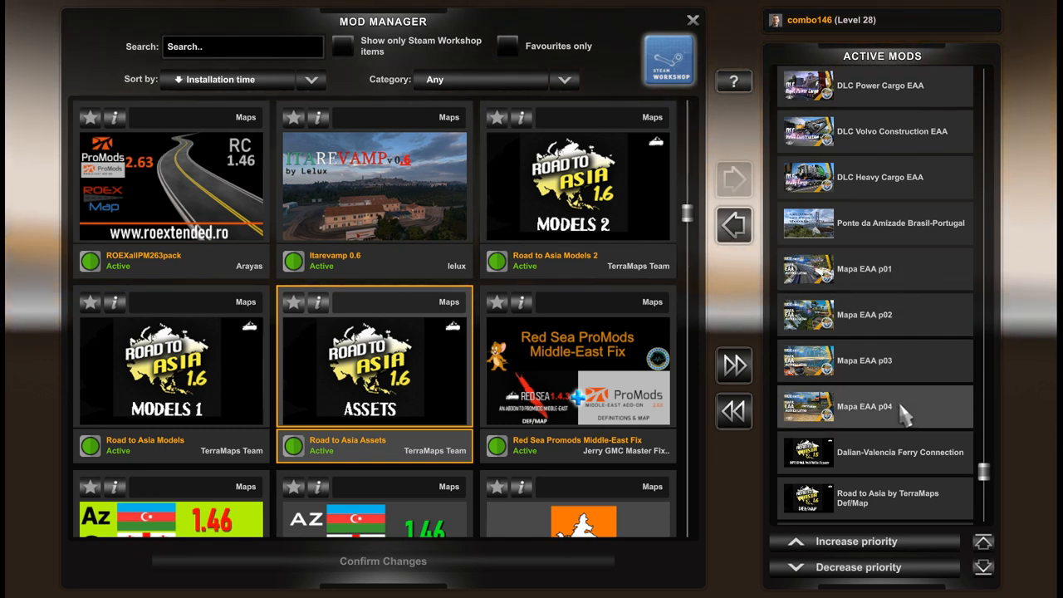
mouse_move(905, 412)
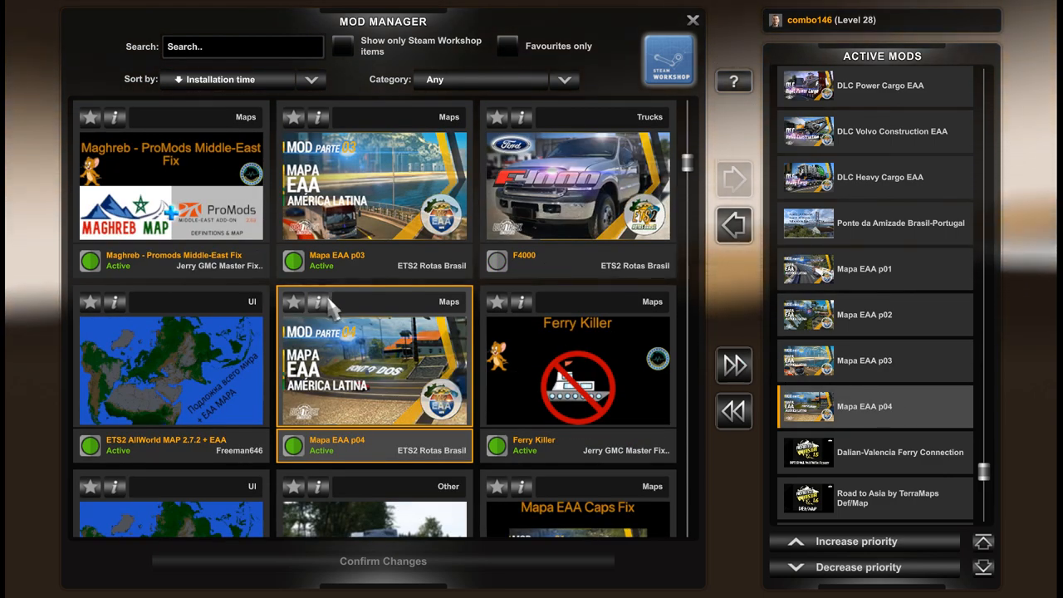
click(319, 302)
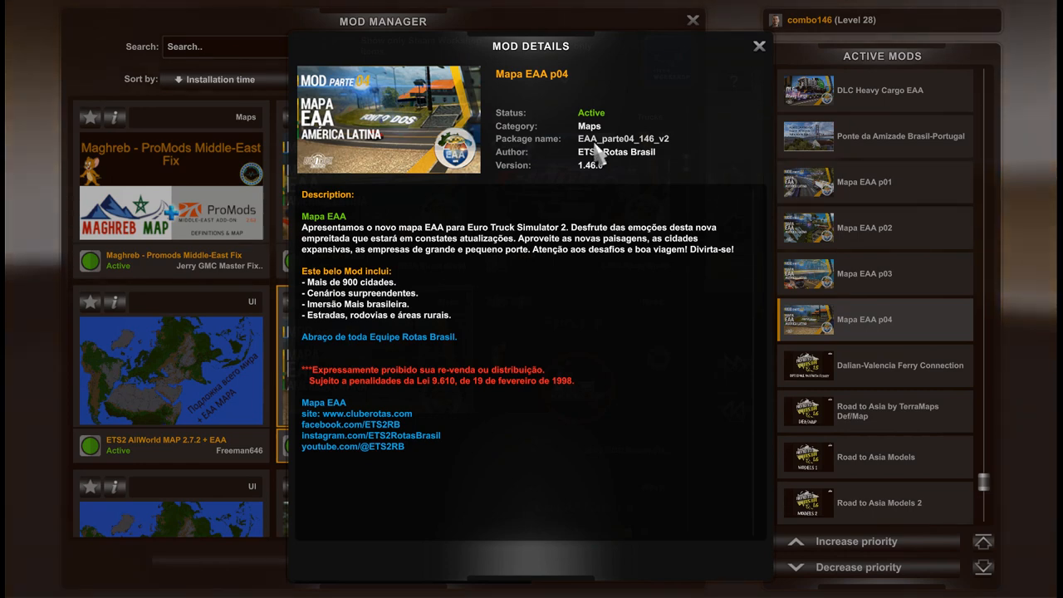
mouse_move(751, 80)
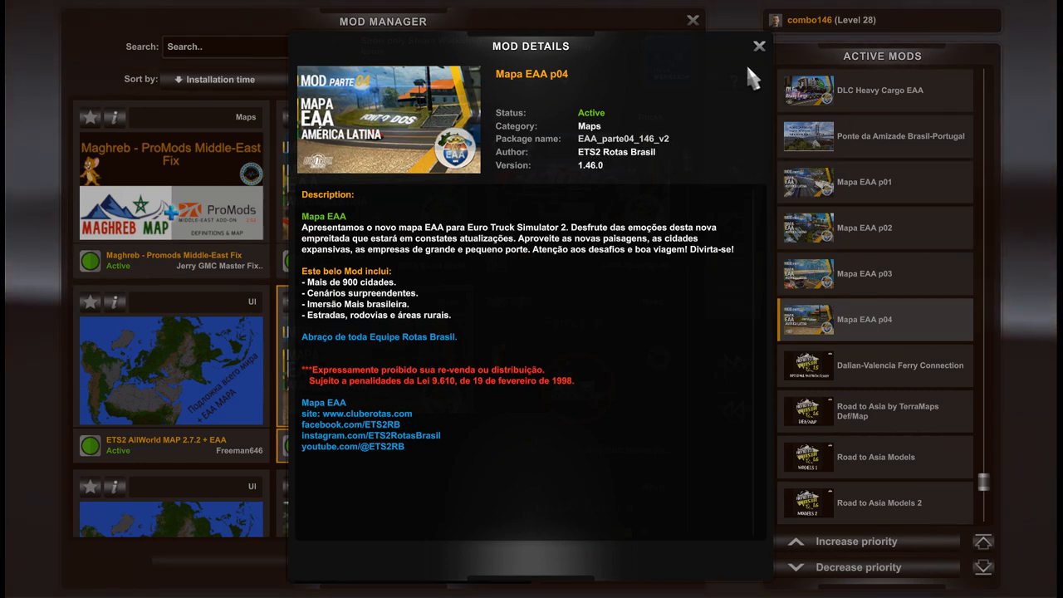
click(757, 45)
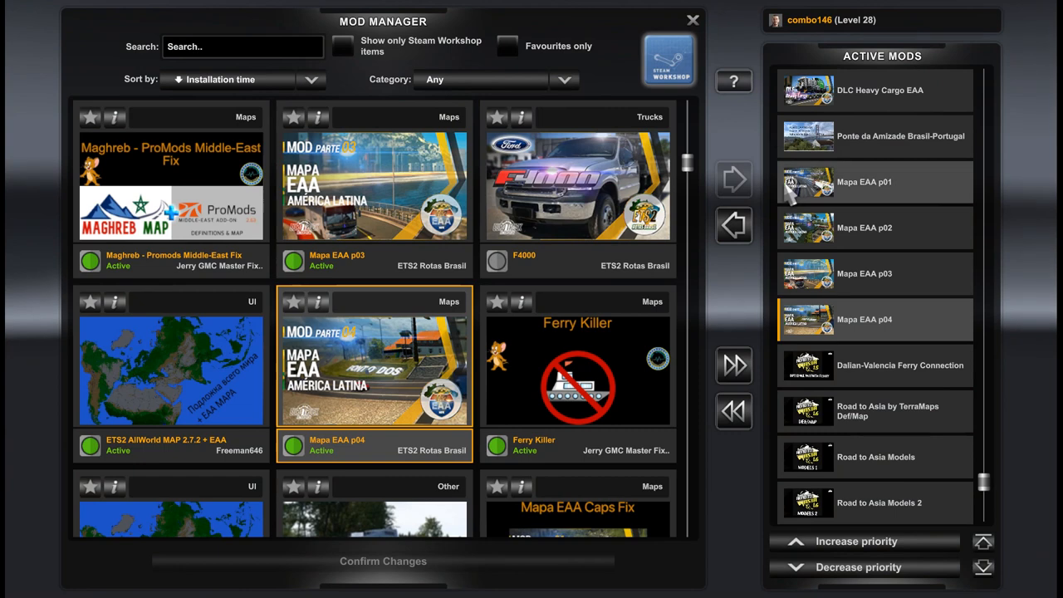
scroll(up, 3)
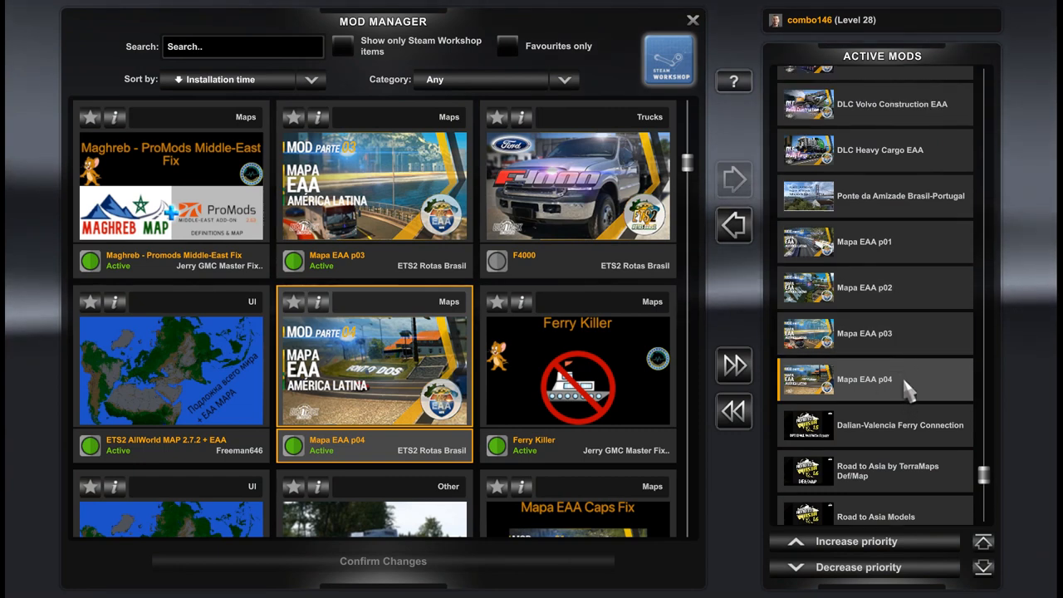
mouse_move(880, 332)
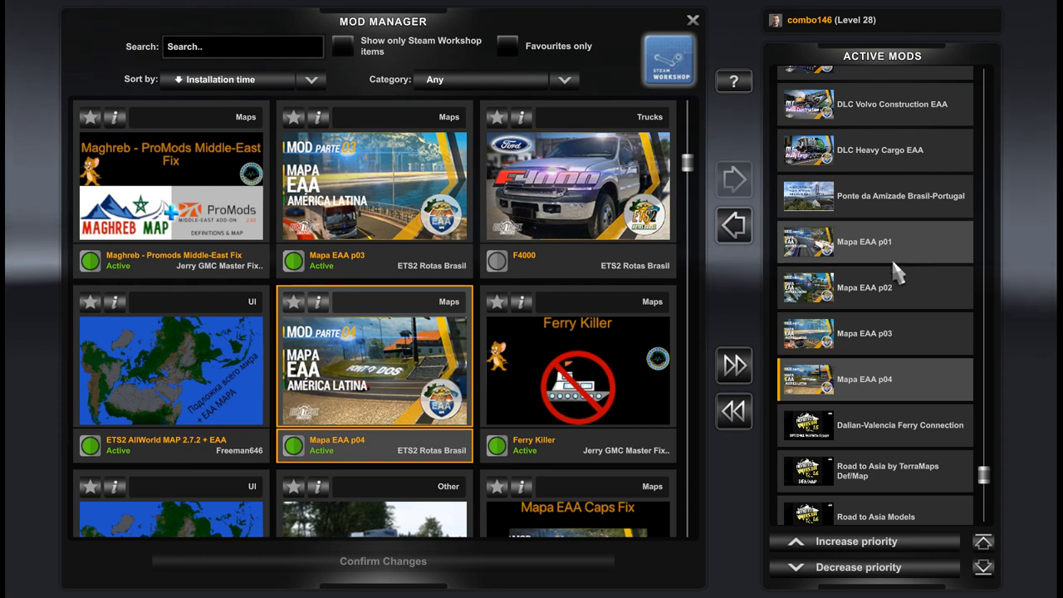
scroll(up, 3)
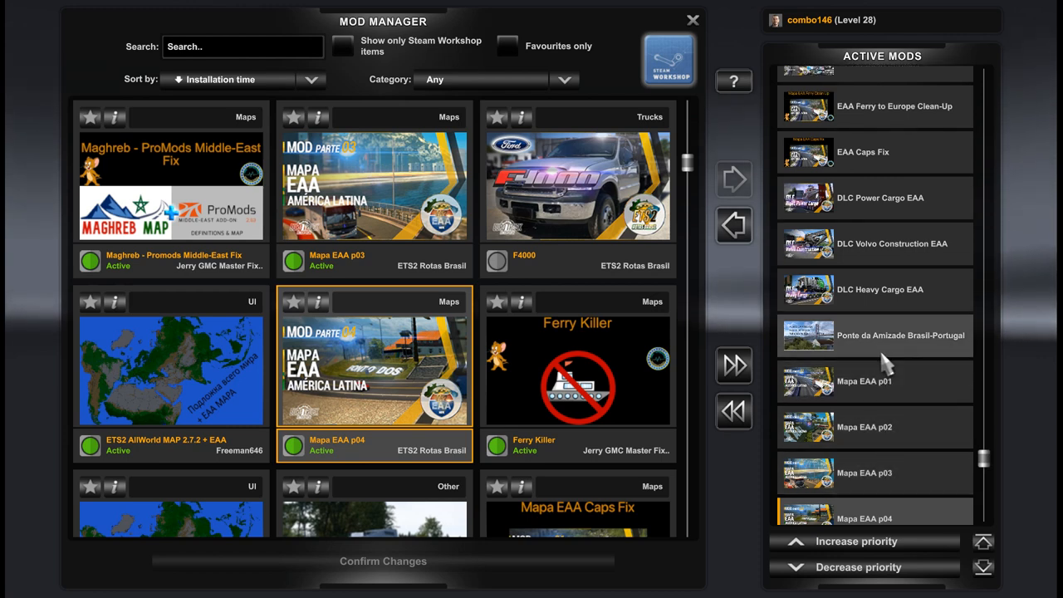
mouse_move(855, 356)
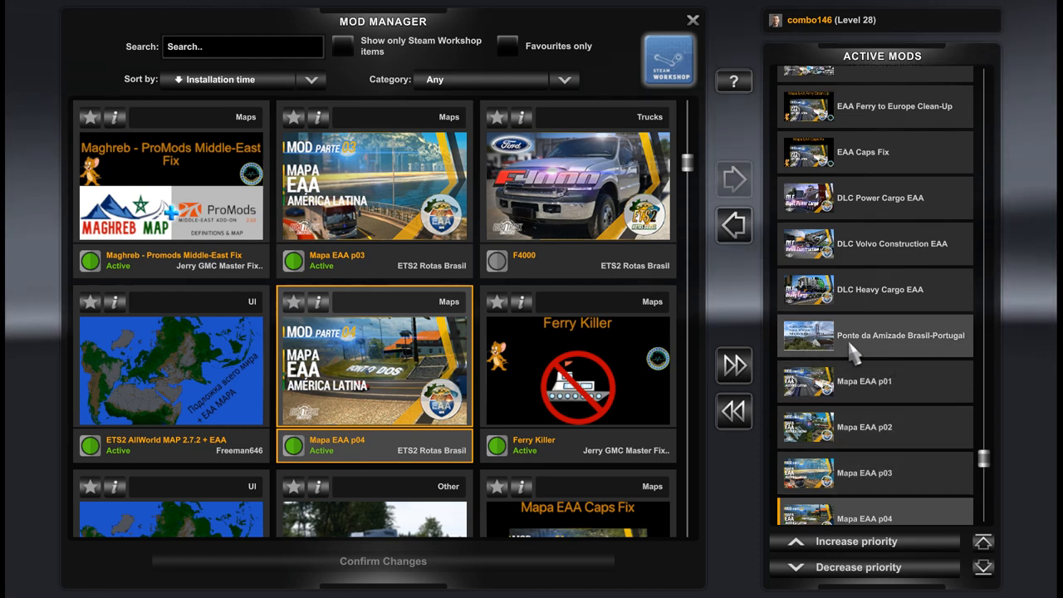
mouse_move(894, 353)
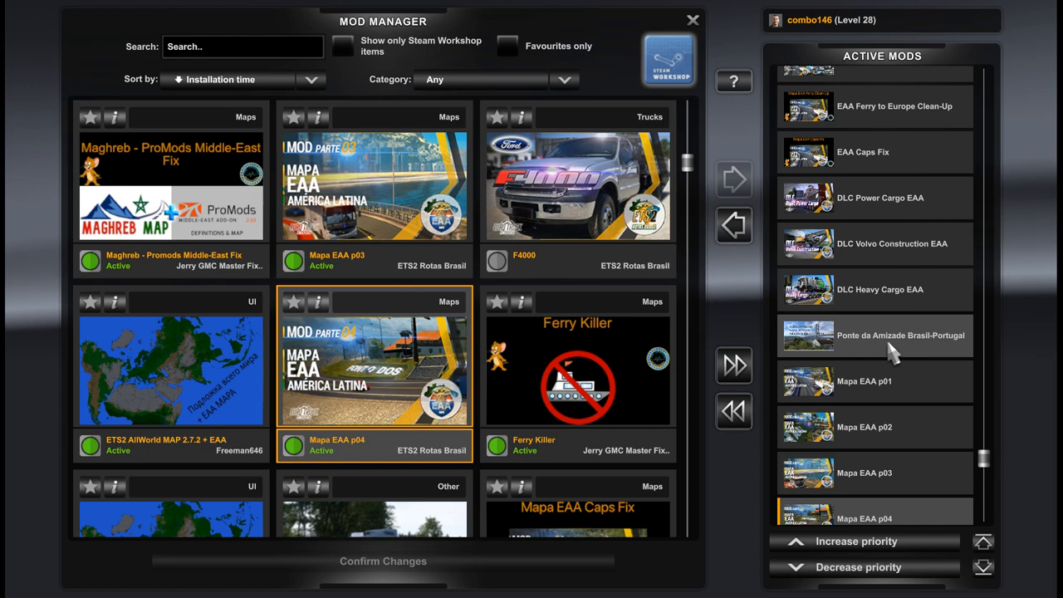
mouse_move(914, 349)
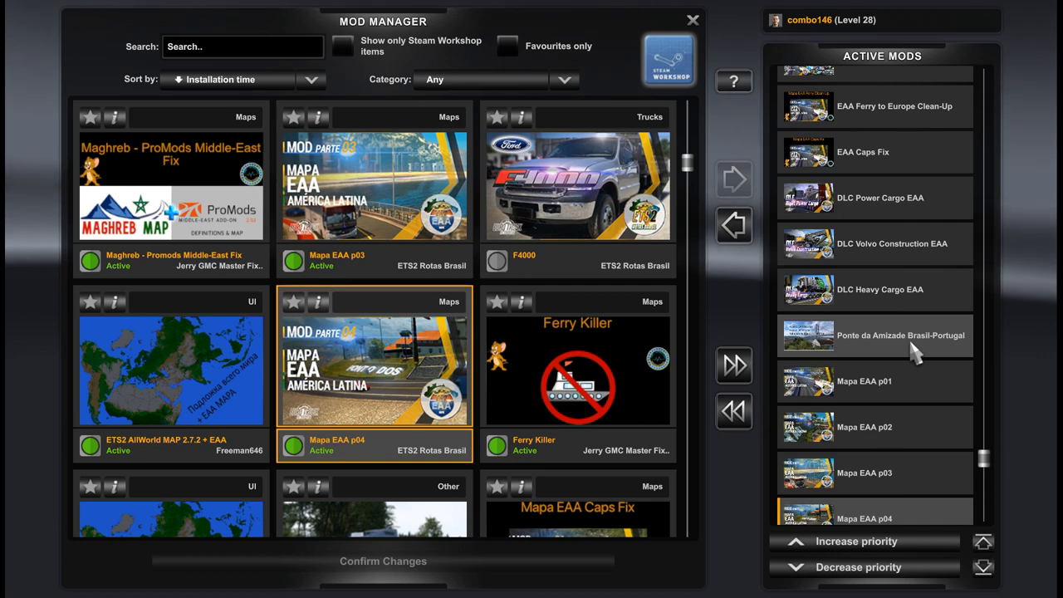
Scroll up past the EAA fixes and Corfu mods to the ProMods Definition, Map, Media and Models packages
scroll(up, 3)
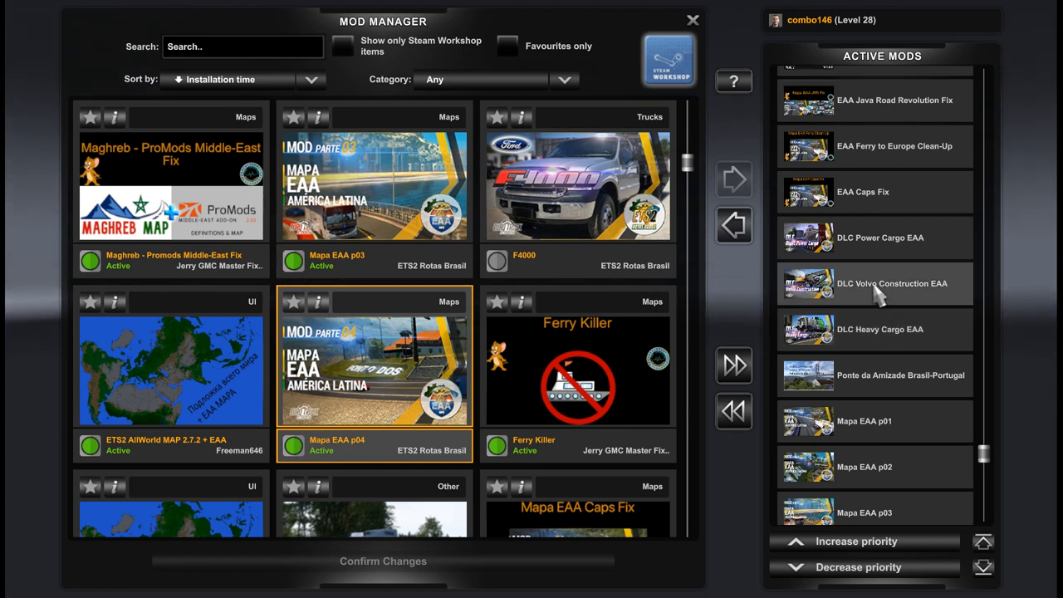
scroll(up, 3)
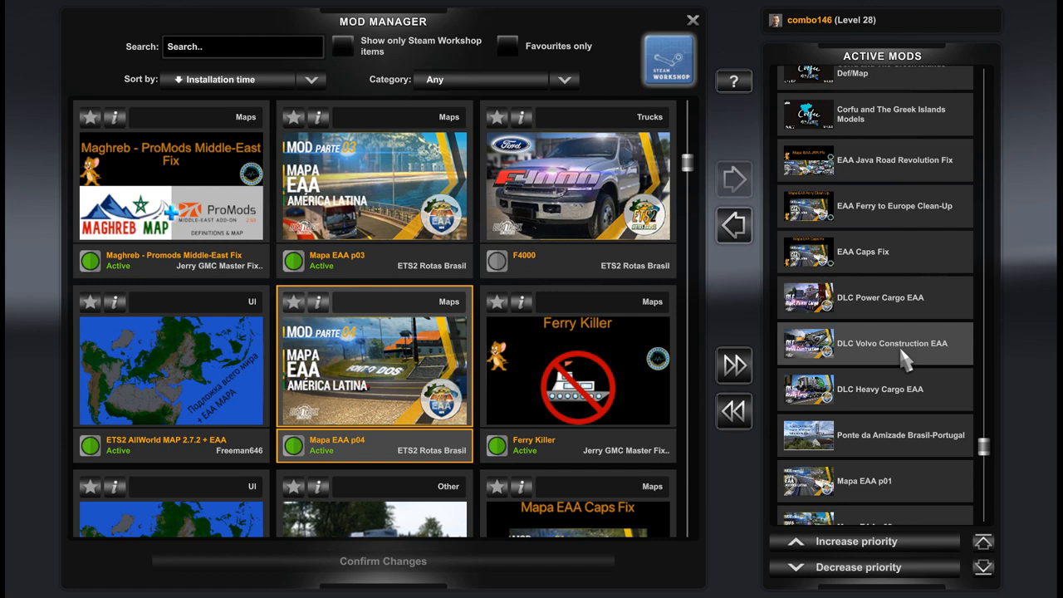
scroll(up, 3)
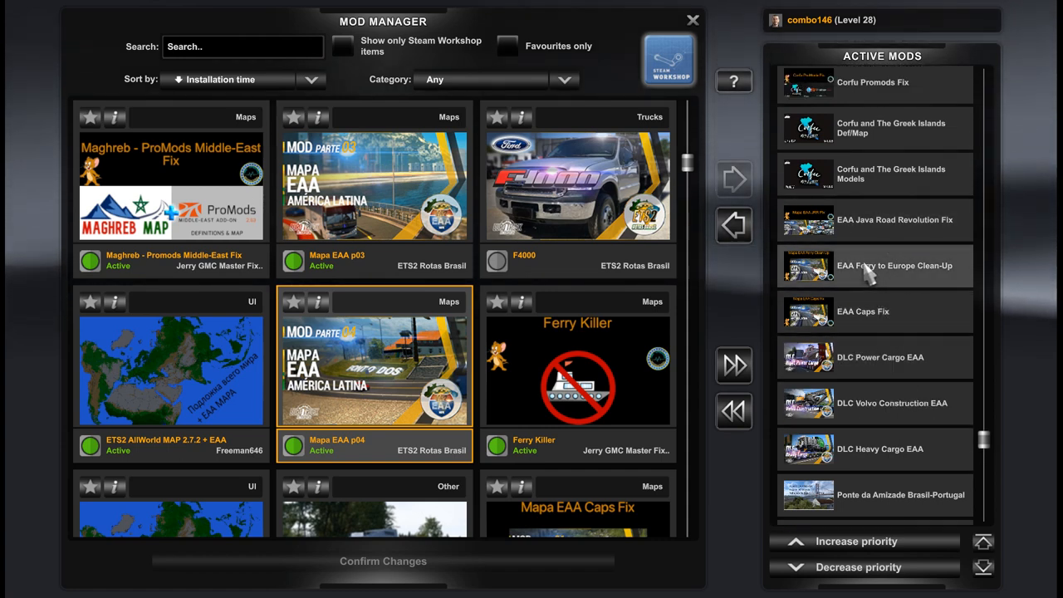
mouse_move(897, 284)
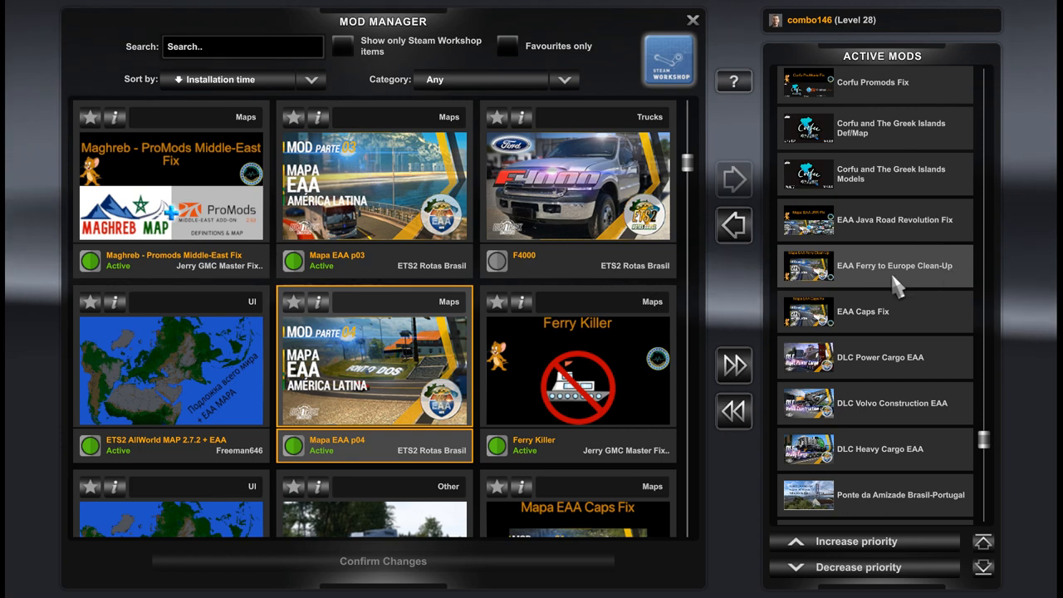
scroll(up, 3)
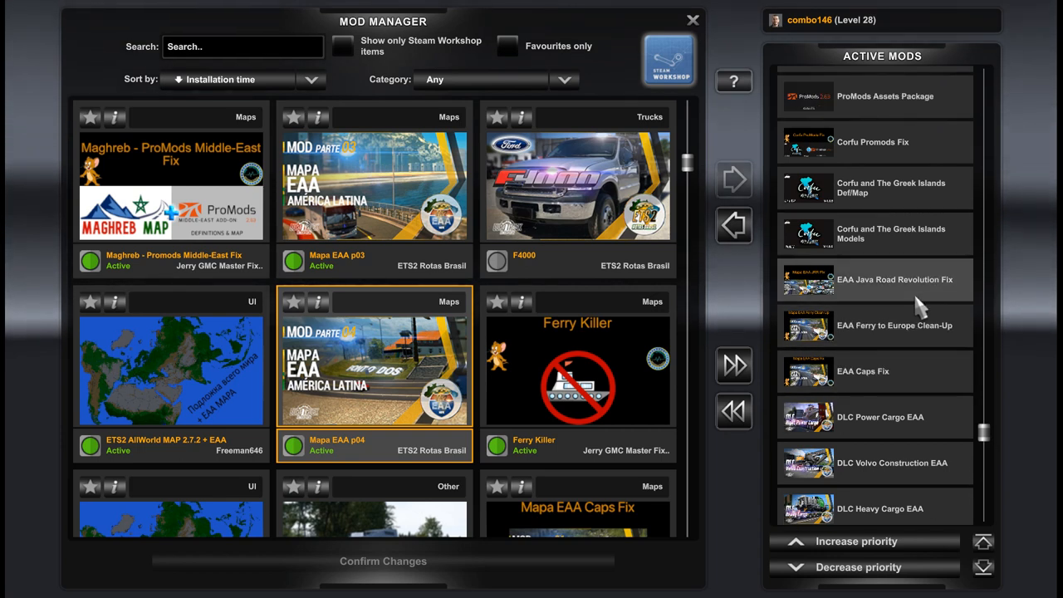
mouse_move(882, 296)
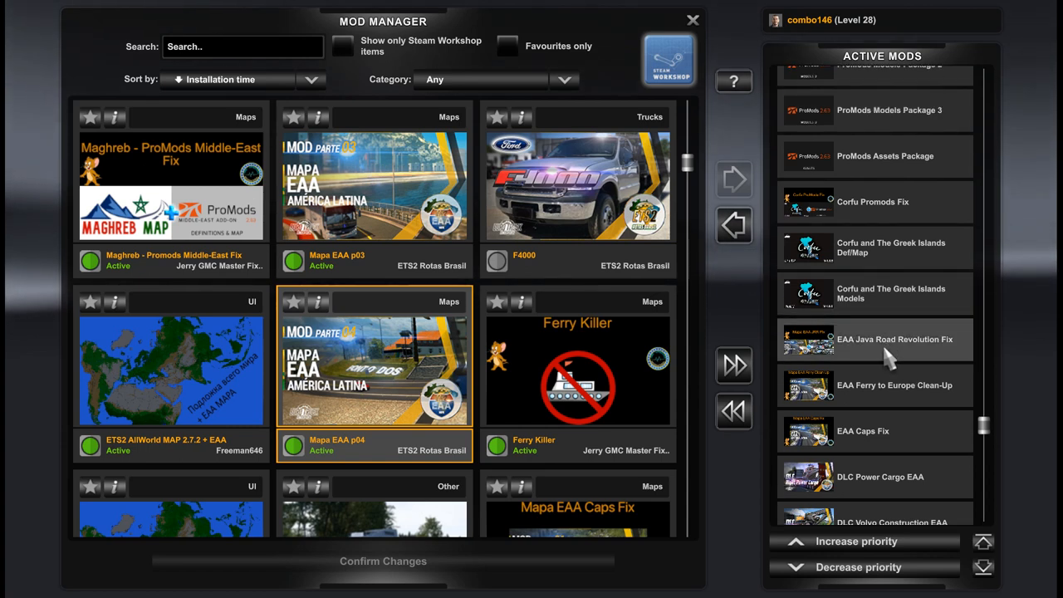
scroll(up, 3)
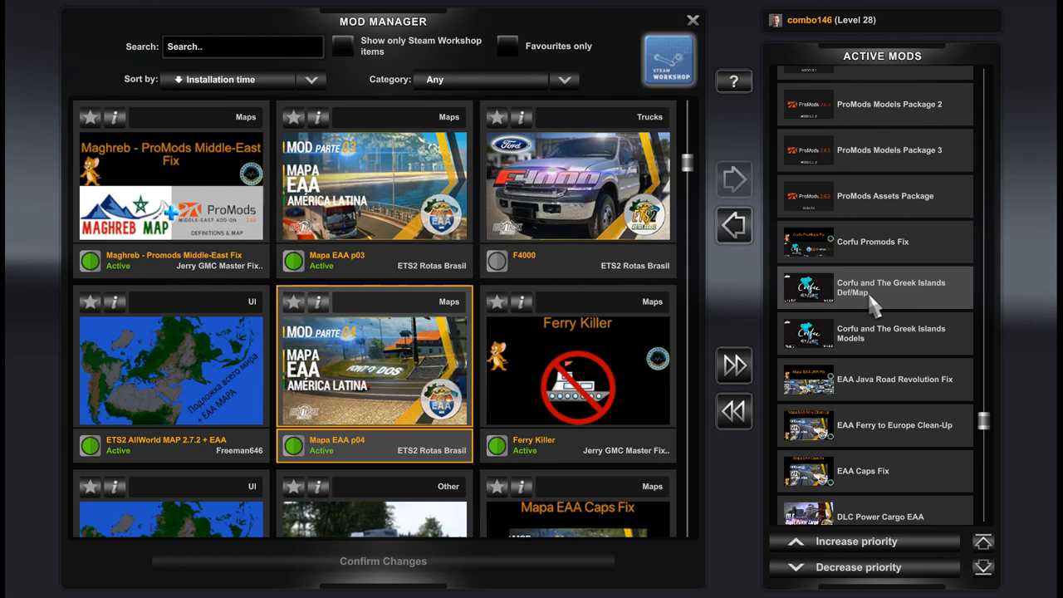
mouse_move(868, 308)
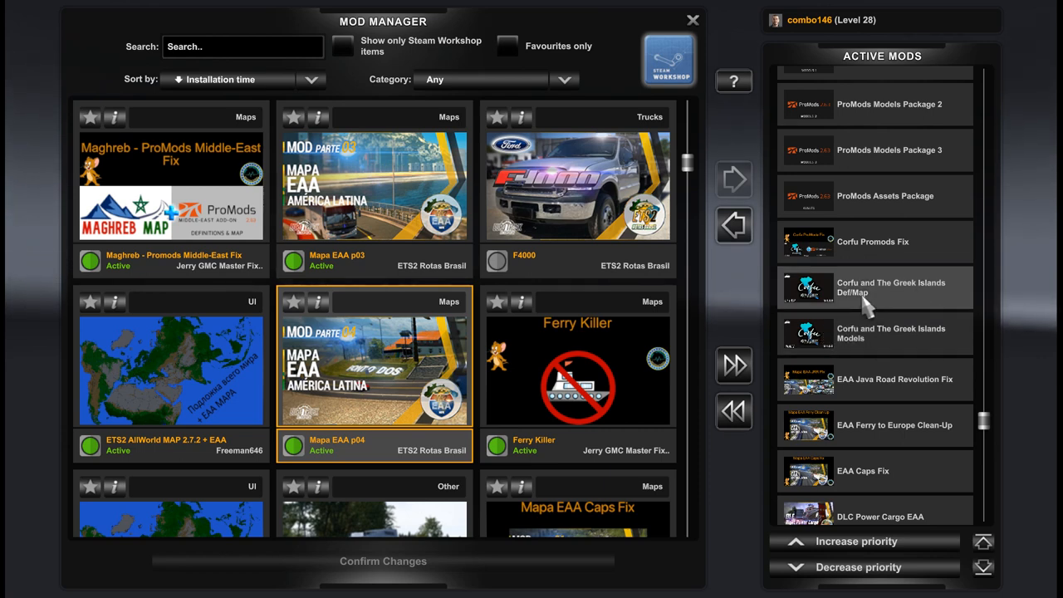
mouse_move(956, 246)
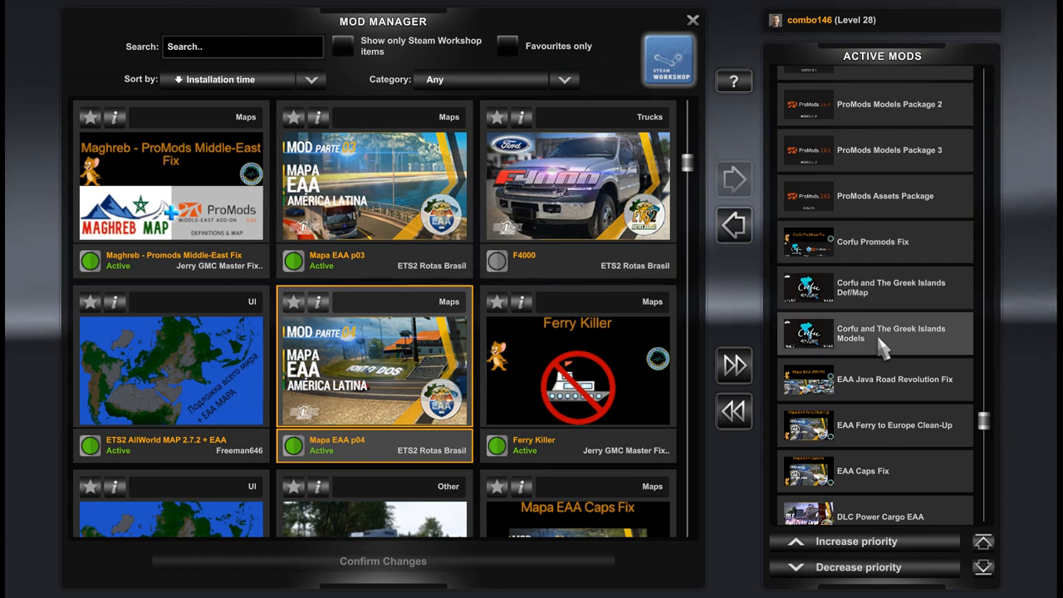
mouse_move(880, 242)
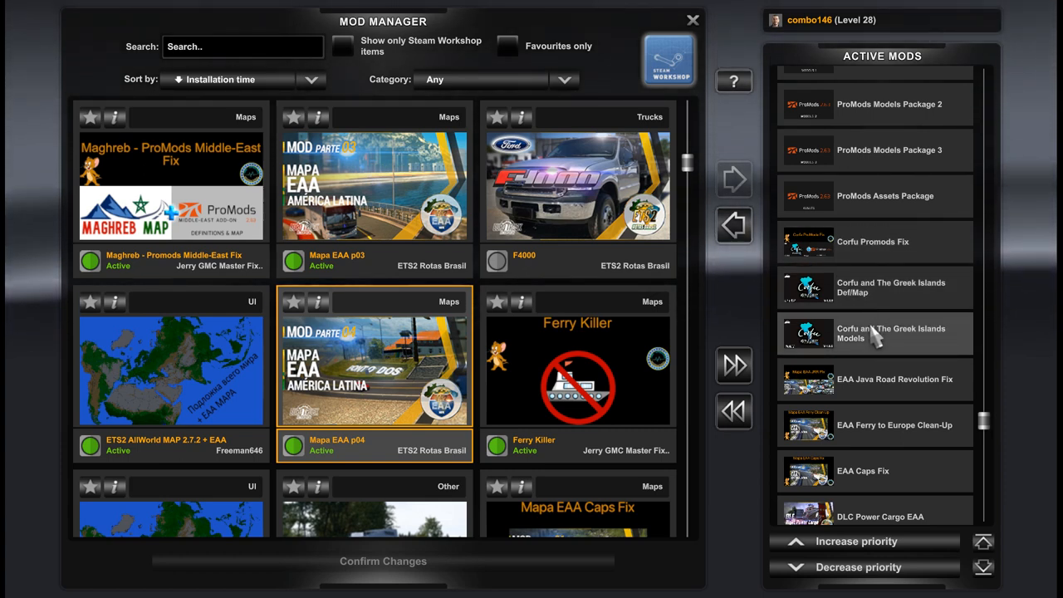
scroll(up, 3)
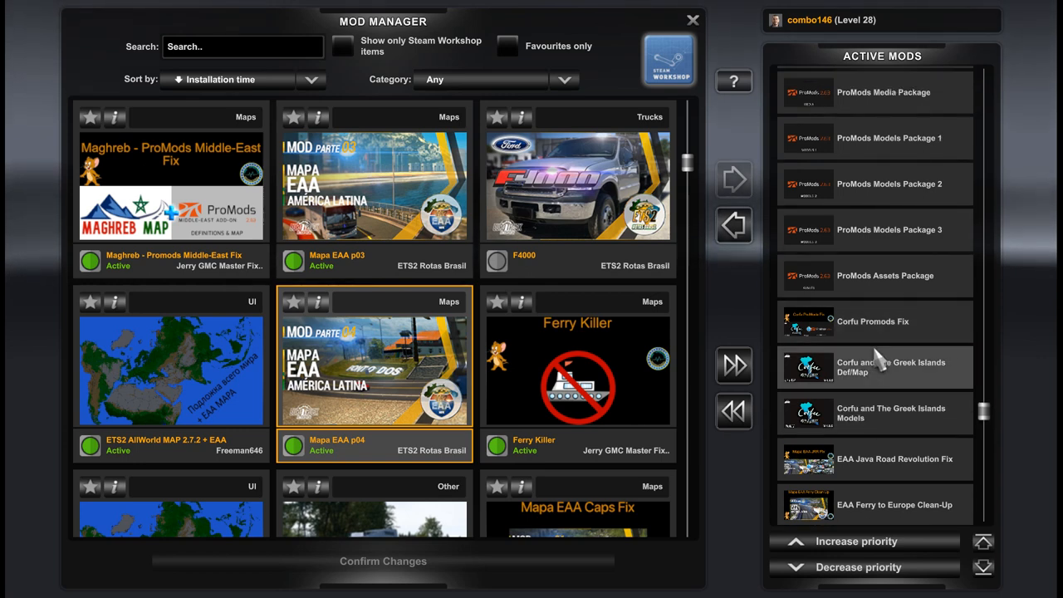
scroll(up, 3)
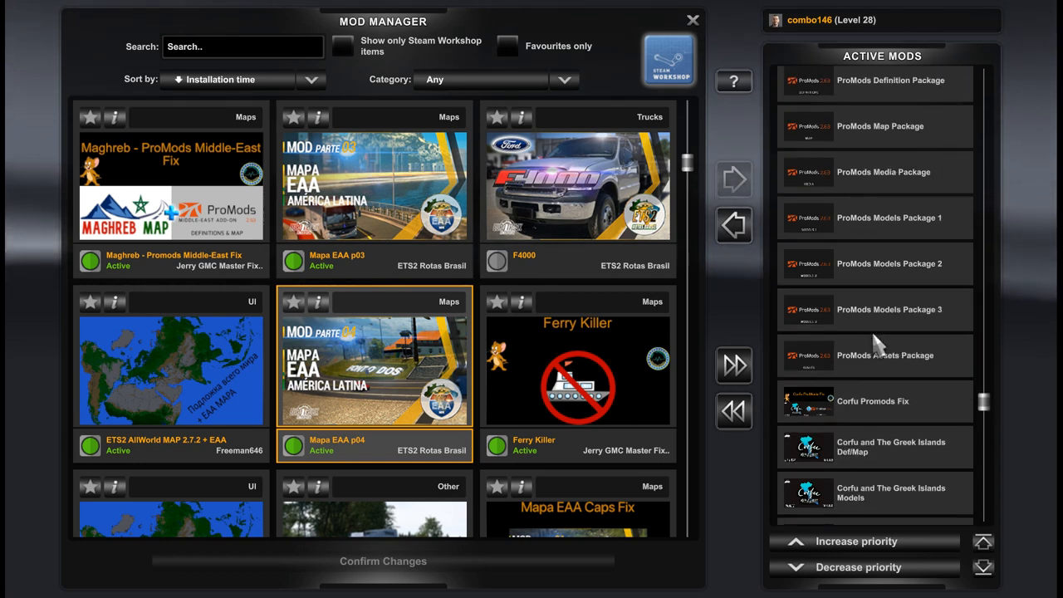
scroll(up, 3)
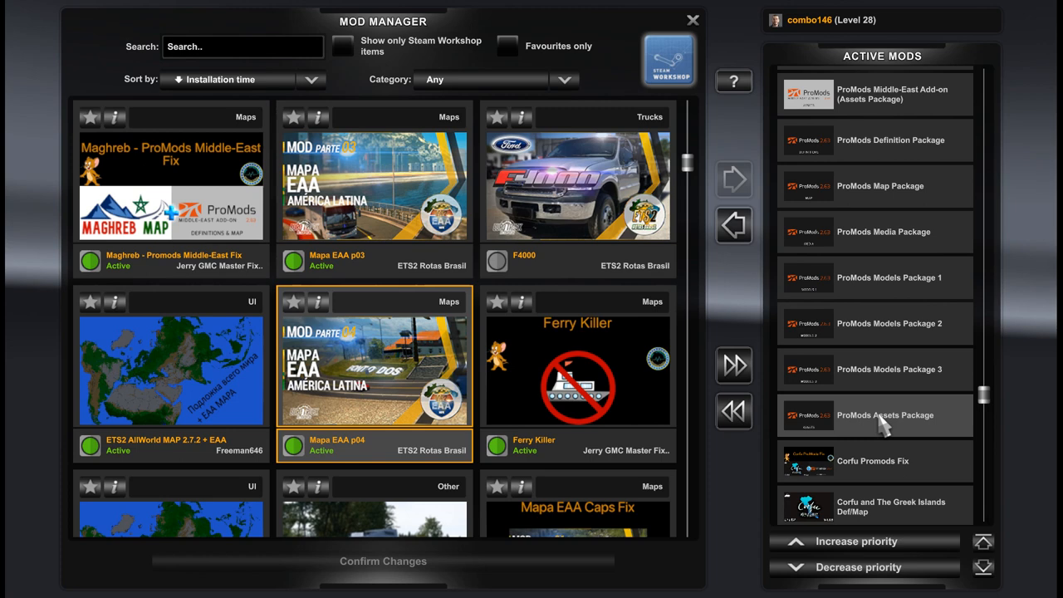
mouse_move(914, 422)
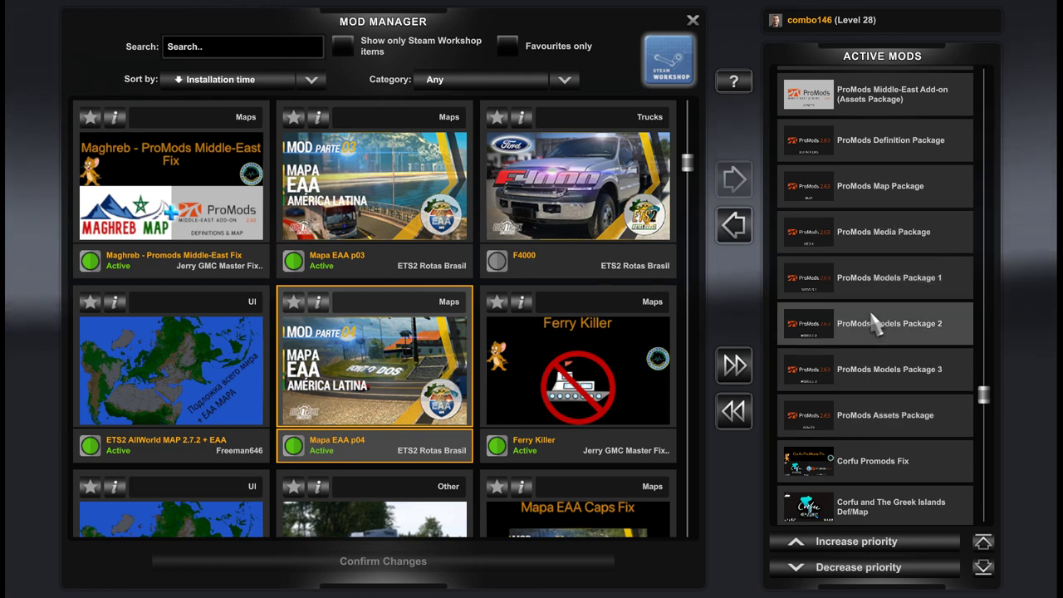
mouse_move(933, 435)
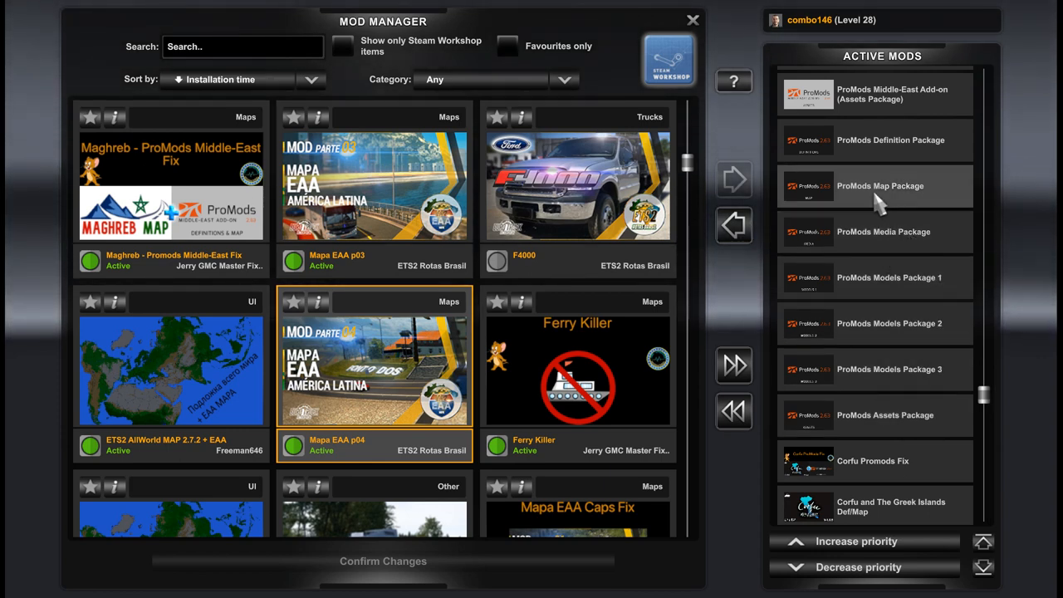
Scroll up to Red Sea Promods Middle-East Fix, Red Sea Map and Assets, and Israel-Lebanon Open Borders
scroll(up, 3)
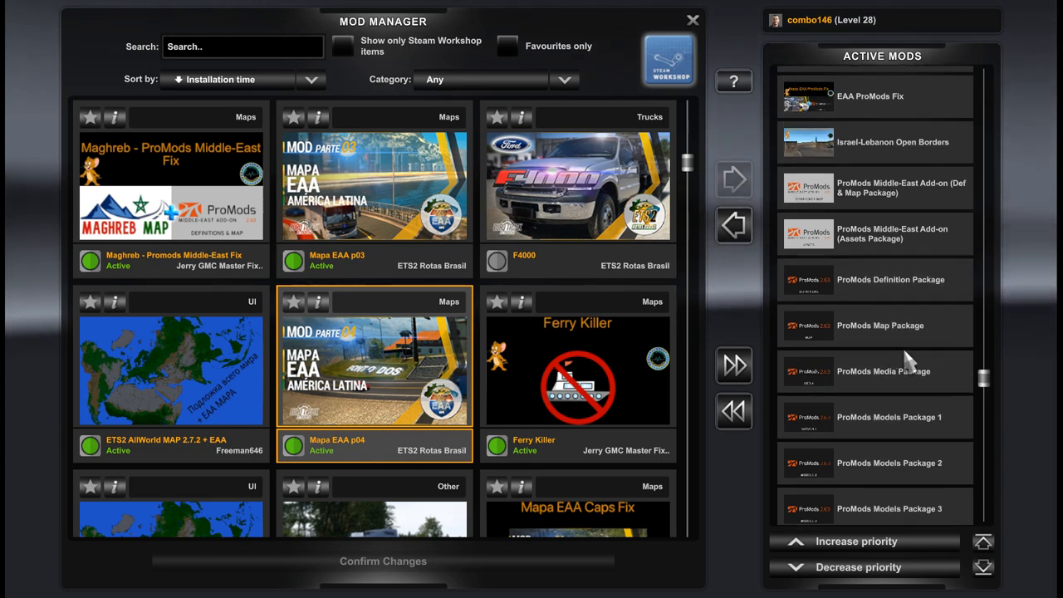
scroll(up, 3)
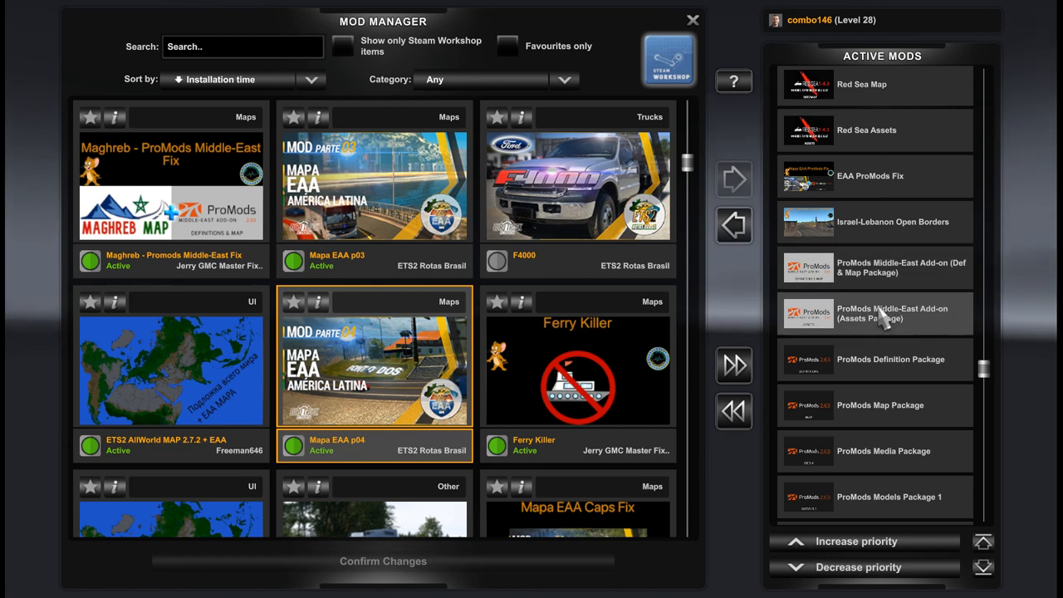
mouse_move(889, 282)
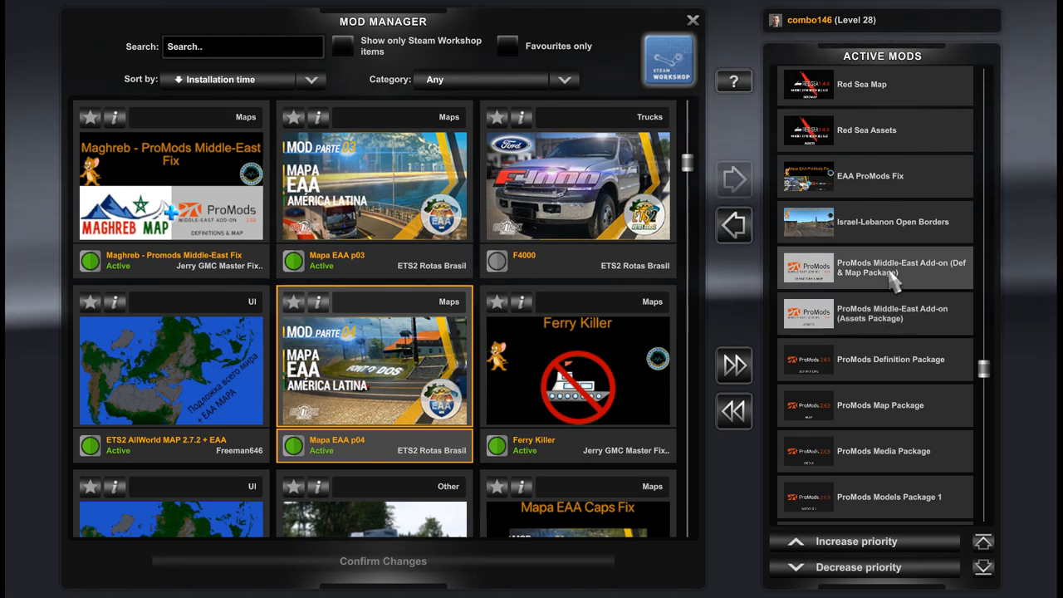
mouse_move(890, 314)
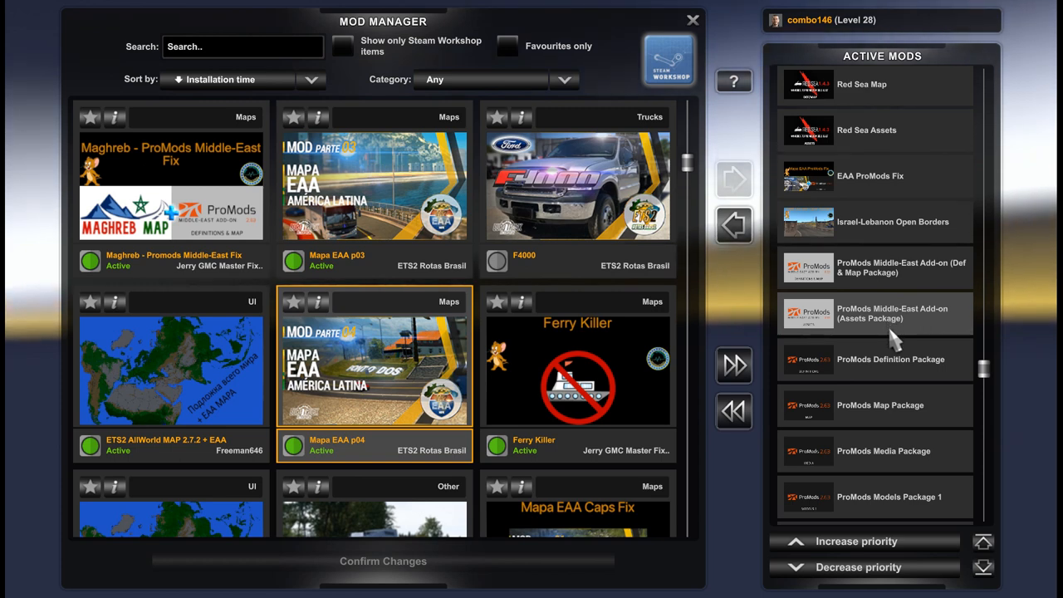
scroll(up, 3)
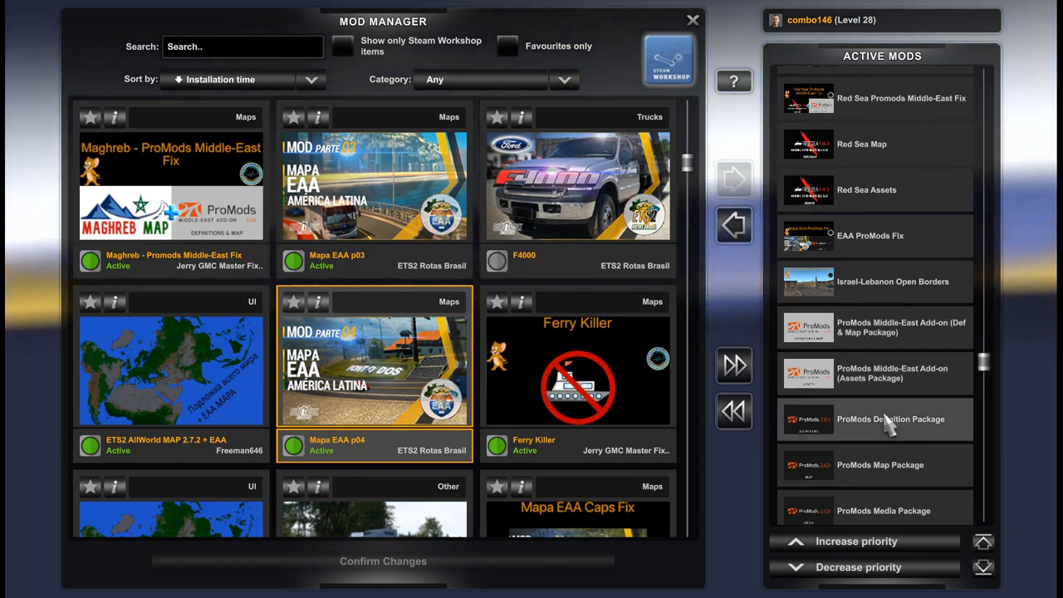
mouse_move(900, 349)
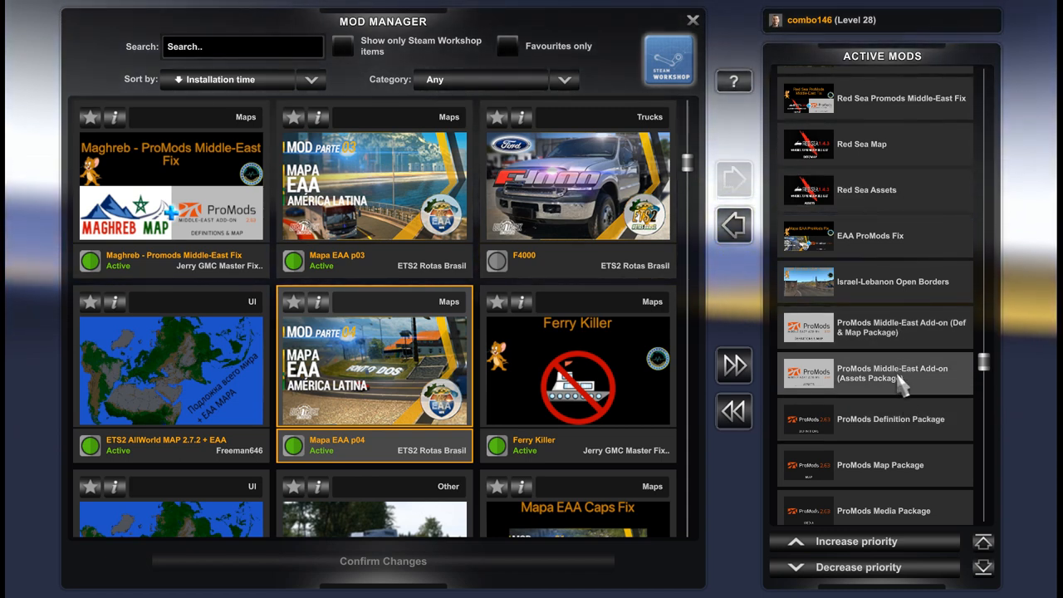
scroll(up, 3)
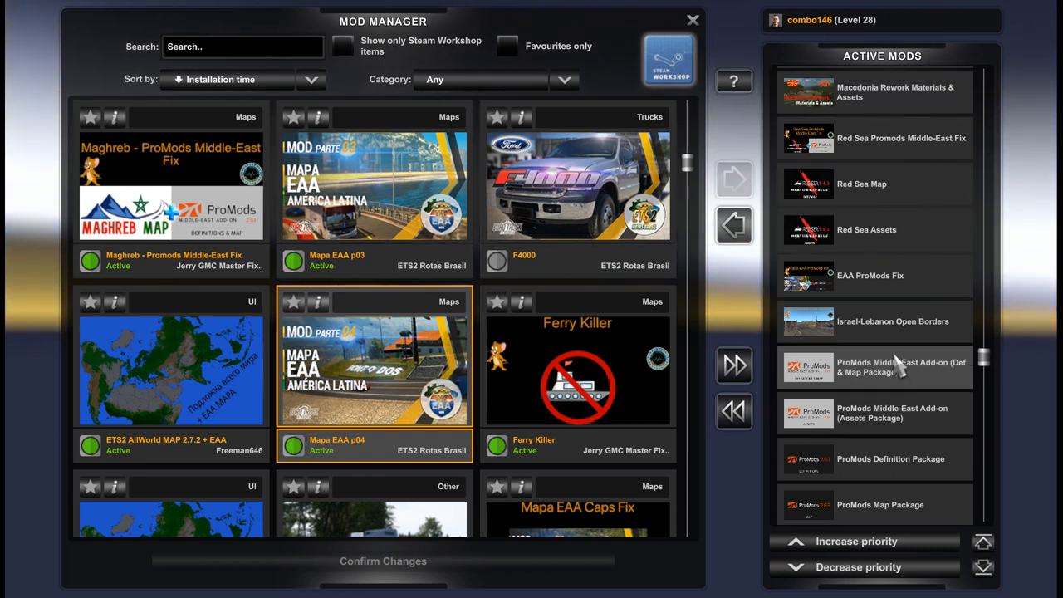
mouse_move(934, 332)
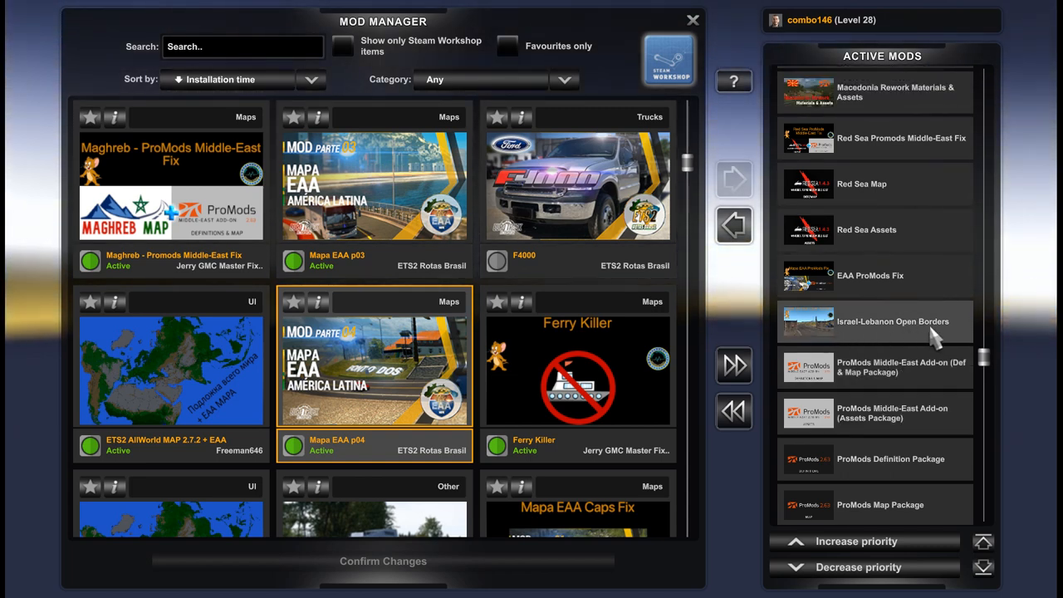
scroll(up, 3)
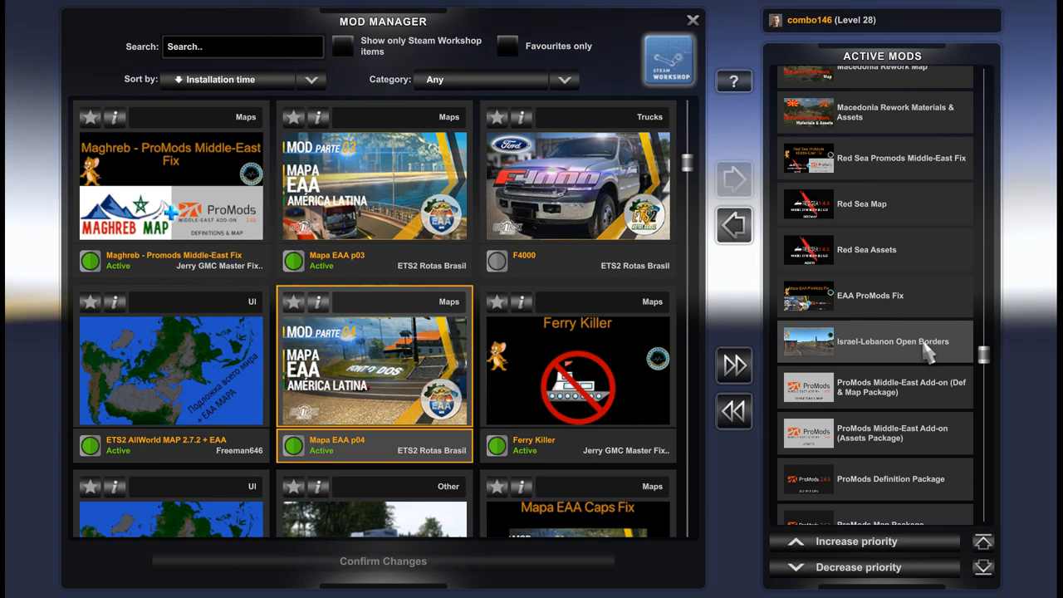
mouse_move(844, 353)
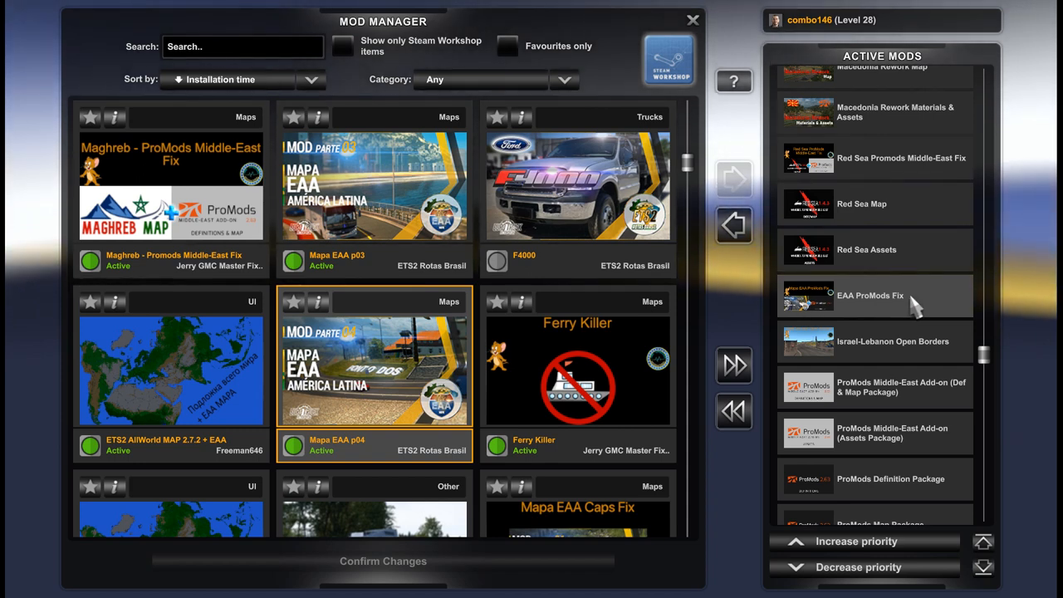
scroll(up, 3)
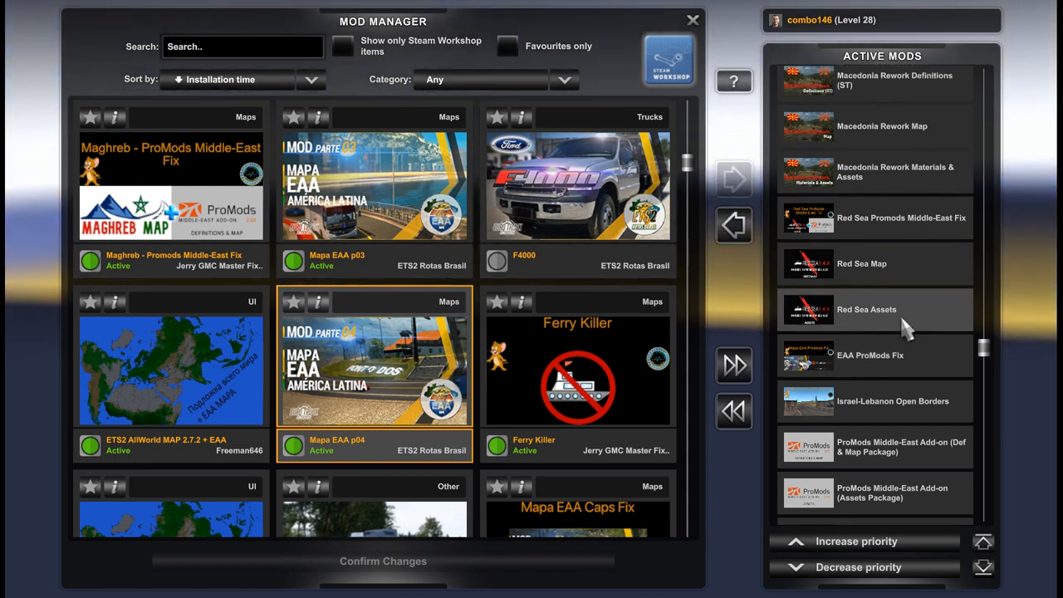
mouse_move(895, 282)
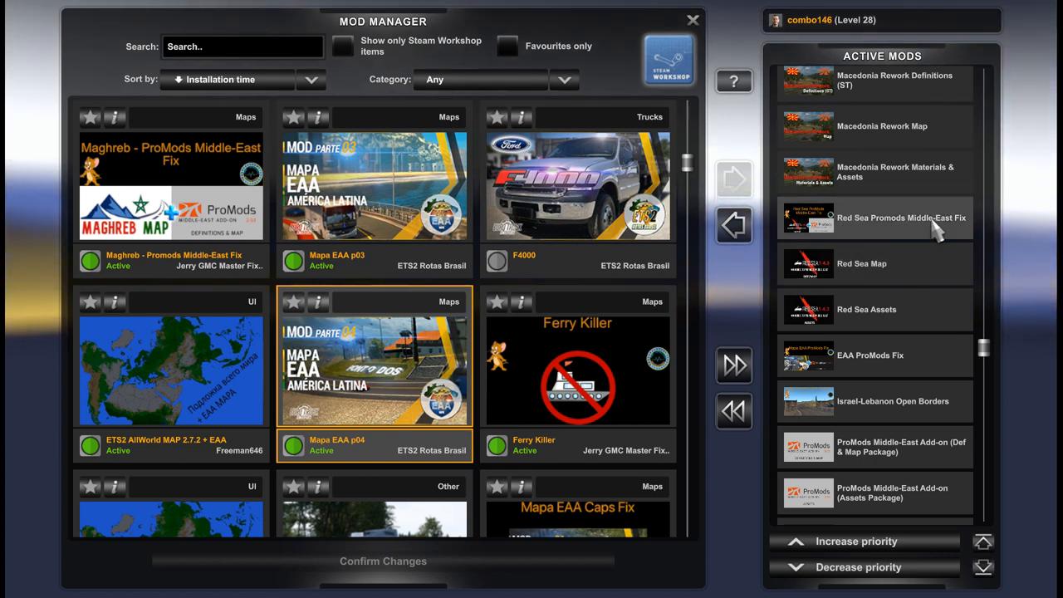
mouse_move(880, 253)
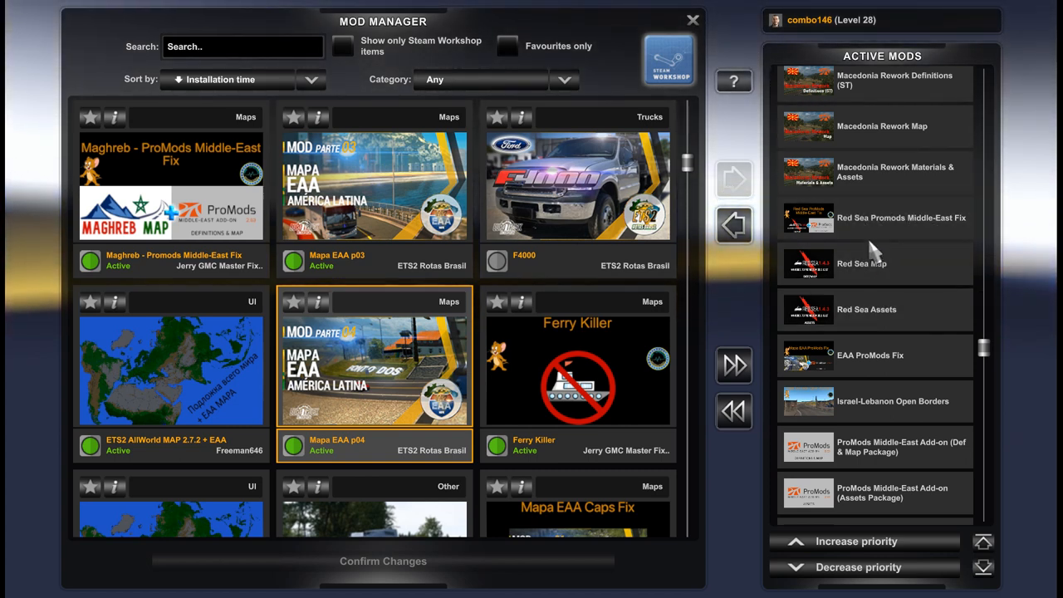
mouse_move(883, 319)
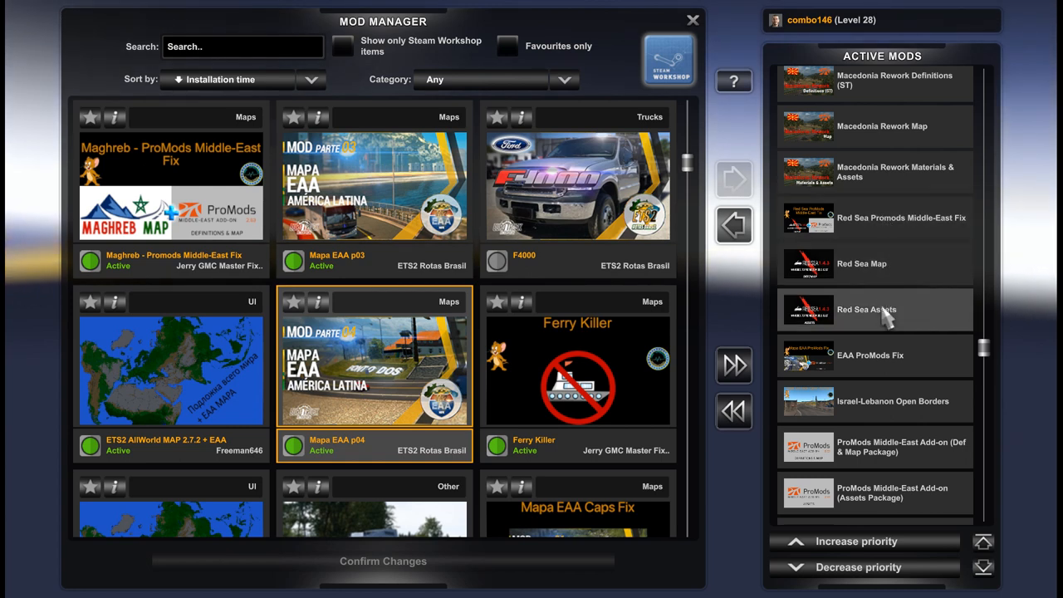
Scroll up past Norwich Rework, Finnmark, El-Enclave and Shetland add-ons to Jan Mayen and Sud de France
scroll(up, 3)
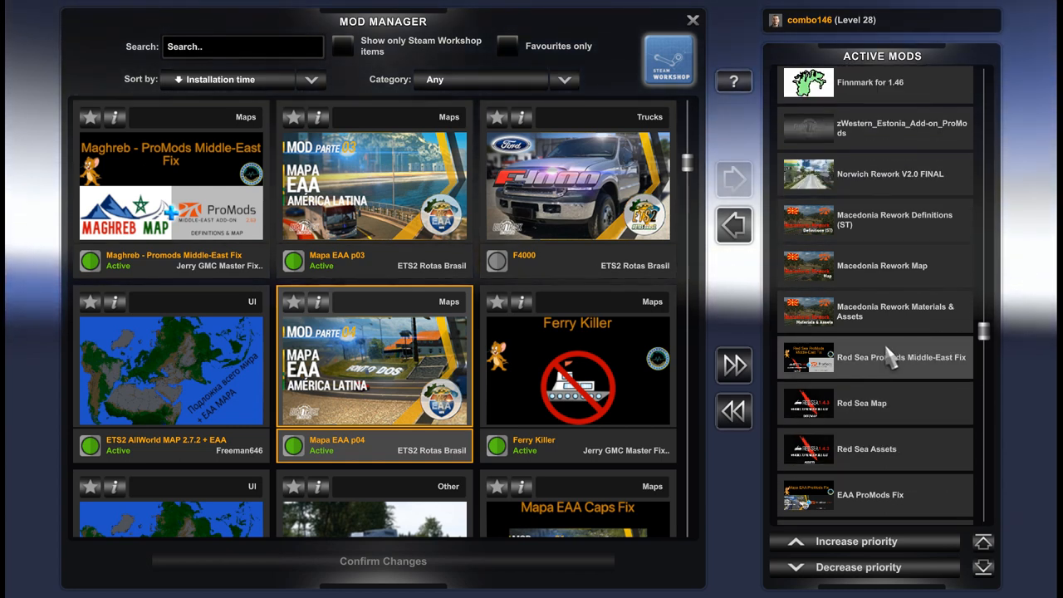
mouse_move(872, 313)
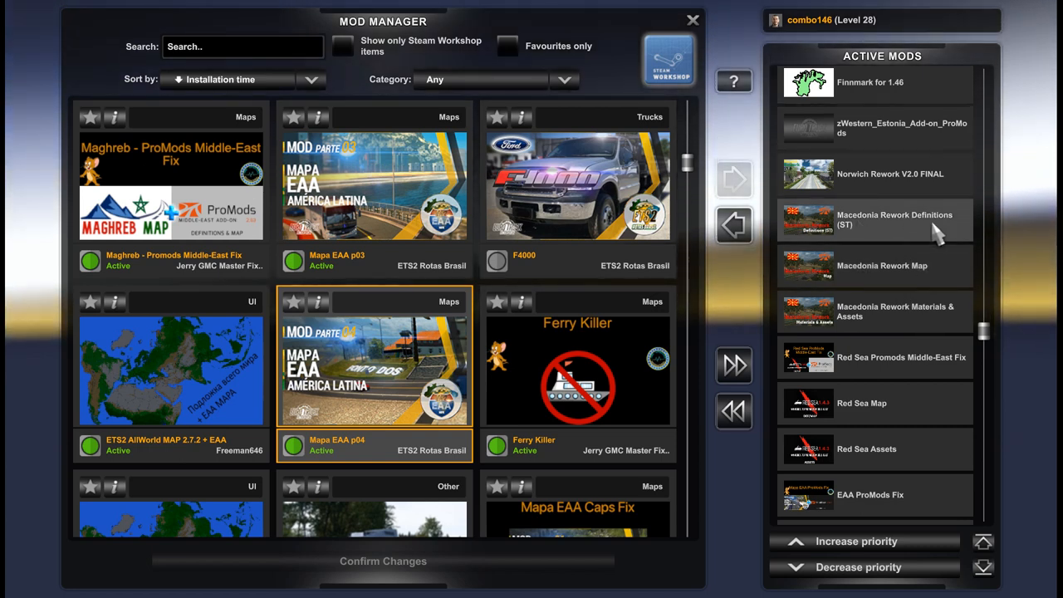
mouse_move(889, 266)
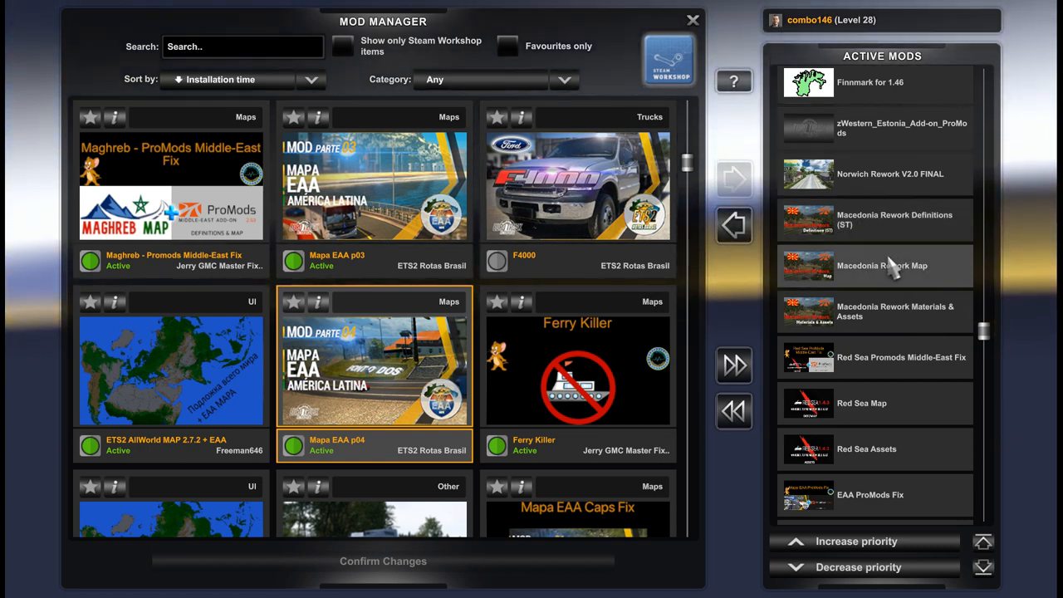
scroll(up, 3)
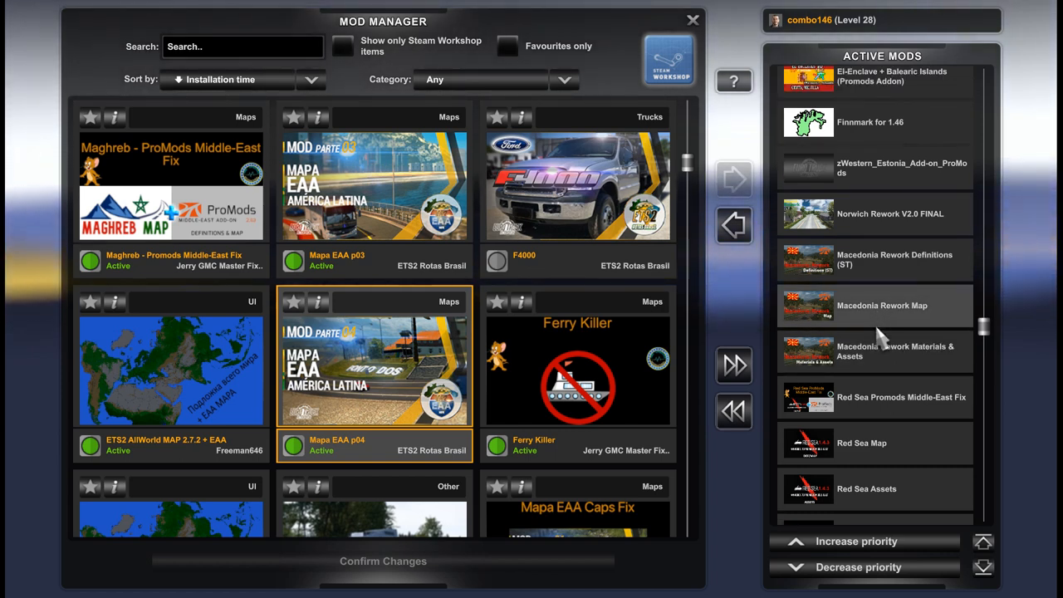
scroll(up, 3)
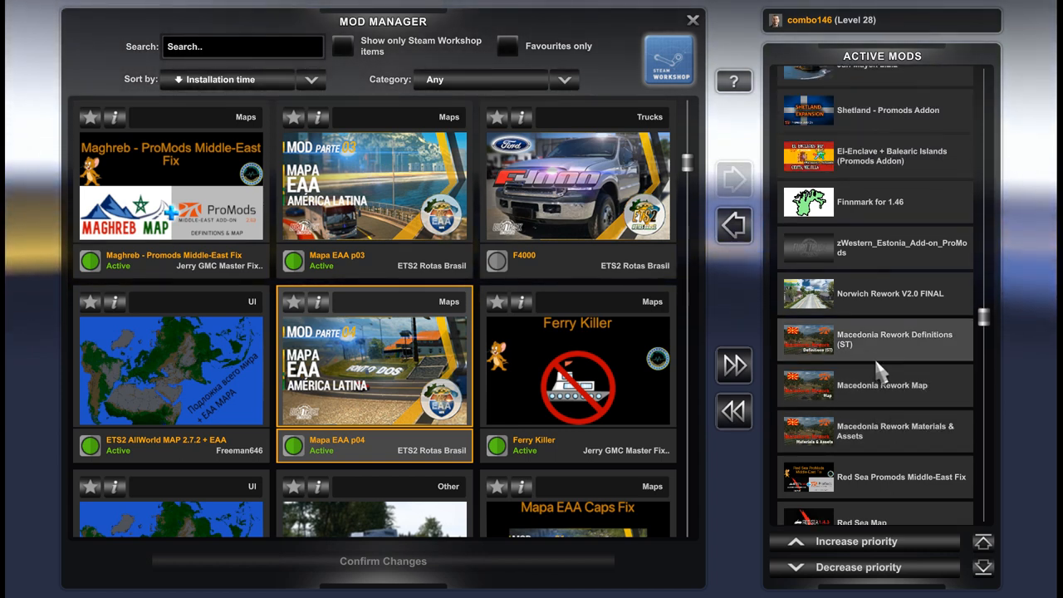
mouse_move(914, 312)
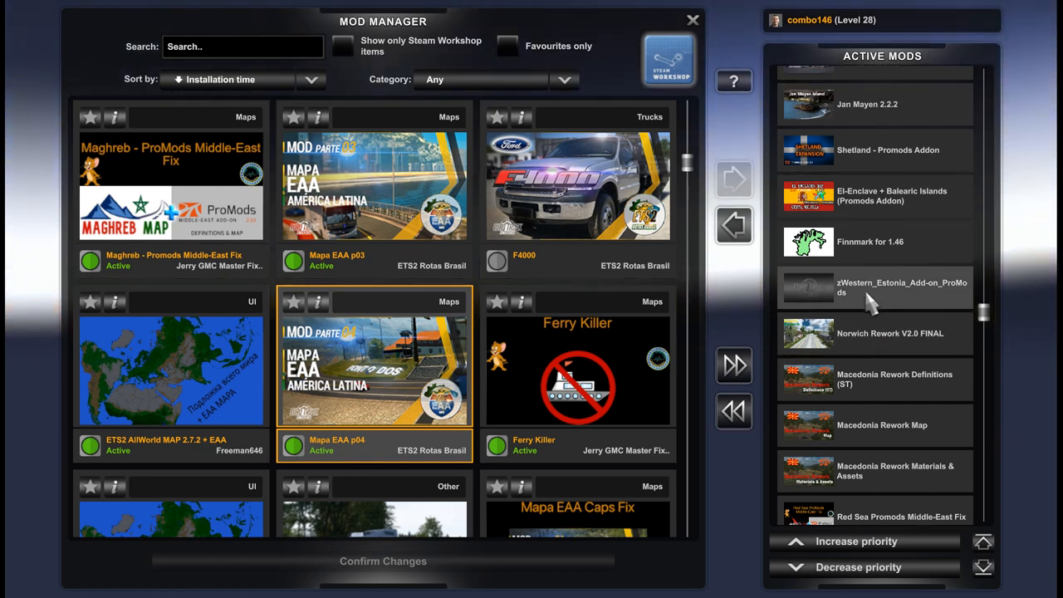
mouse_move(914, 307)
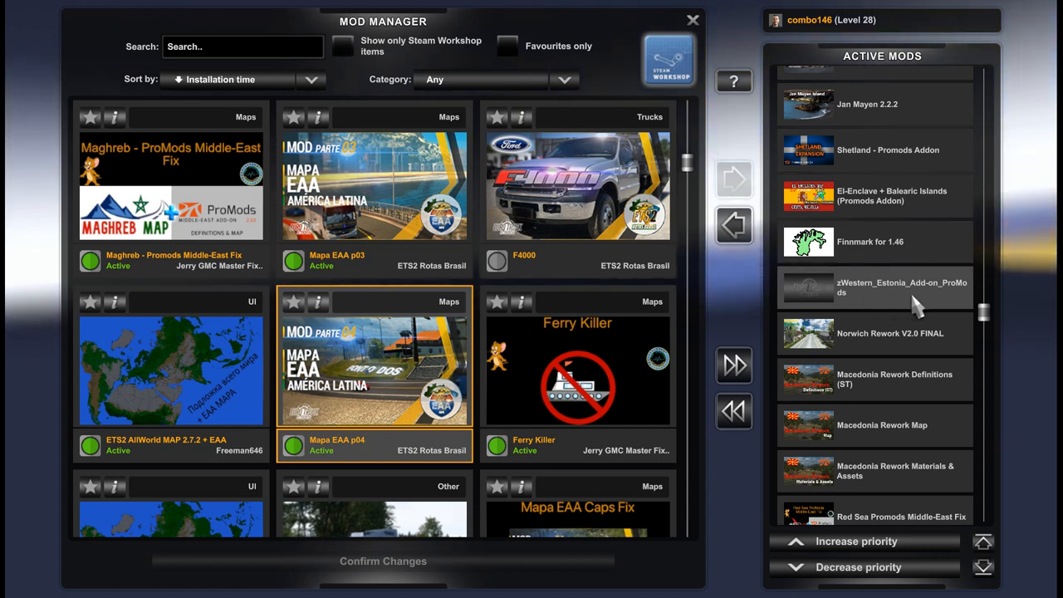
scroll(up, 3)
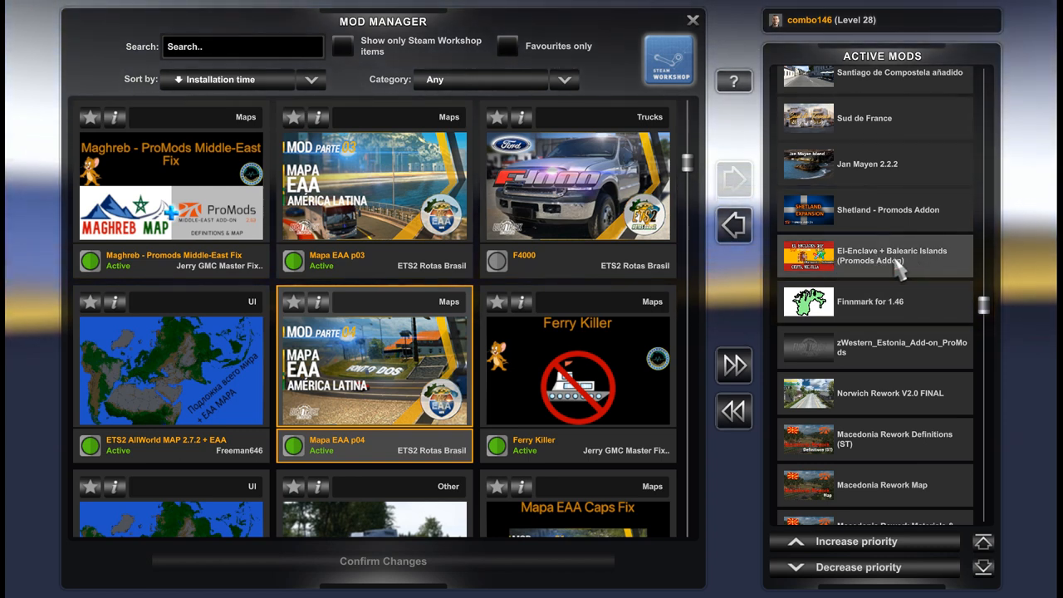
mouse_move(914, 286)
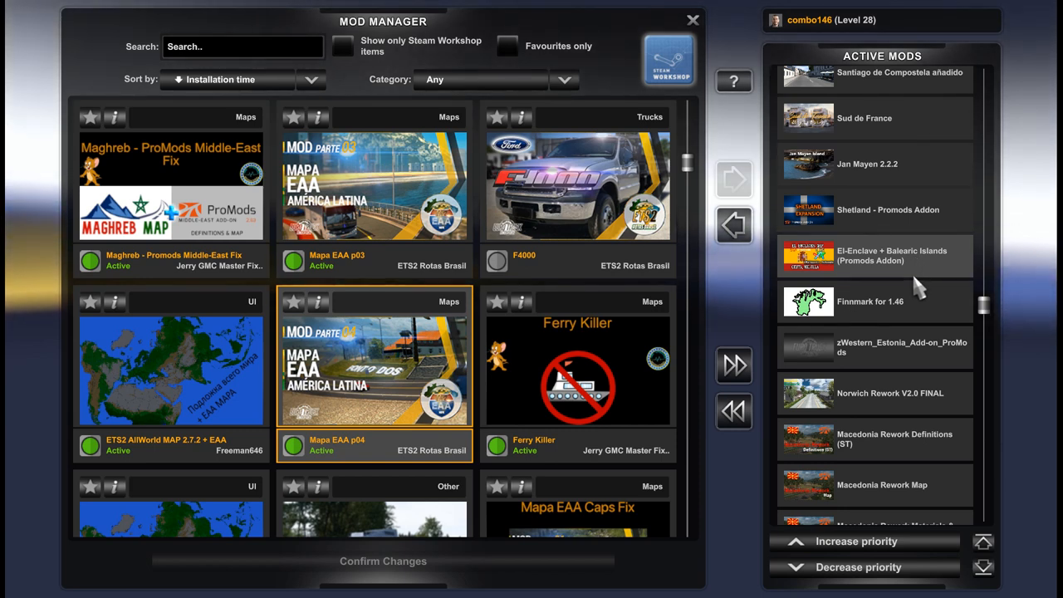
scroll(up, 3)
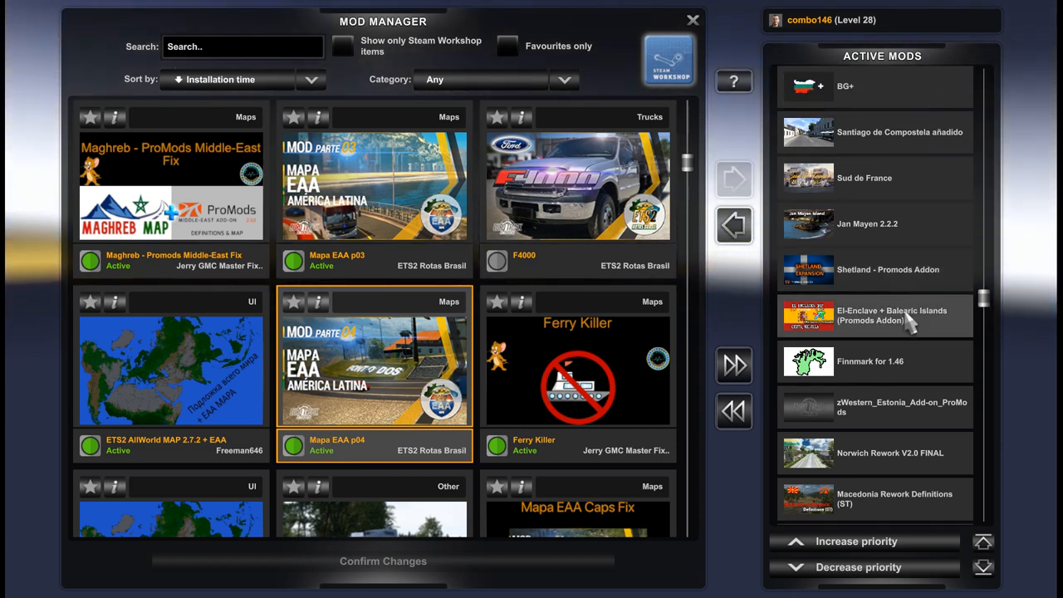
scroll(up, 3)
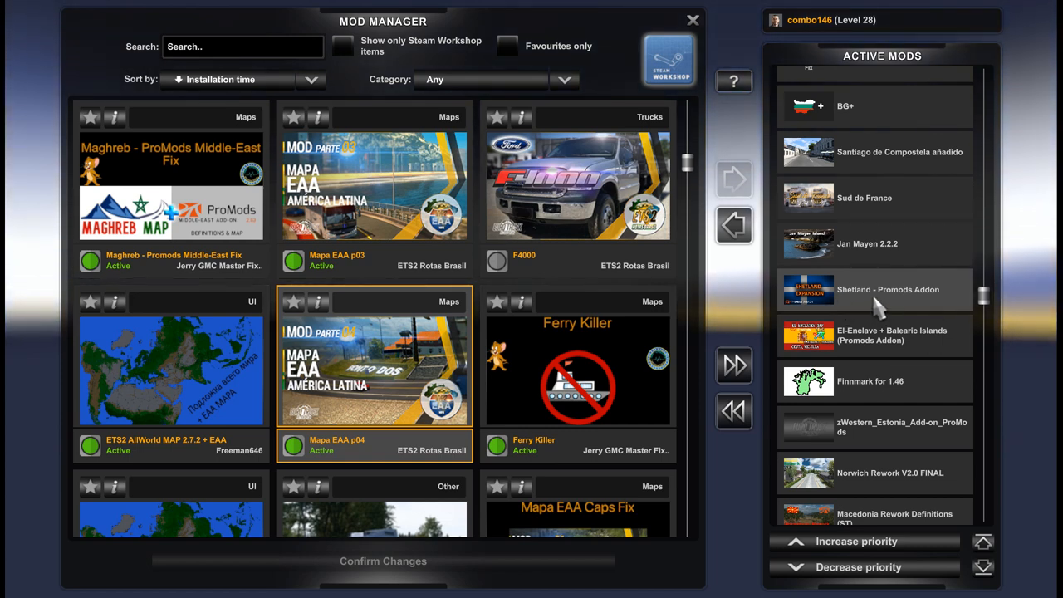
mouse_move(910, 307)
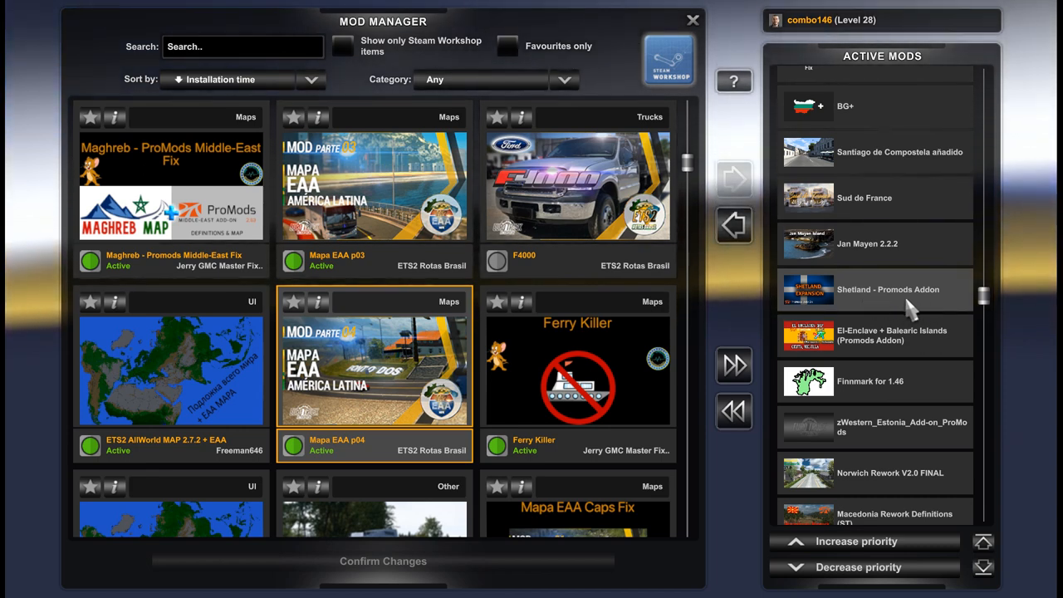
scroll(up, 3)
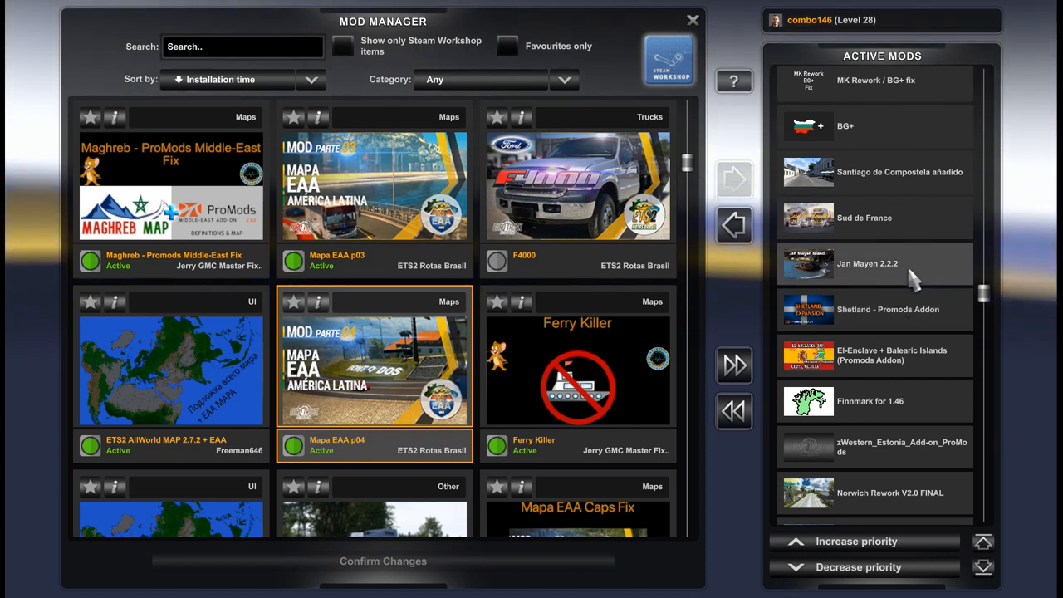
mouse_move(894, 279)
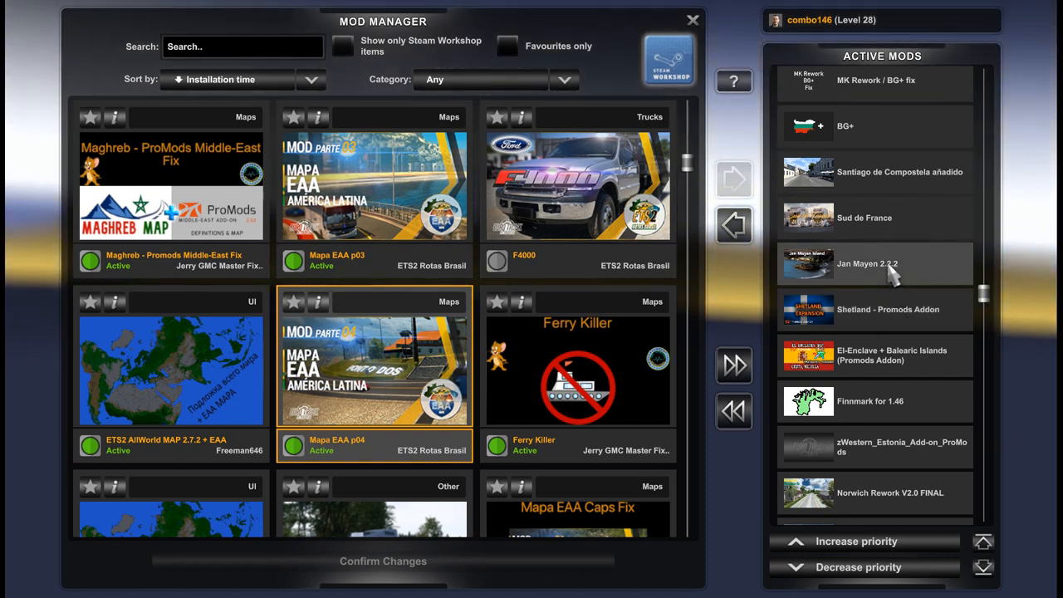
scroll(up, 3)
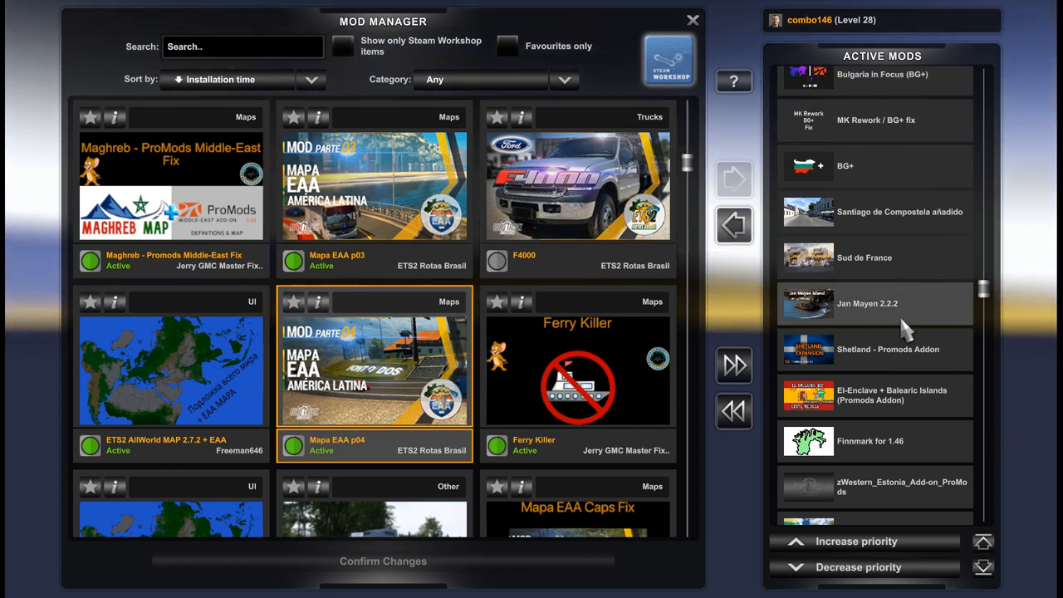
scroll(up, 3)
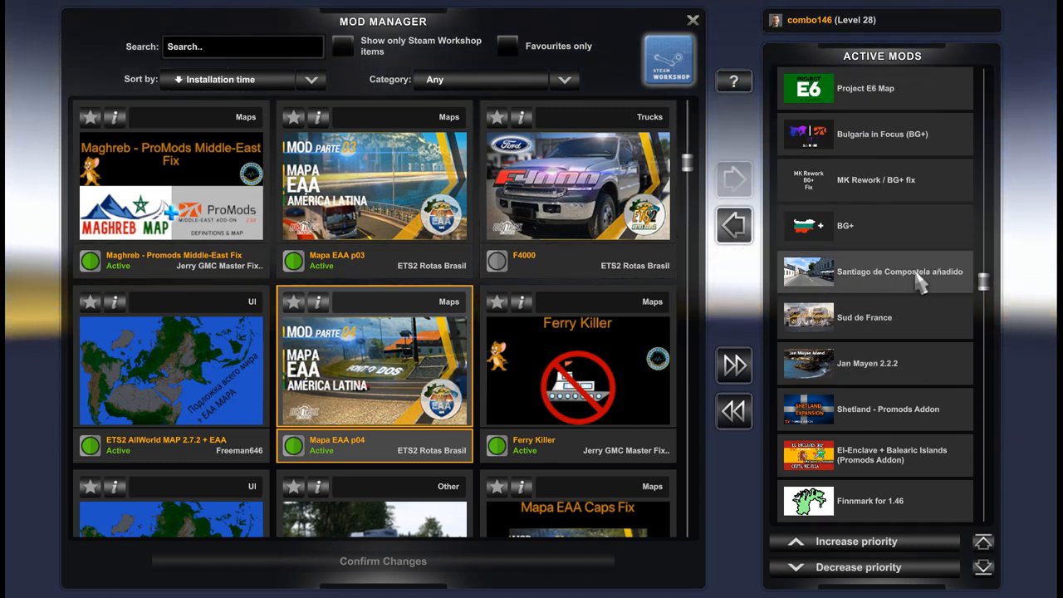
mouse_move(931, 322)
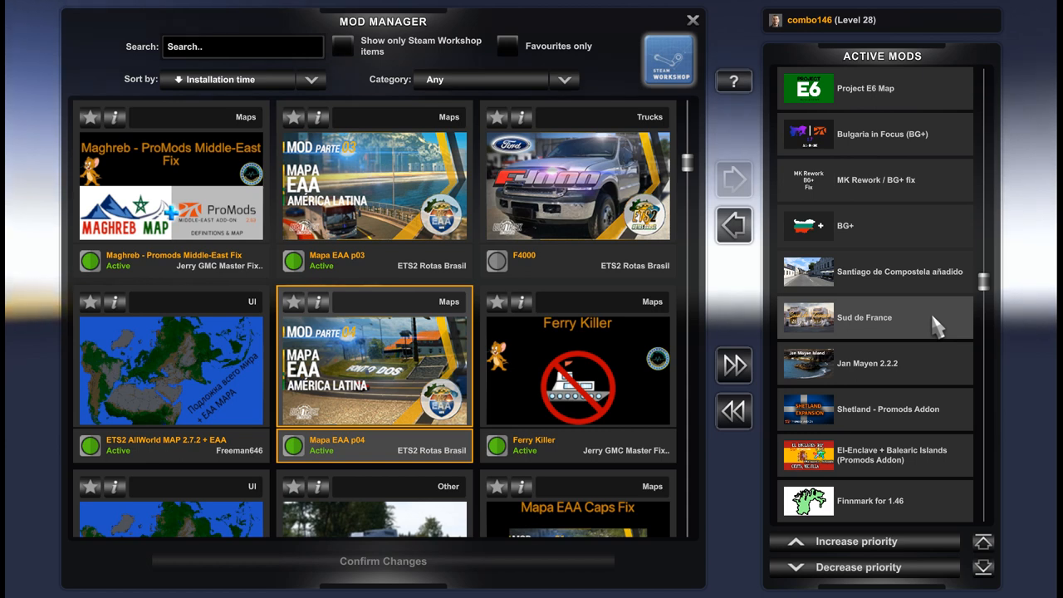
scroll(up, 3)
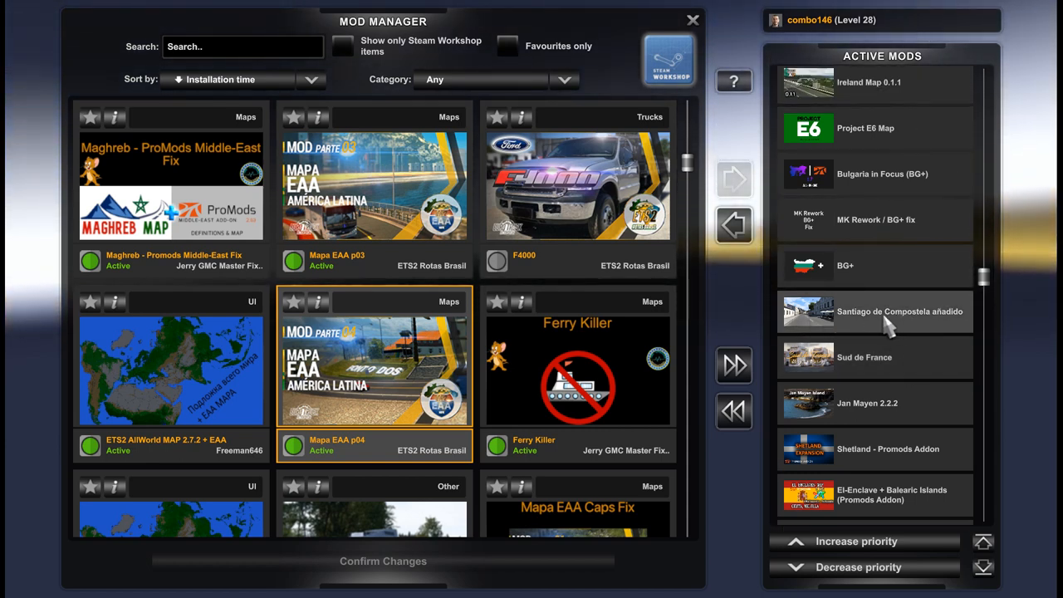
scroll(up, 3)
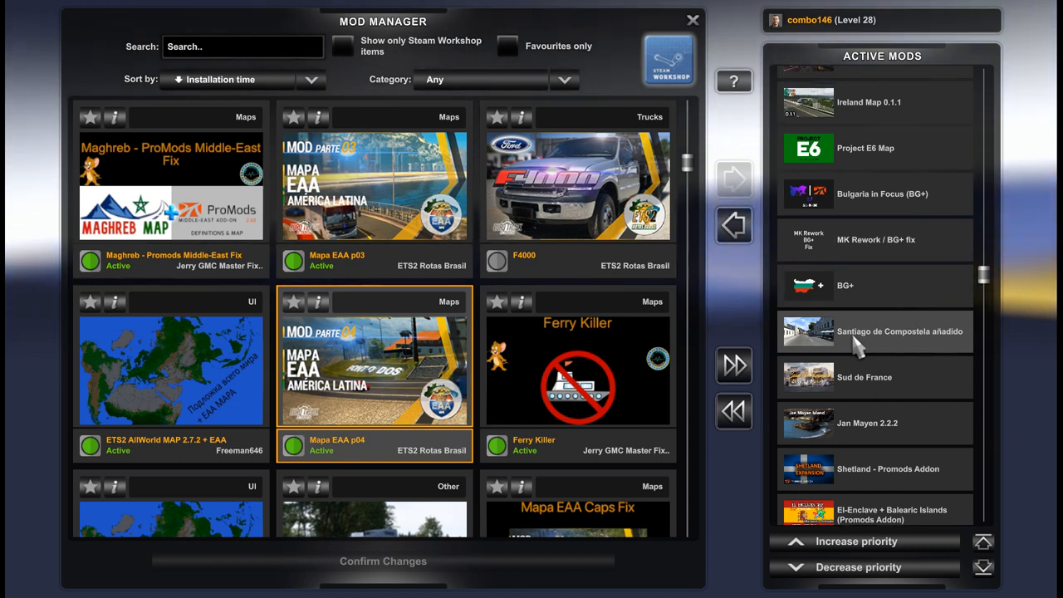
mouse_move(918, 362)
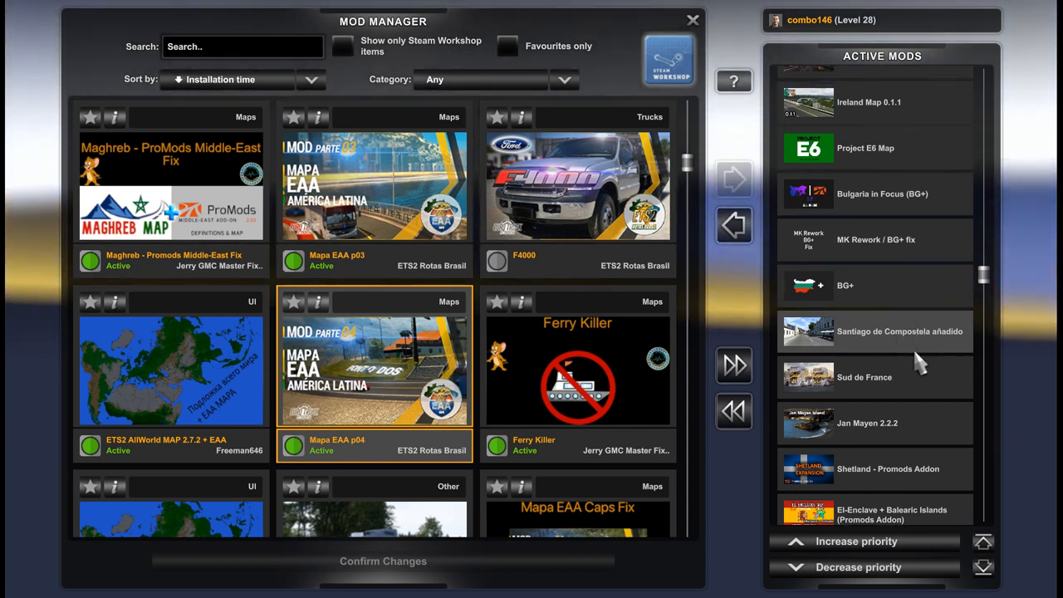
scroll(up, 3)
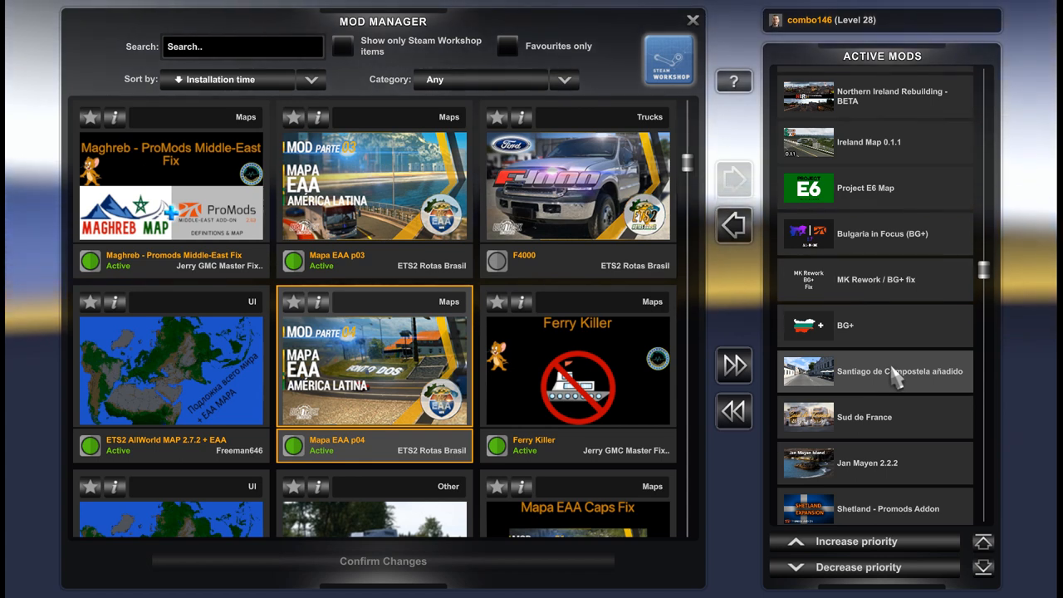
scroll(up, 3)
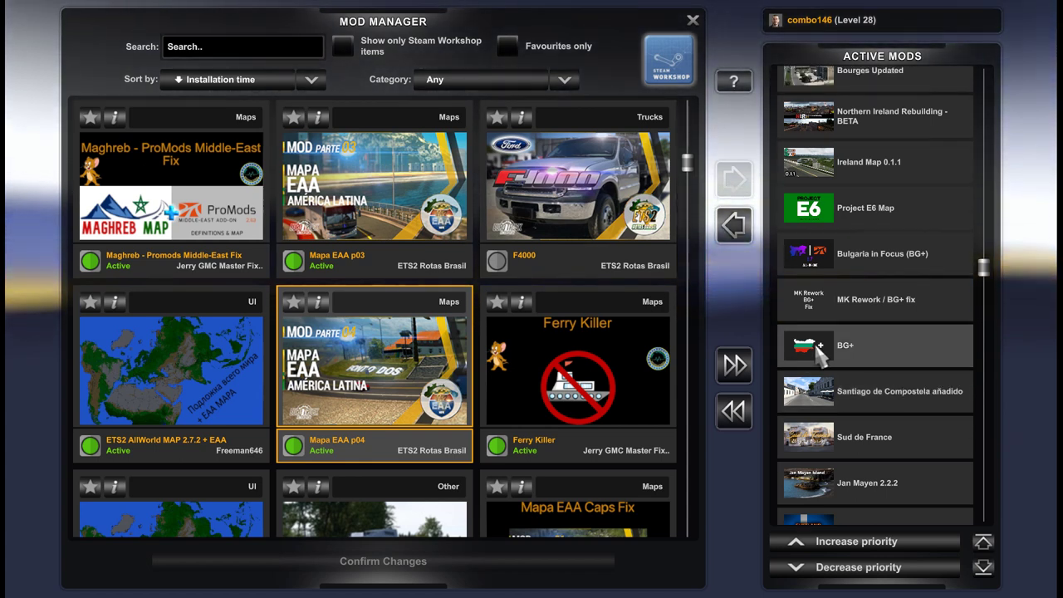
mouse_move(906, 352)
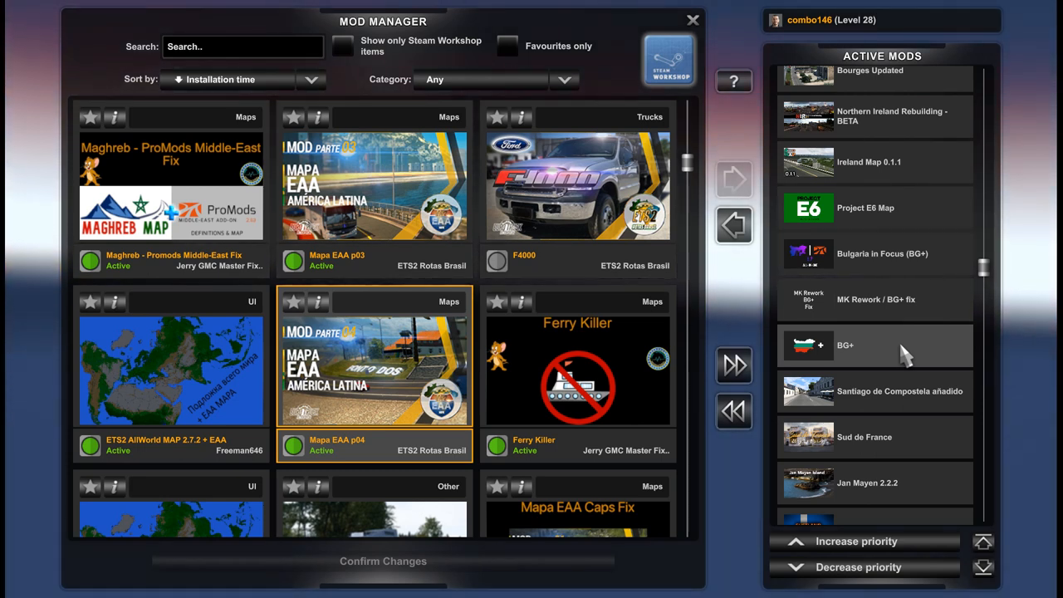
mouse_move(901, 363)
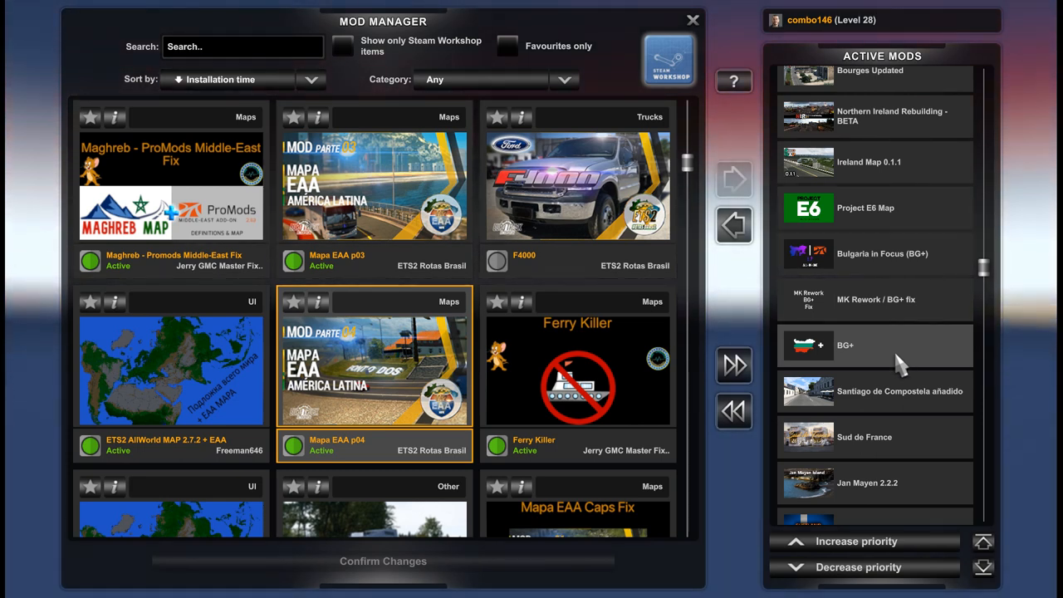
mouse_move(844, 353)
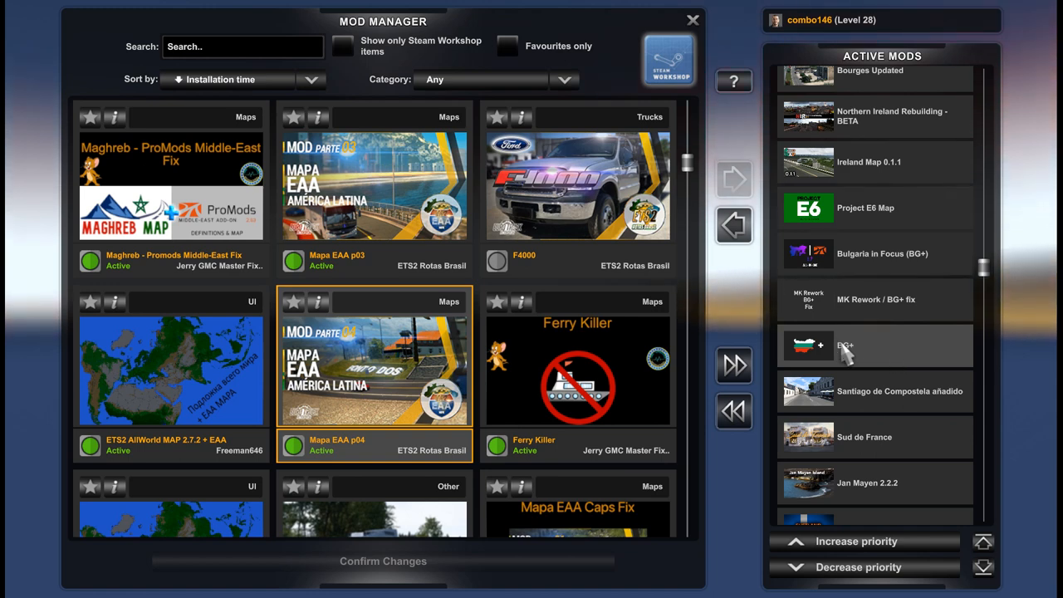
mouse_move(901, 319)
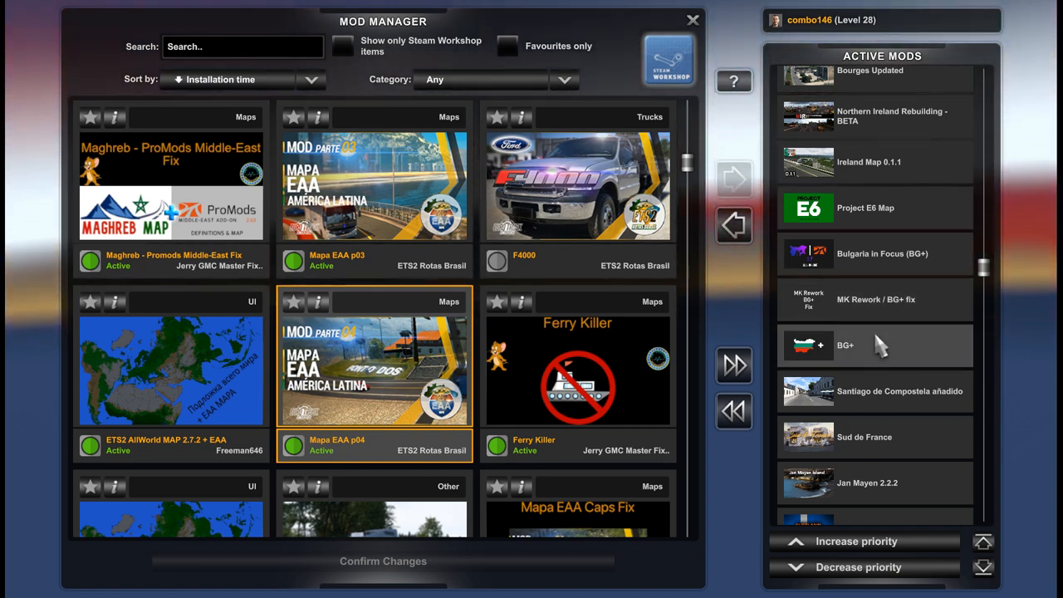
mouse_move(872, 315)
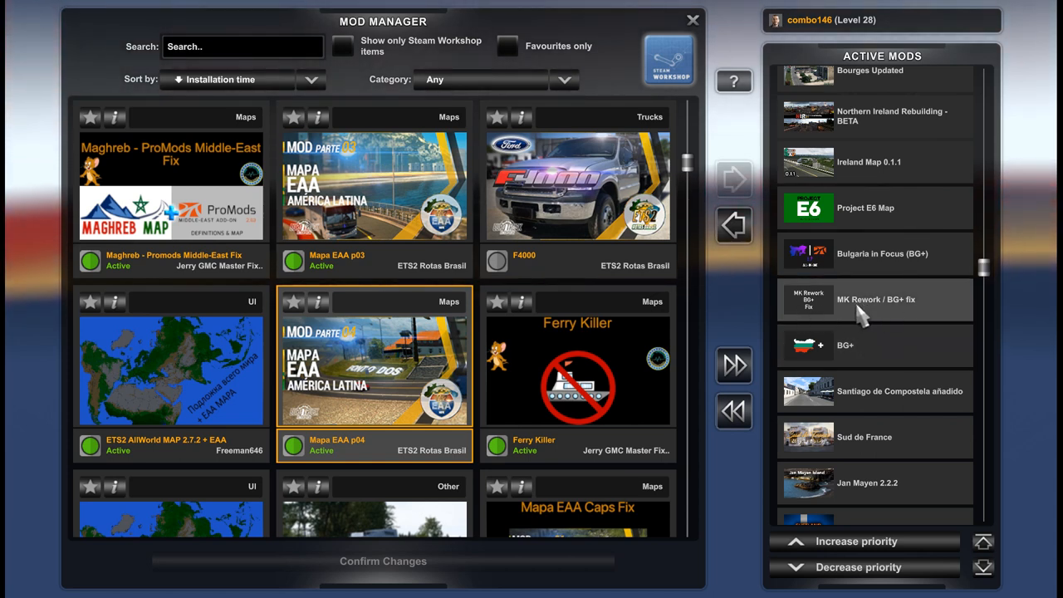
scroll(up, 3)
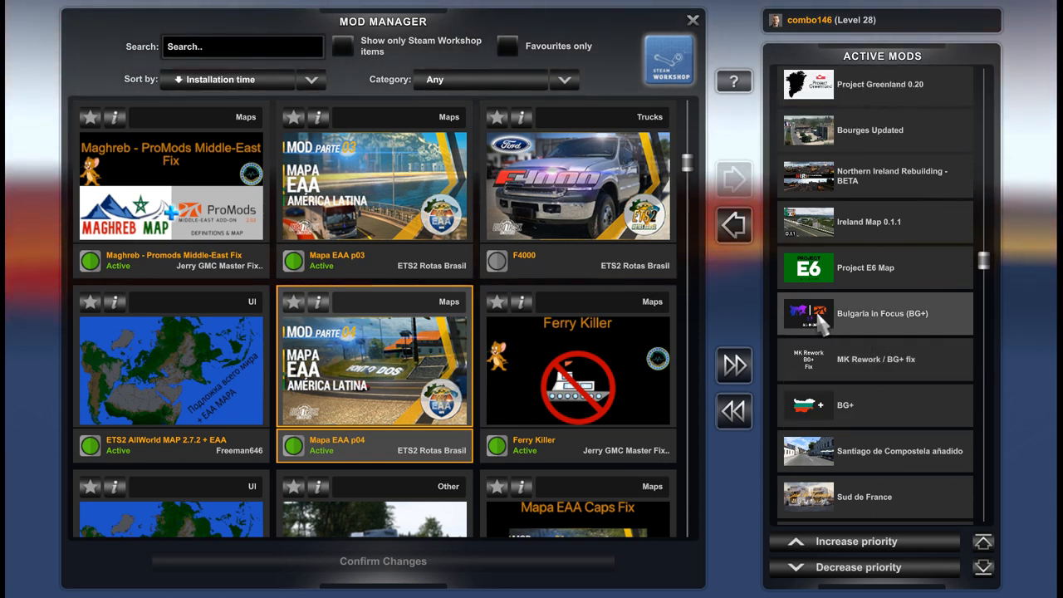
mouse_move(910, 329)
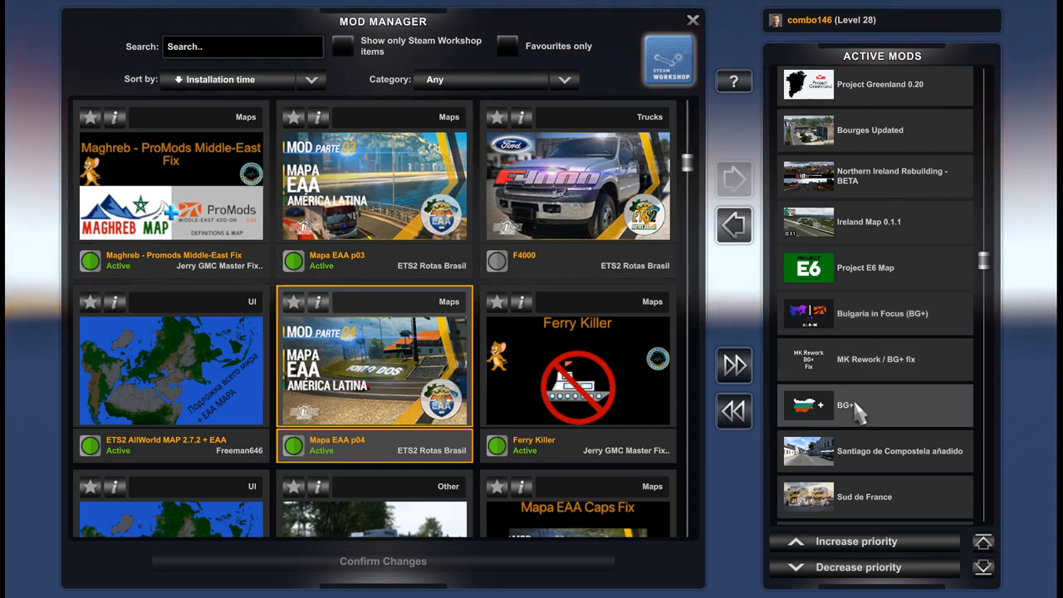
mouse_move(839, 336)
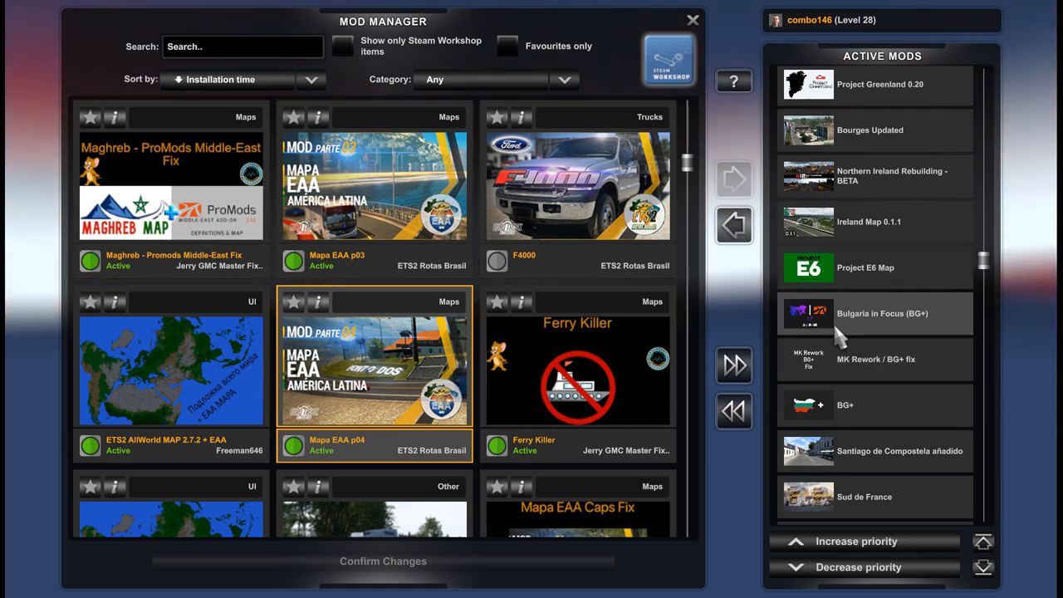
mouse_move(878, 329)
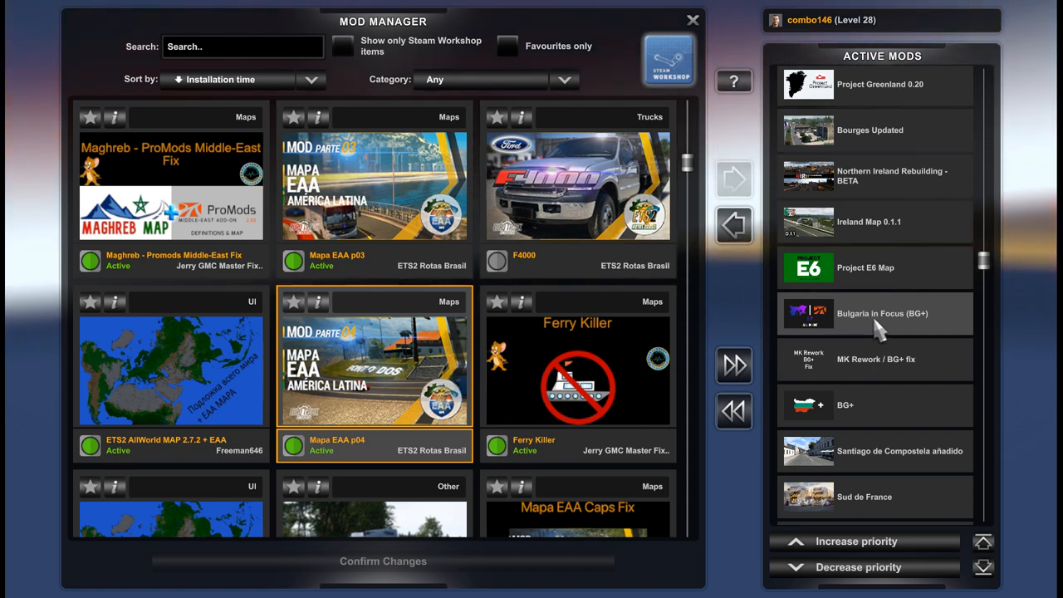
mouse_move(927, 329)
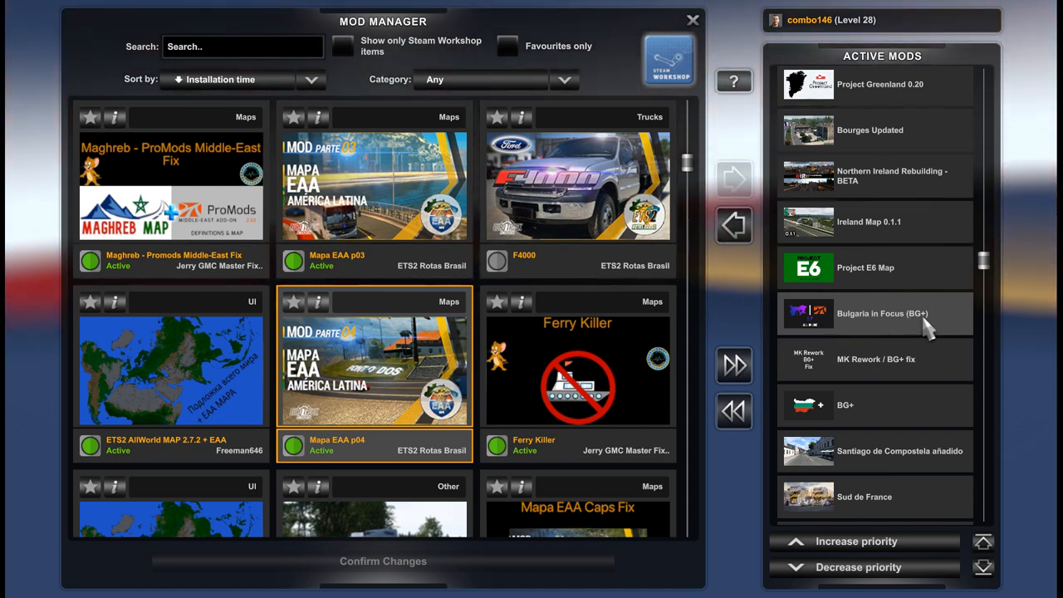
mouse_move(855, 324)
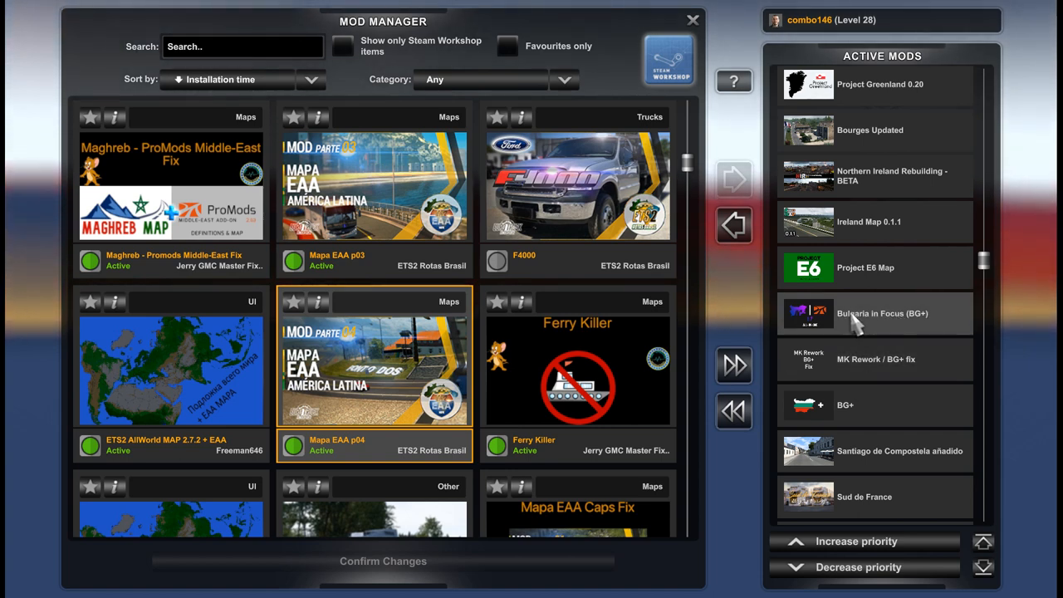
mouse_move(883, 322)
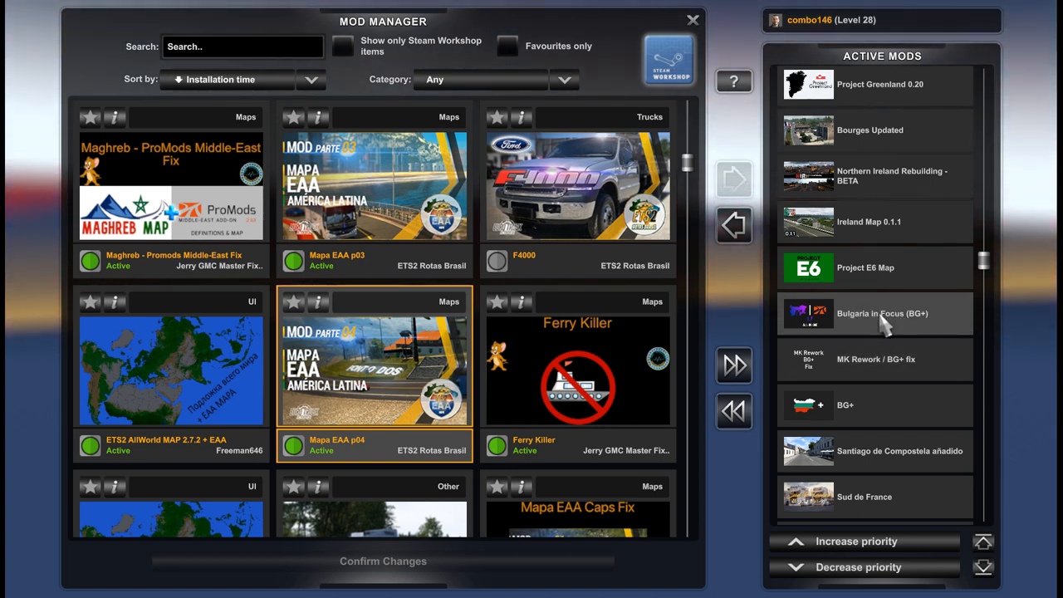
scroll(up, 3)
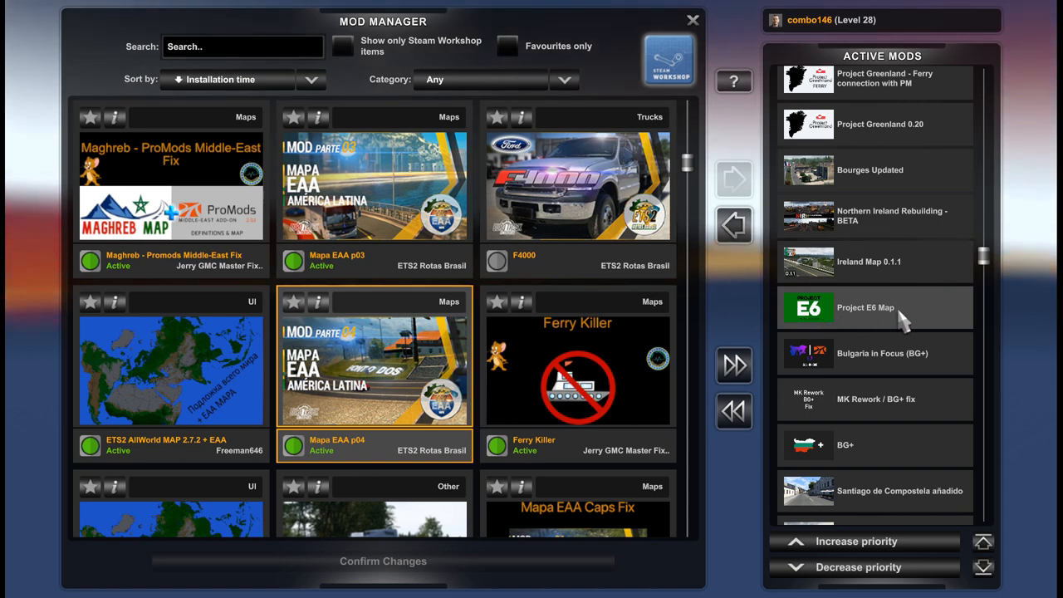
scroll(up, 3)
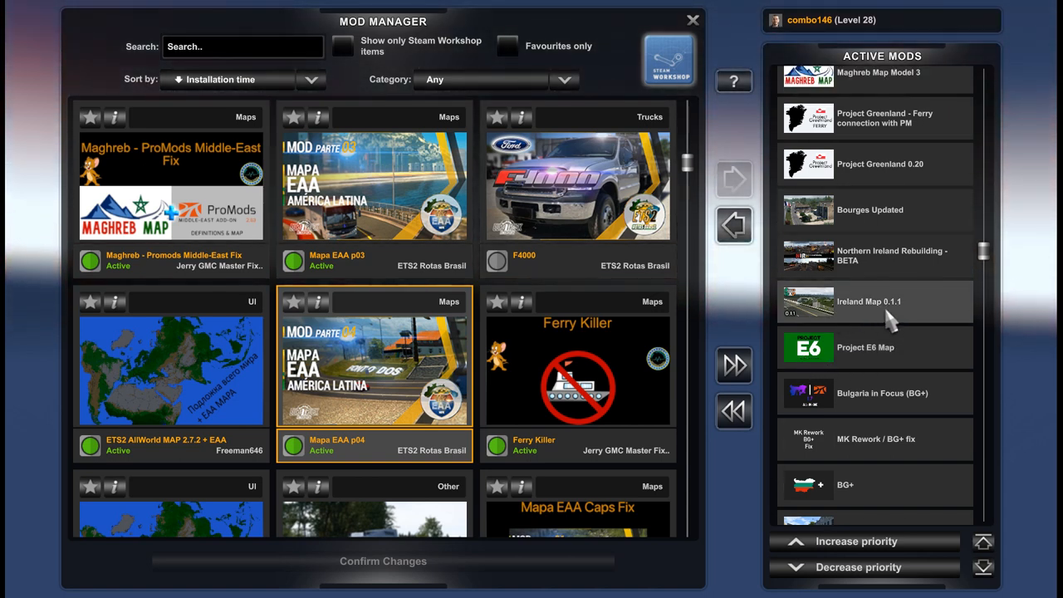
scroll(up, 3)
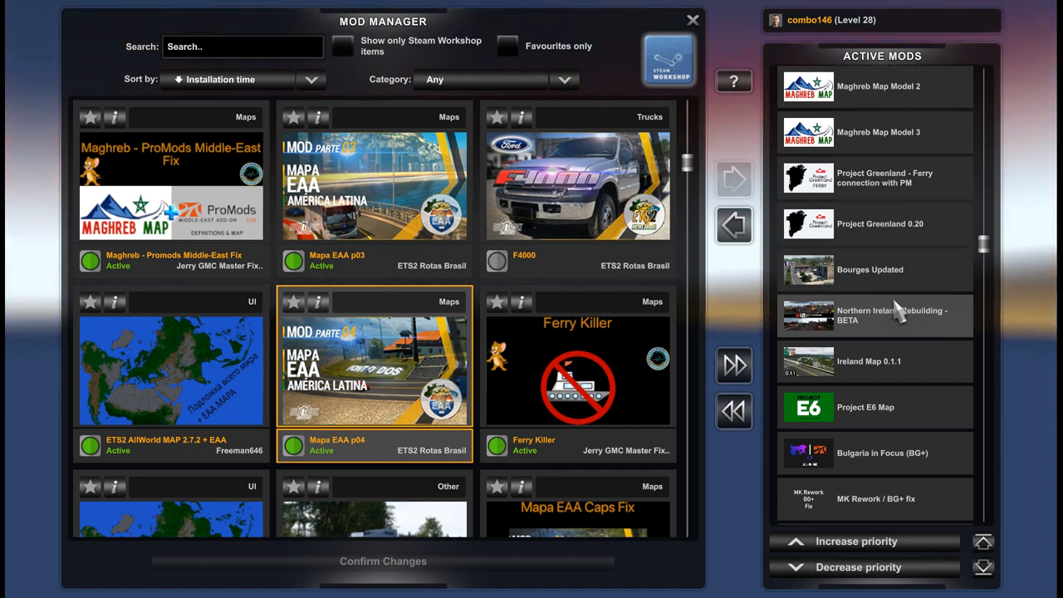
scroll(up, 3)
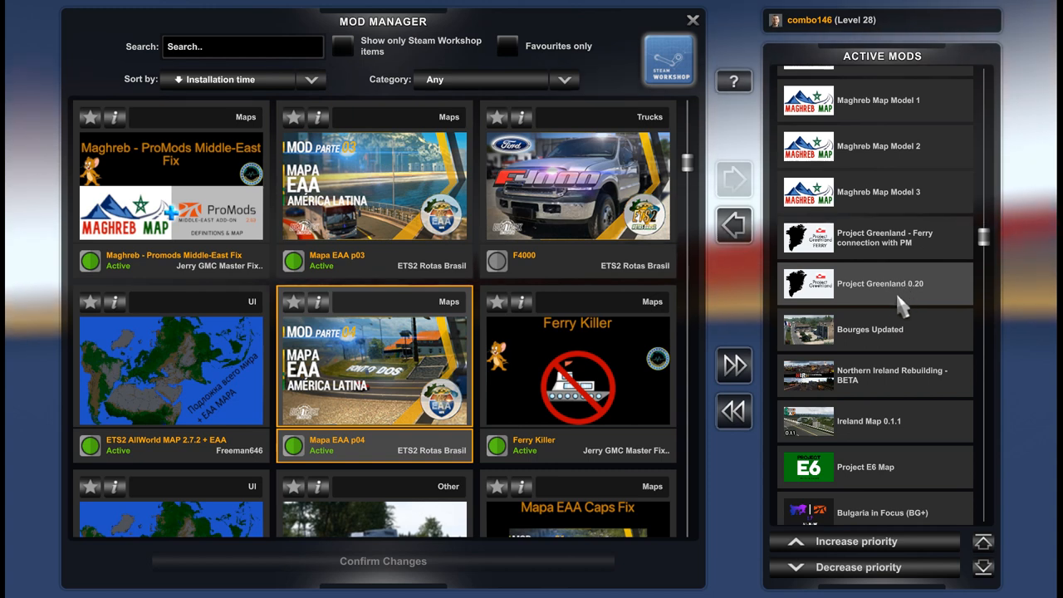
mouse_move(923, 303)
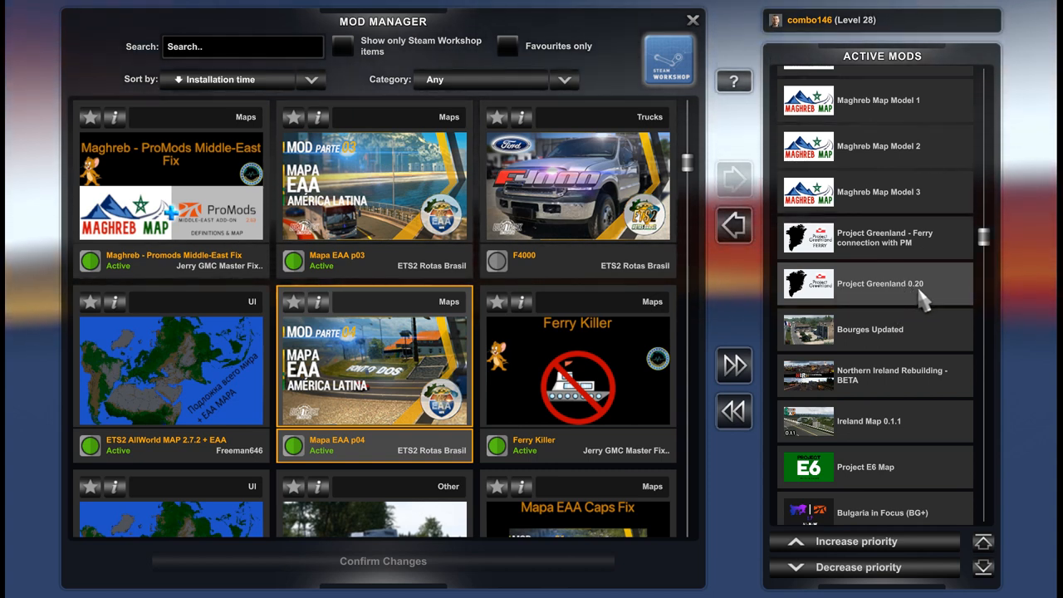
scroll(up, 3)
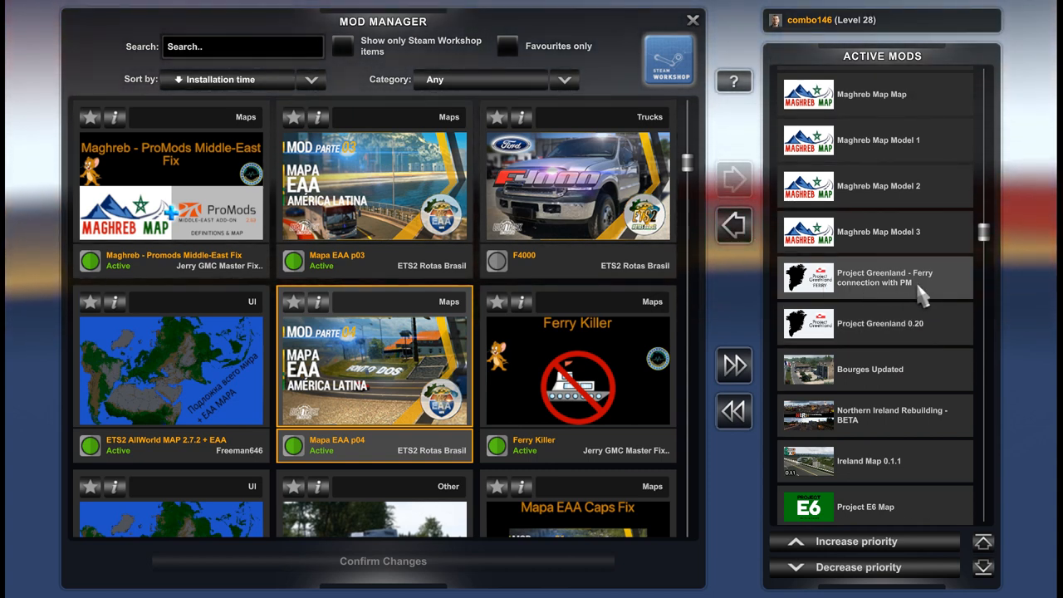
scroll(up, 3)
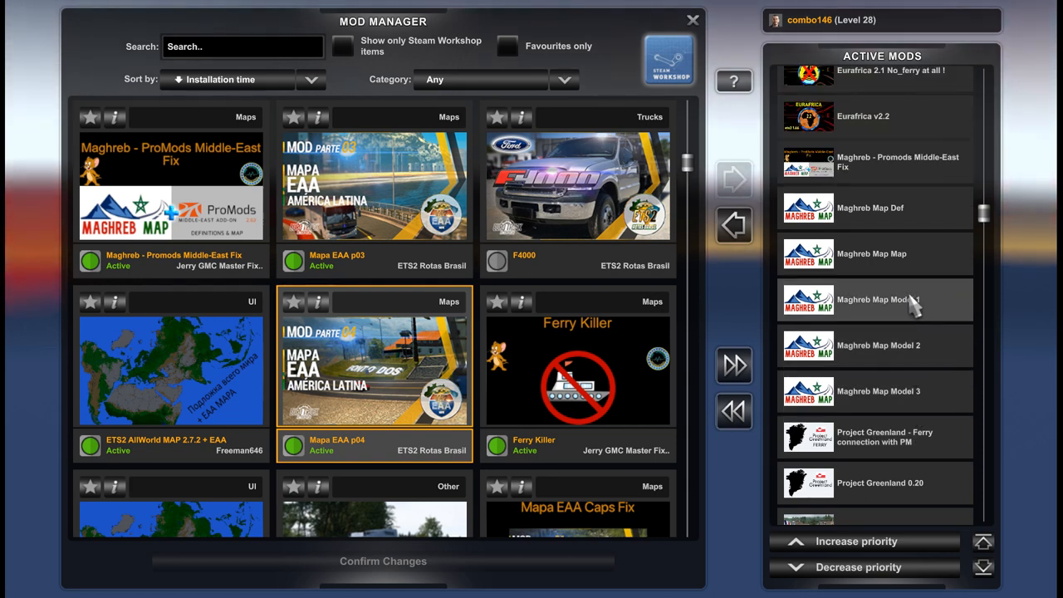
mouse_move(848, 403)
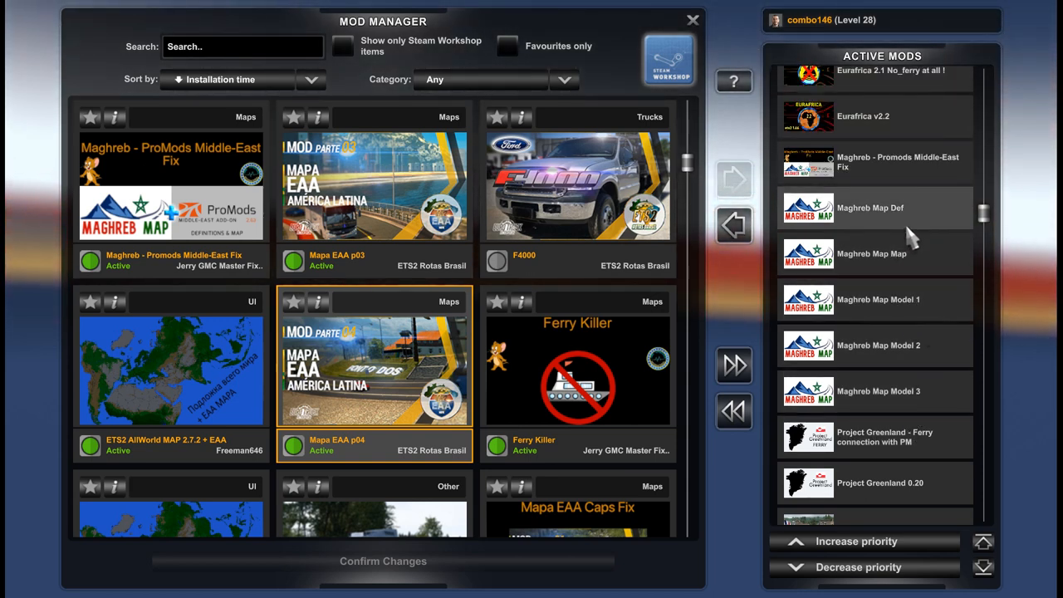
mouse_move(894, 391)
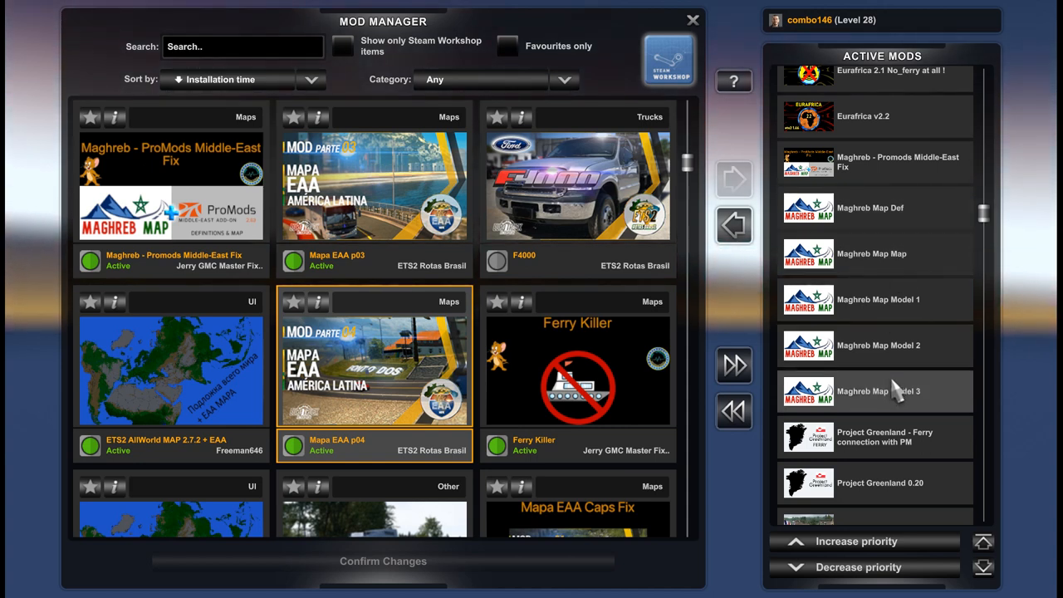
mouse_move(922, 397)
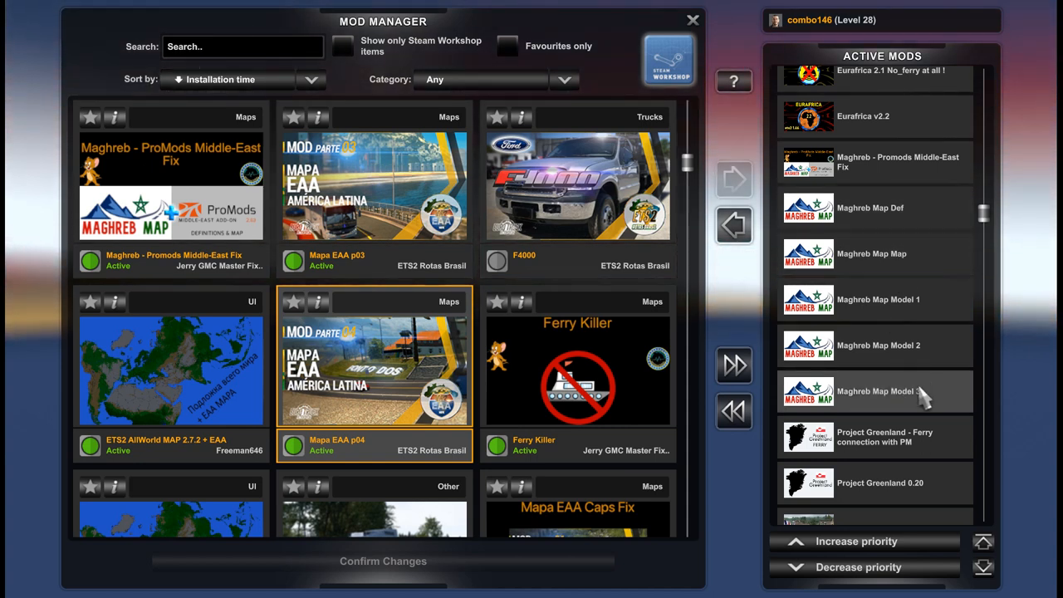
mouse_move(877, 405)
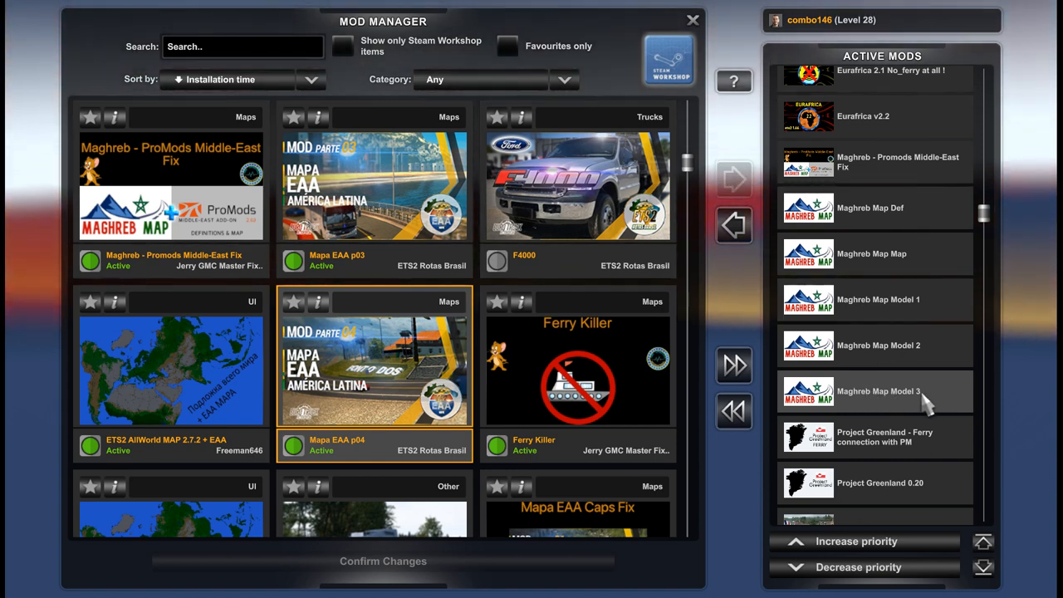
mouse_move(900, 359)
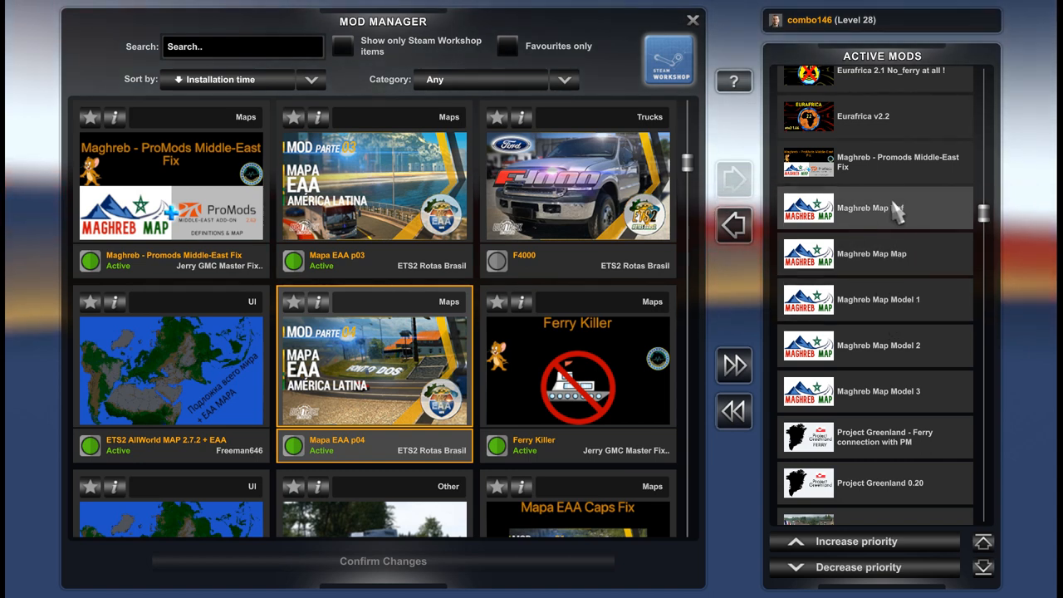
scroll(up, 3)
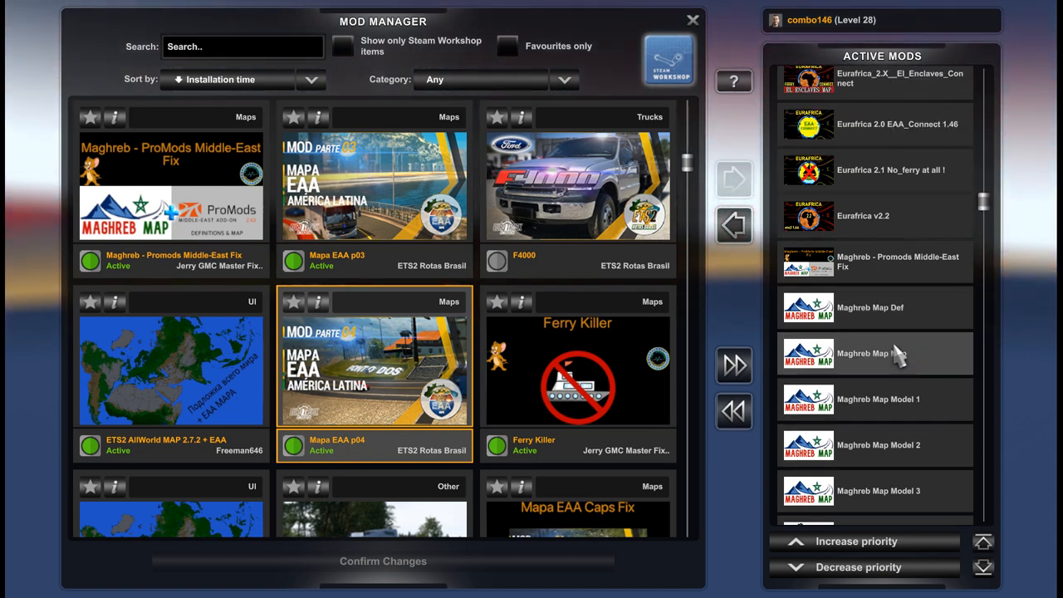
scroll(up, 3)
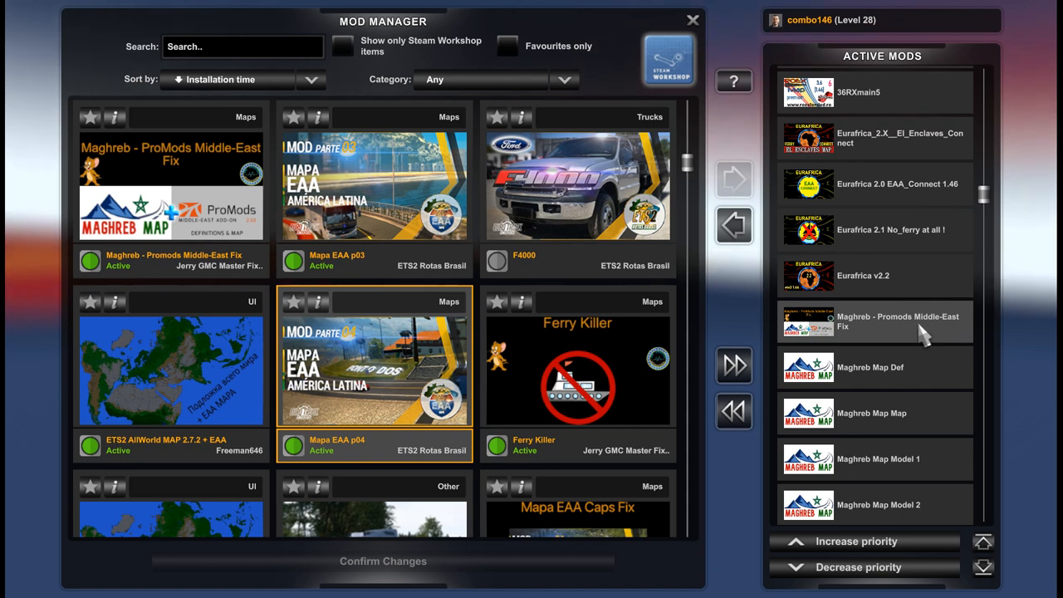
mouse_move(914, 347)
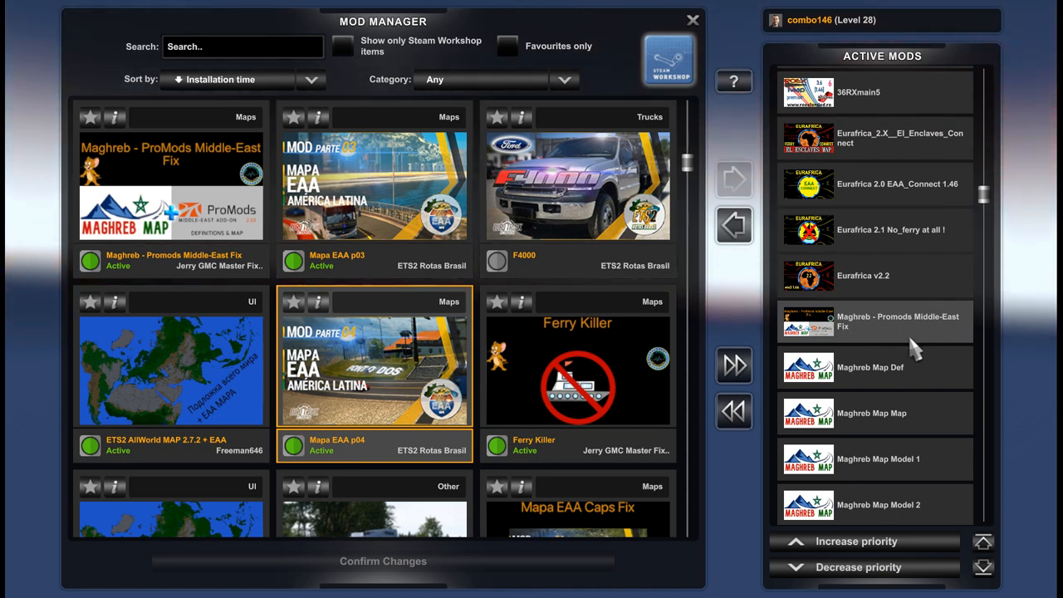
scroll(up, 3)
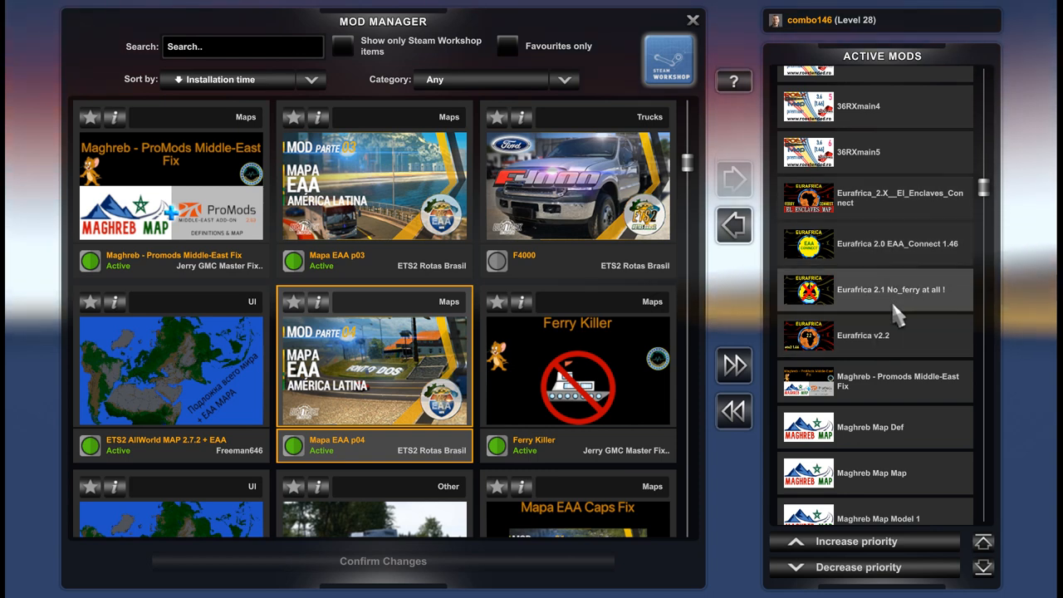
mouse_move(904, 356)
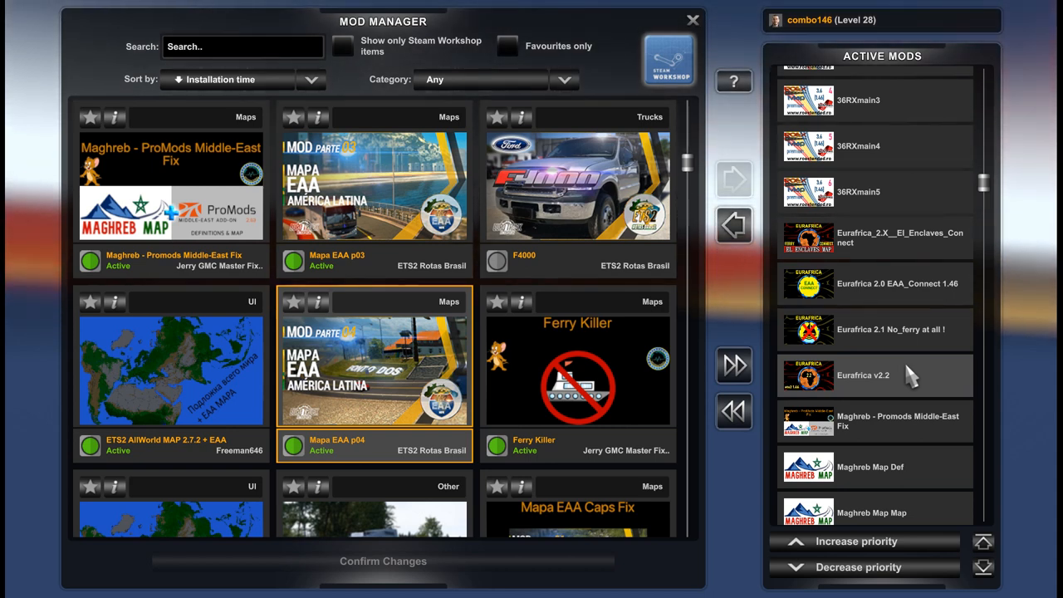
mouse_move(867, 391)
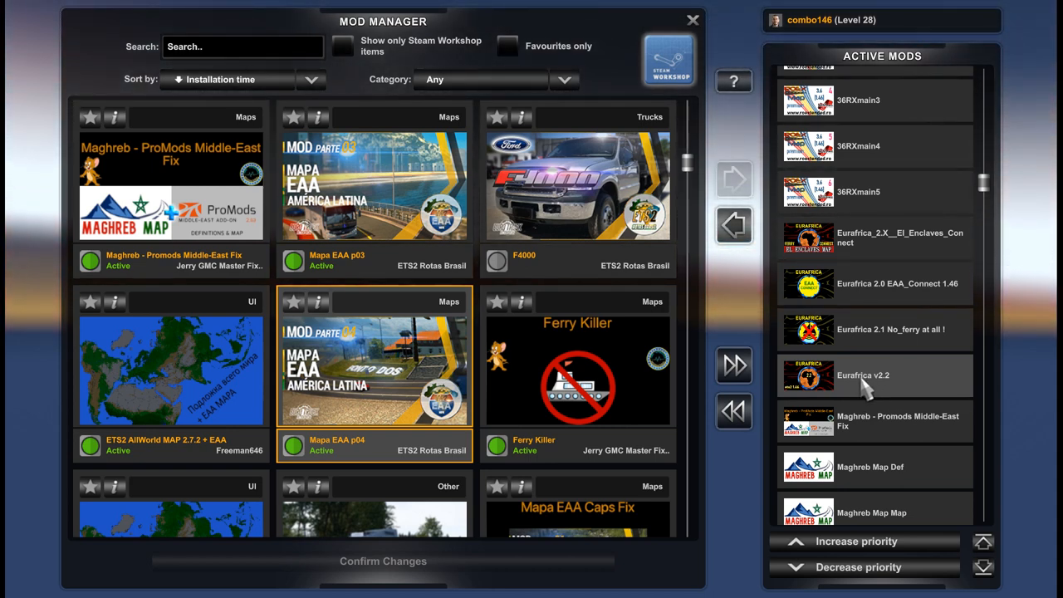
mouse_move(934, 382)
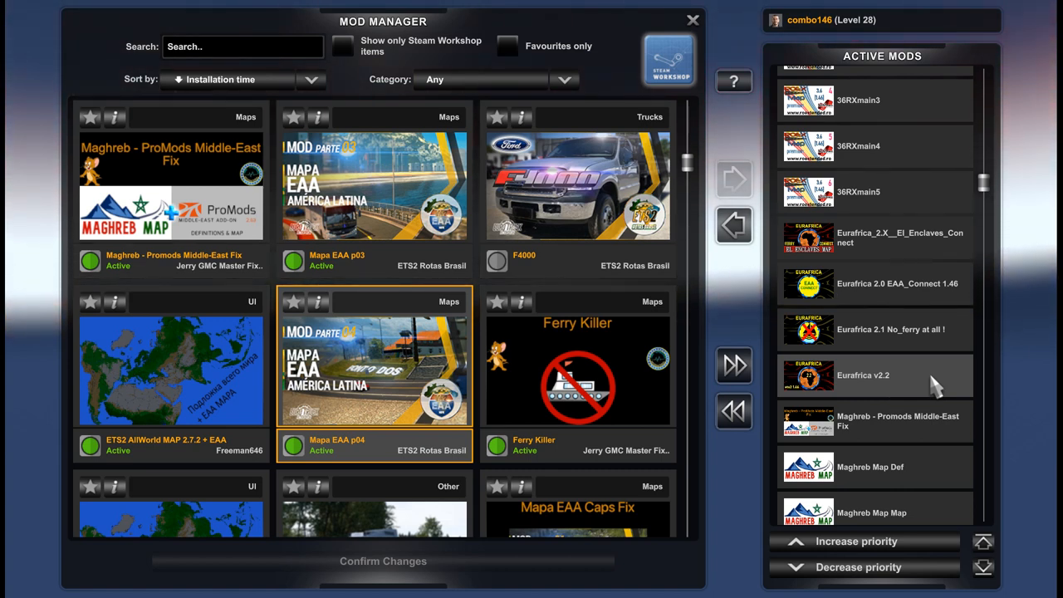
mouse_move(922, 386)
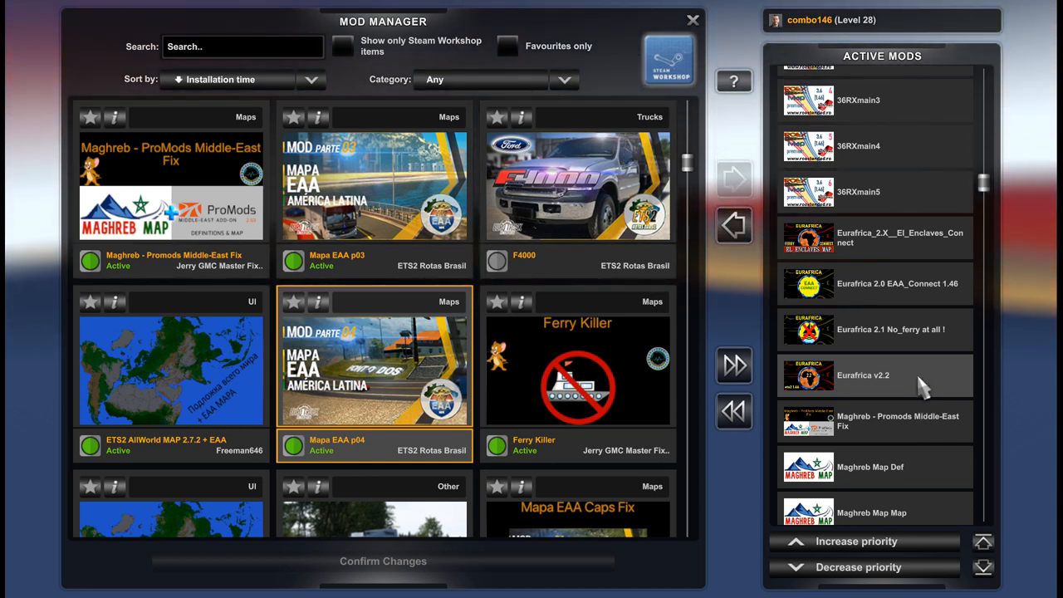
mouse_move(877, 328)
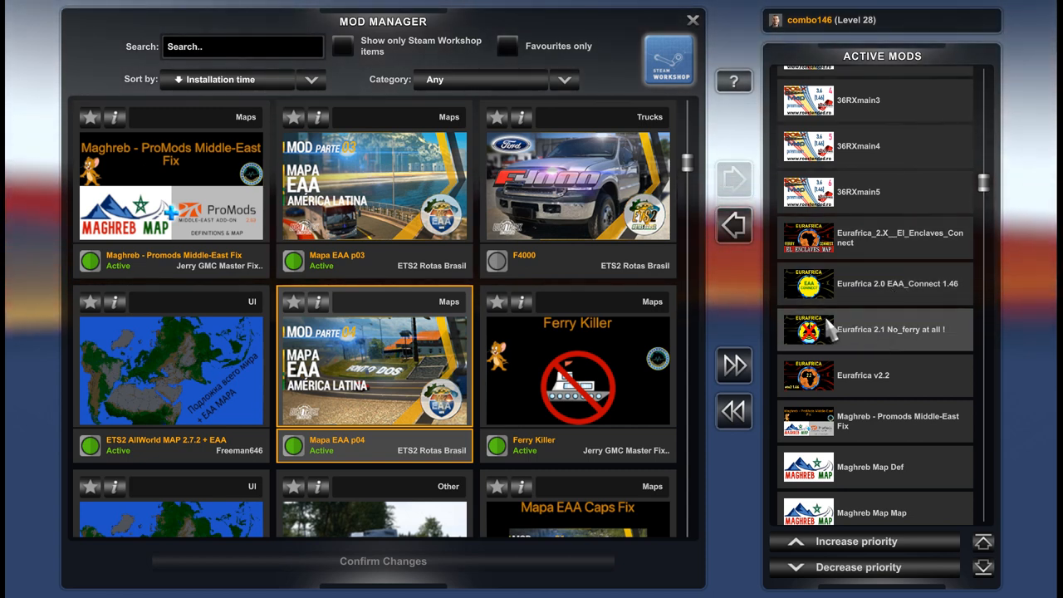
mouse_move(906, 313)
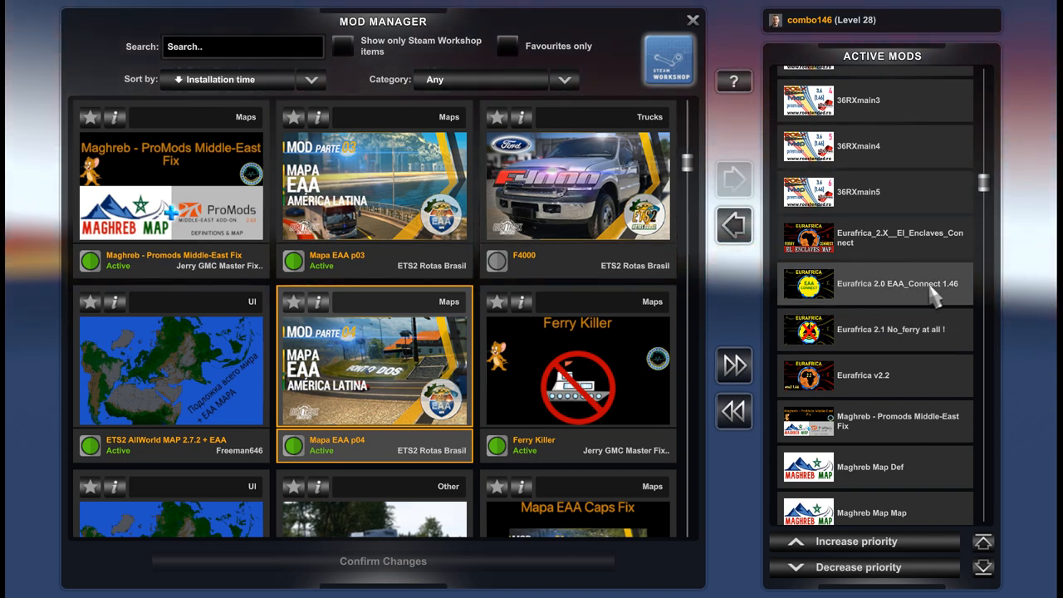
mouse_move(939, 250)
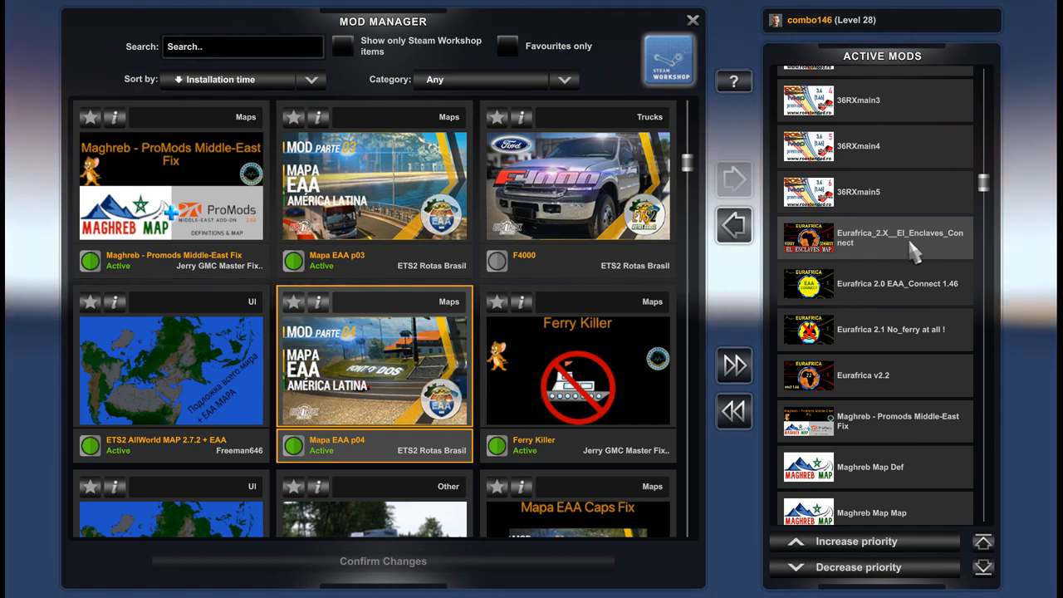
Scroll up to the AZGE add-on 1.46, 36RXcore and 36RXmain1–5 entries
scroll(up, 3)
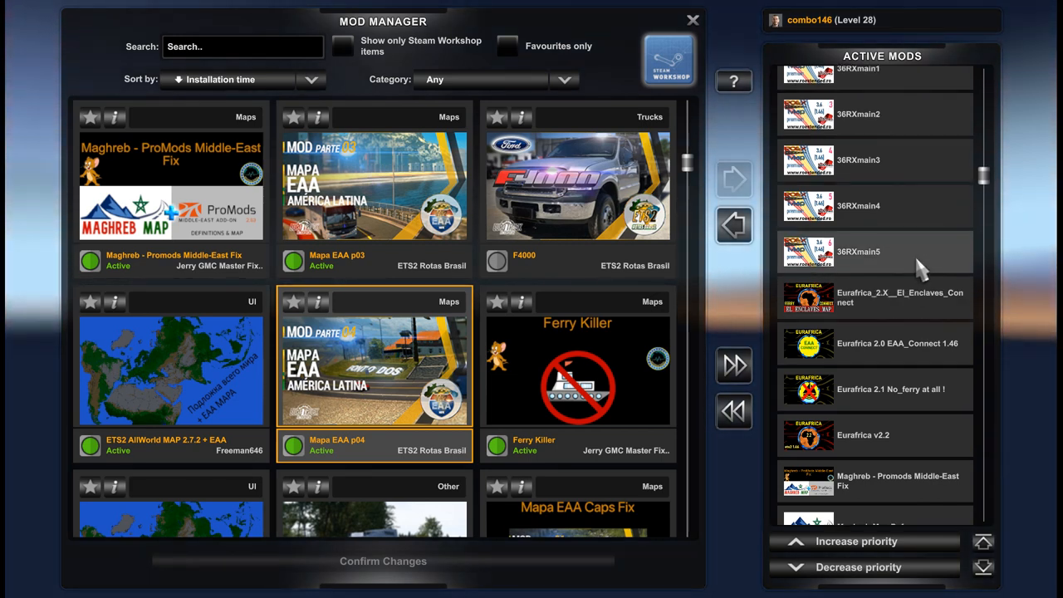
scroll(up, 3)
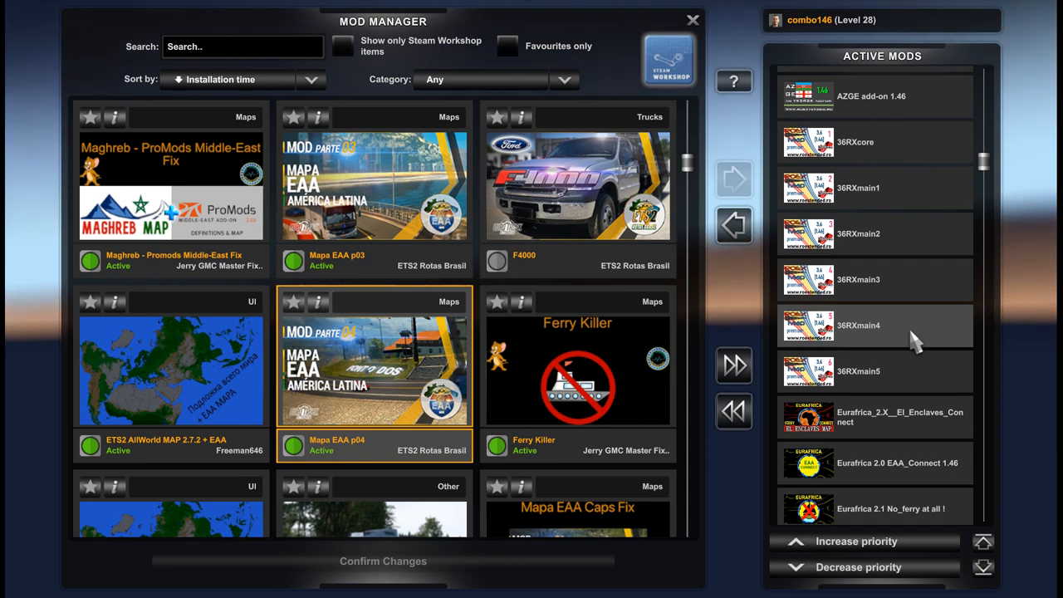
mouse_move(894, 218)
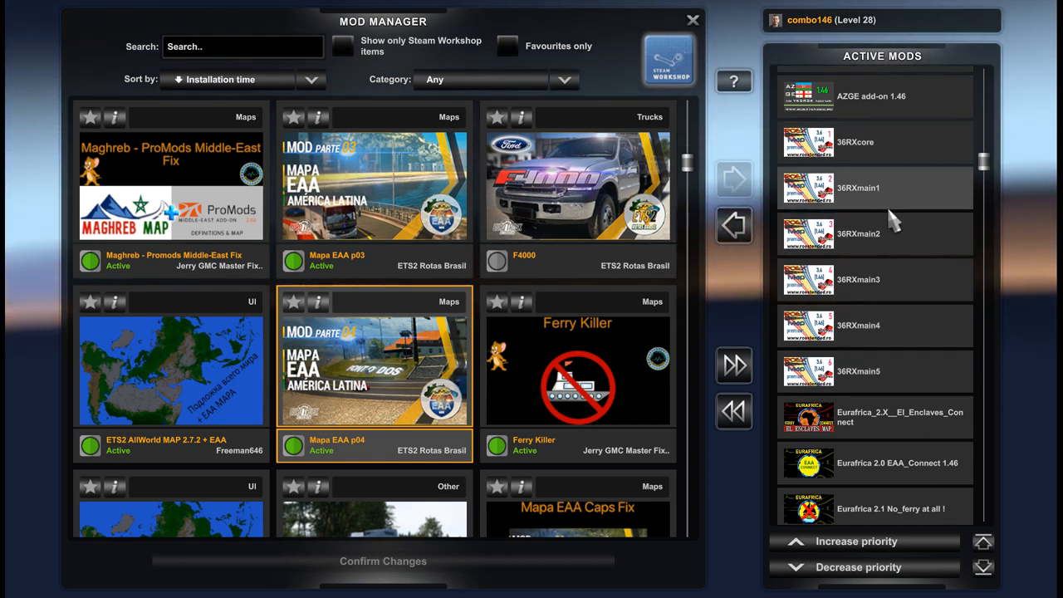
mouse_move(891, 382)
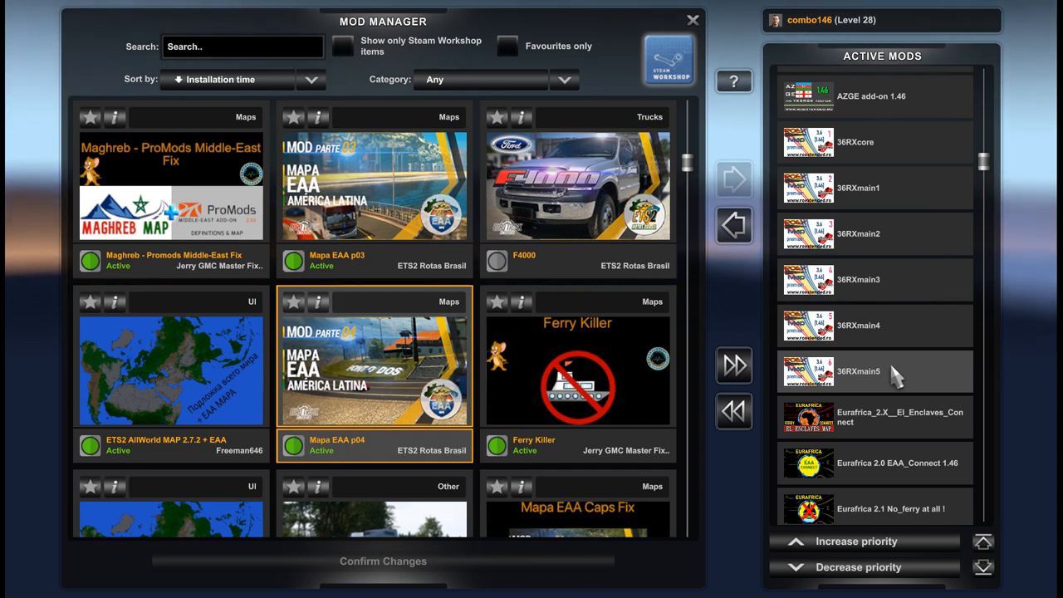
mouse_move(897, 150)
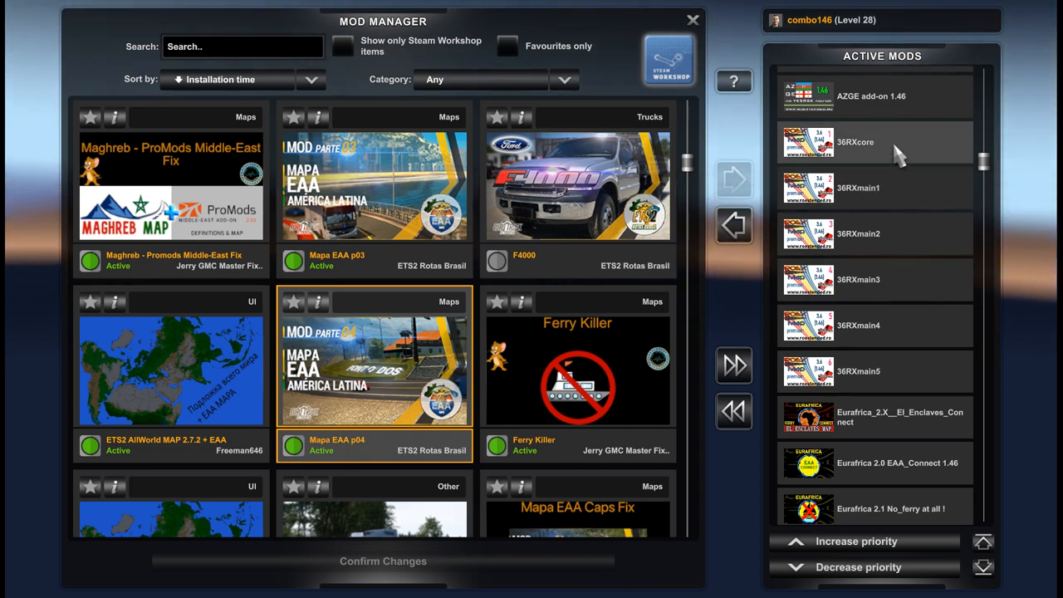
mouse_move(944, 372)
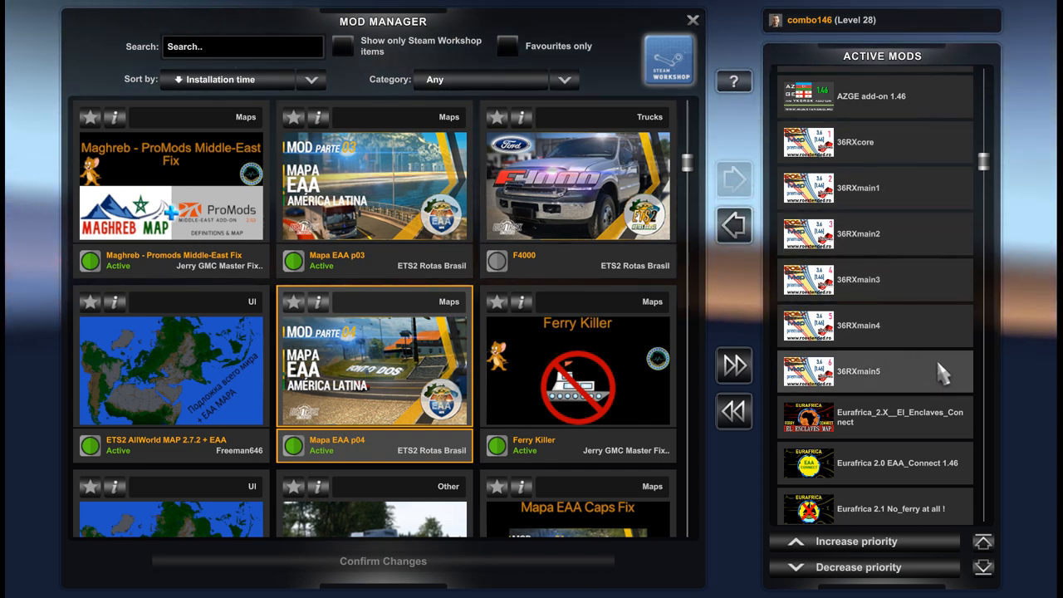
mouse_move(884, 307)
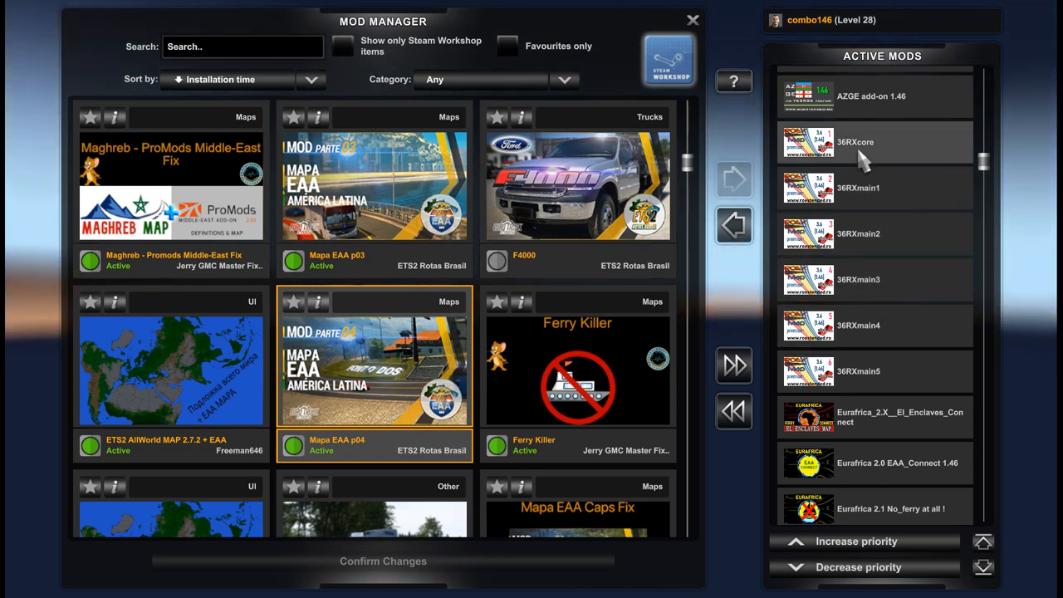
mouse_move(894, 369)
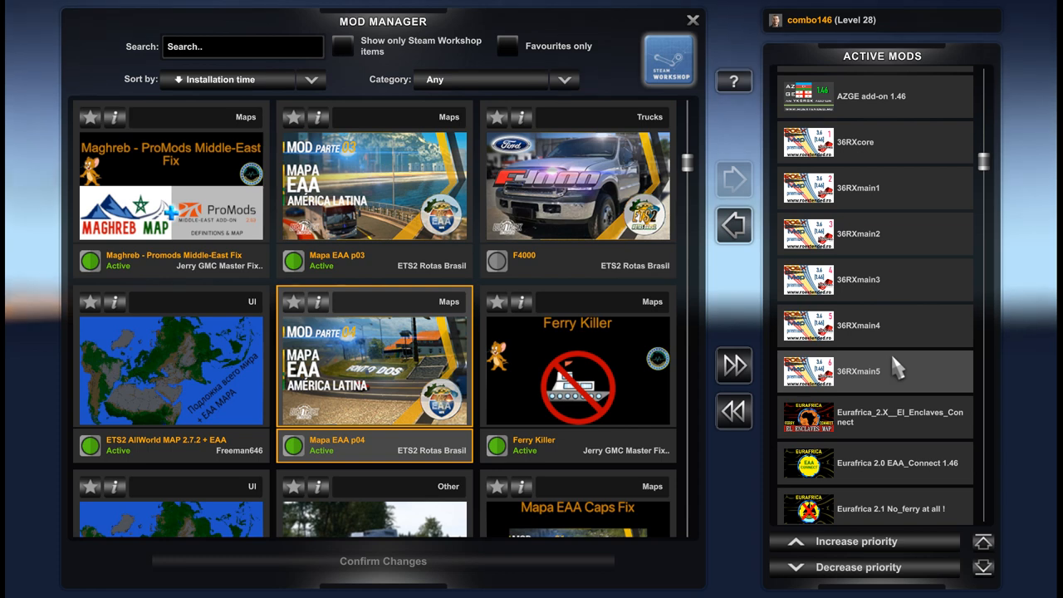
mouse_move(905, 299)
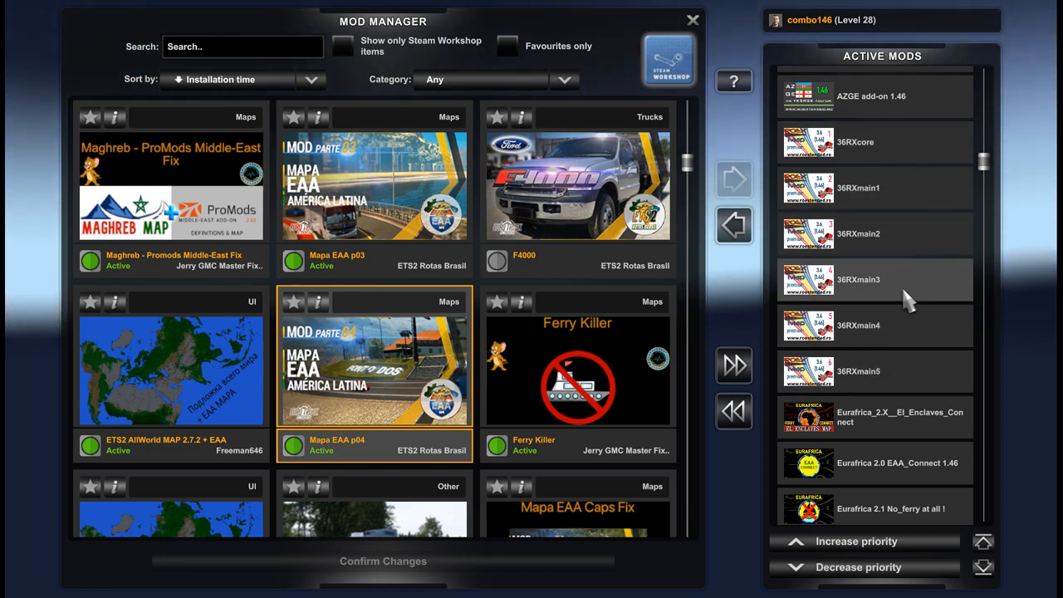
mouse_move(900, 362)
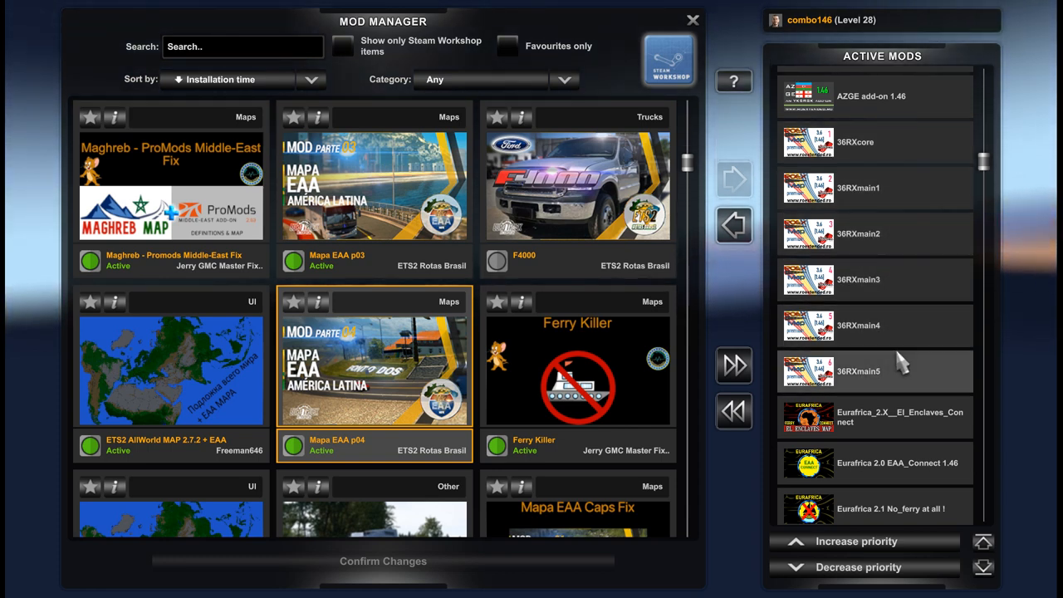
mouse_move(889, 226)
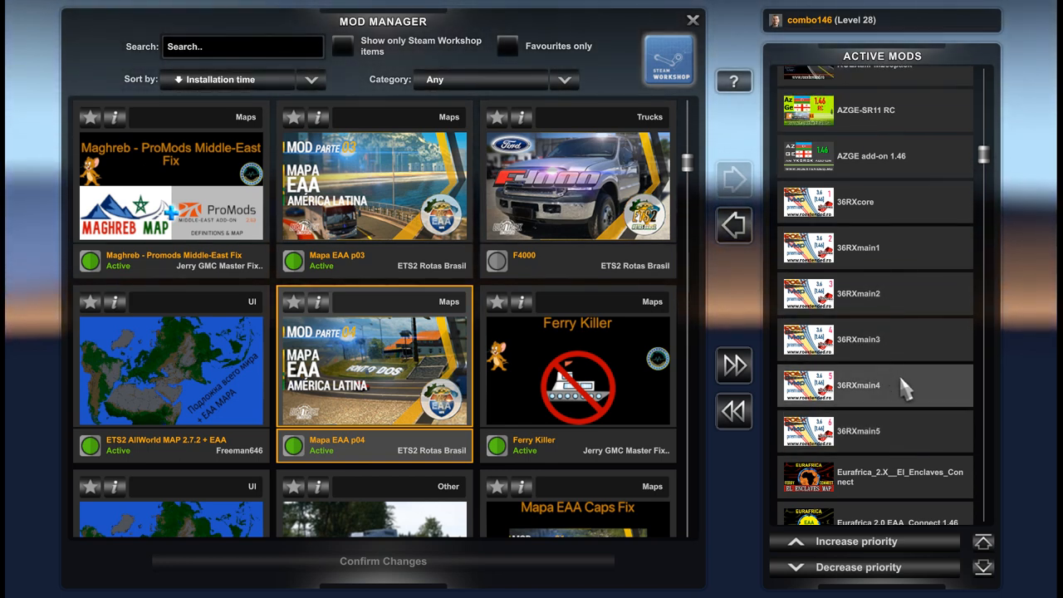
Scroll up to Maghreb - RoExtended Fix, ROEXall-SR11, ROEXallPM263pack and AZGE-SR11 RC
scroll(up, 3)
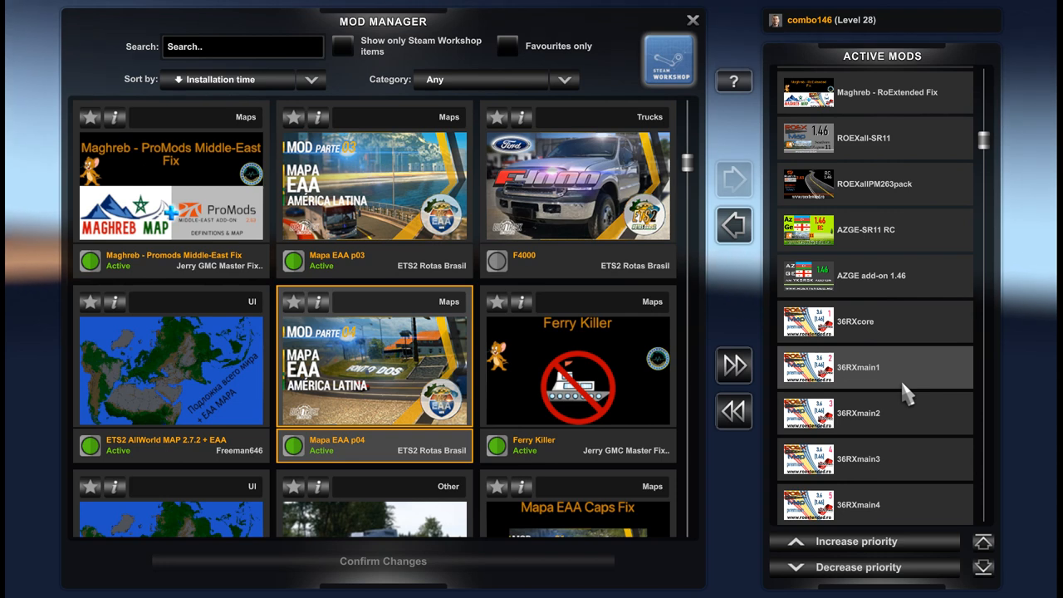
scroll(up, 3)
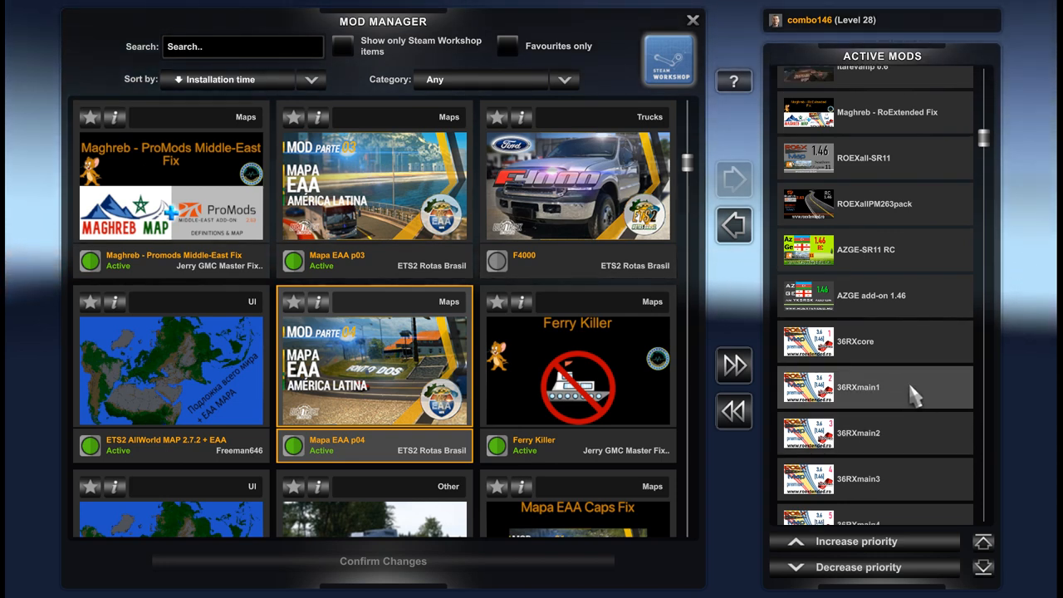
mouse_move(917, 315)
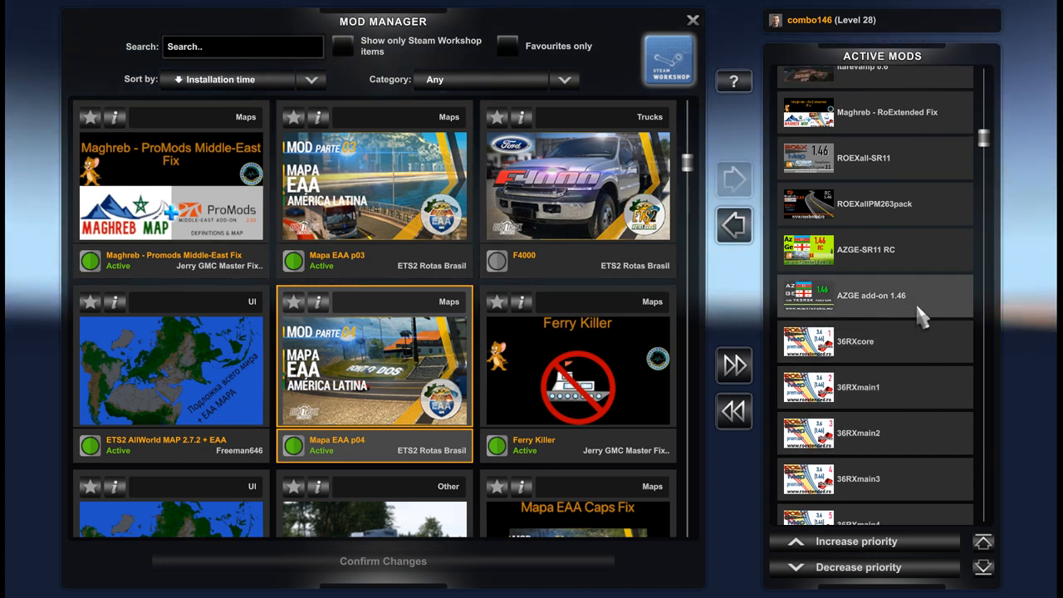
mouse_move(839, 253)
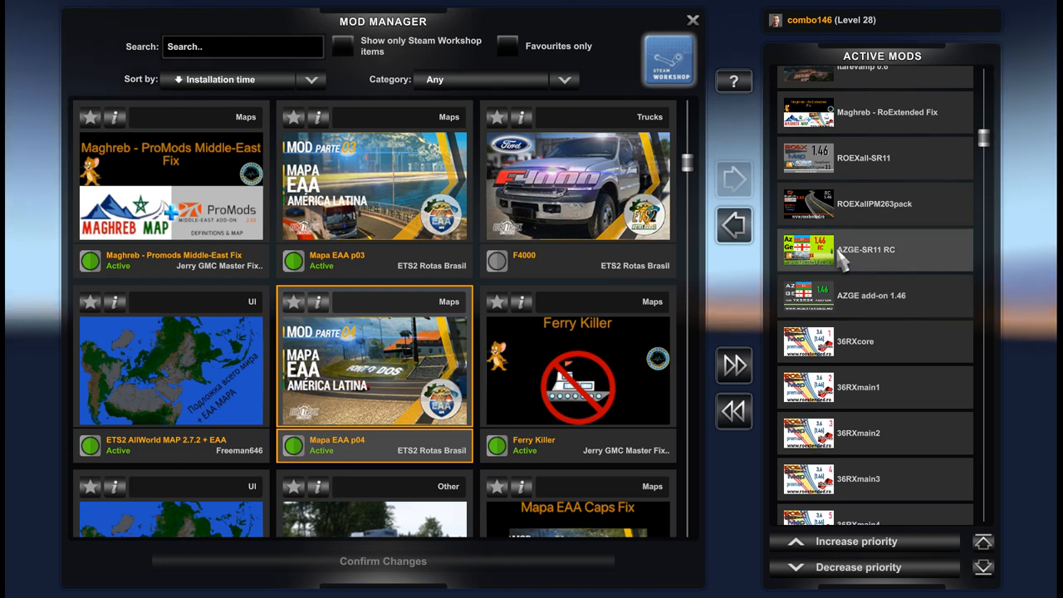
mouse_move(877, 263)
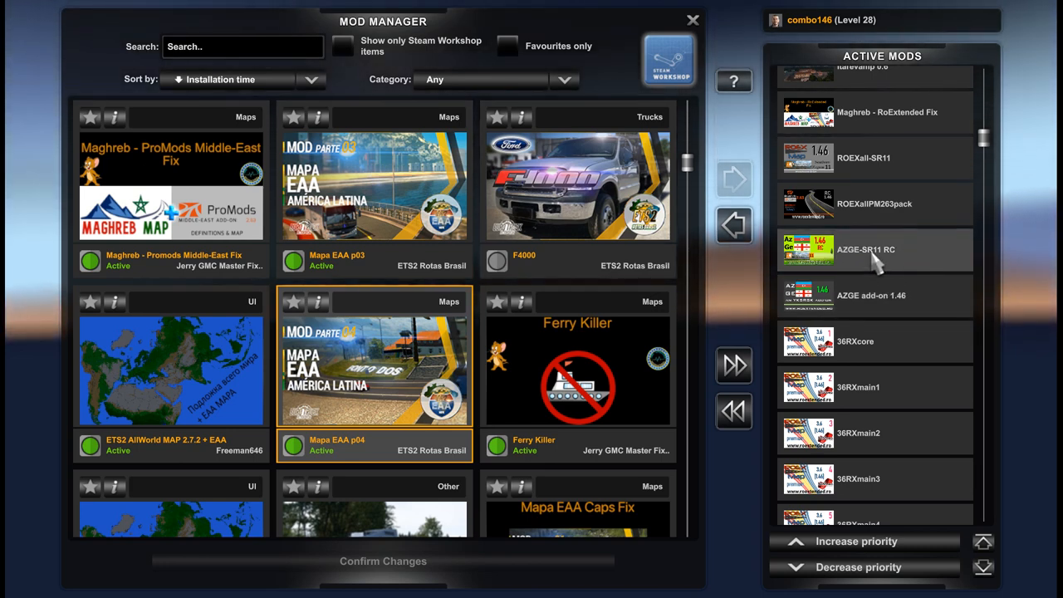
mouse_move(910, 264)
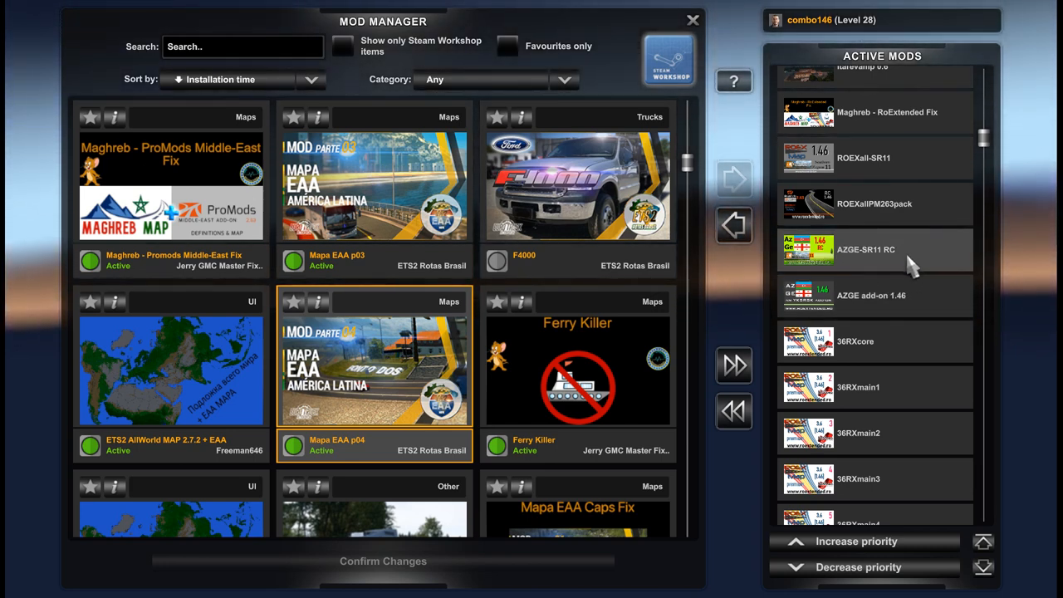
mouse_move(847, 262)
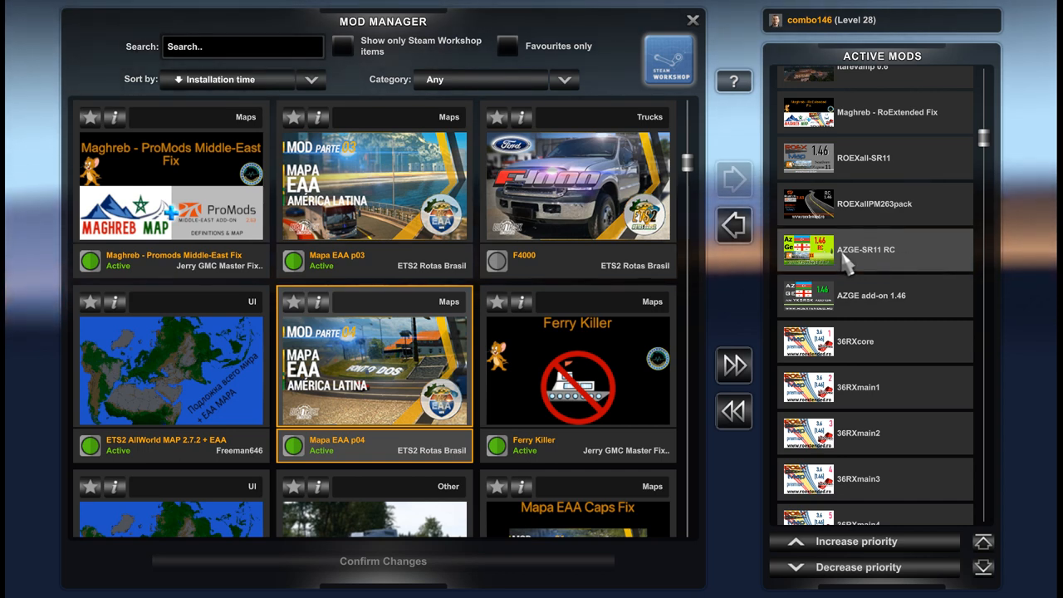
Scroll up to Home in Palermo [ProMods], Paris Rebuild v2.2 and Itarevamp 0.6
scroll(up, 3)
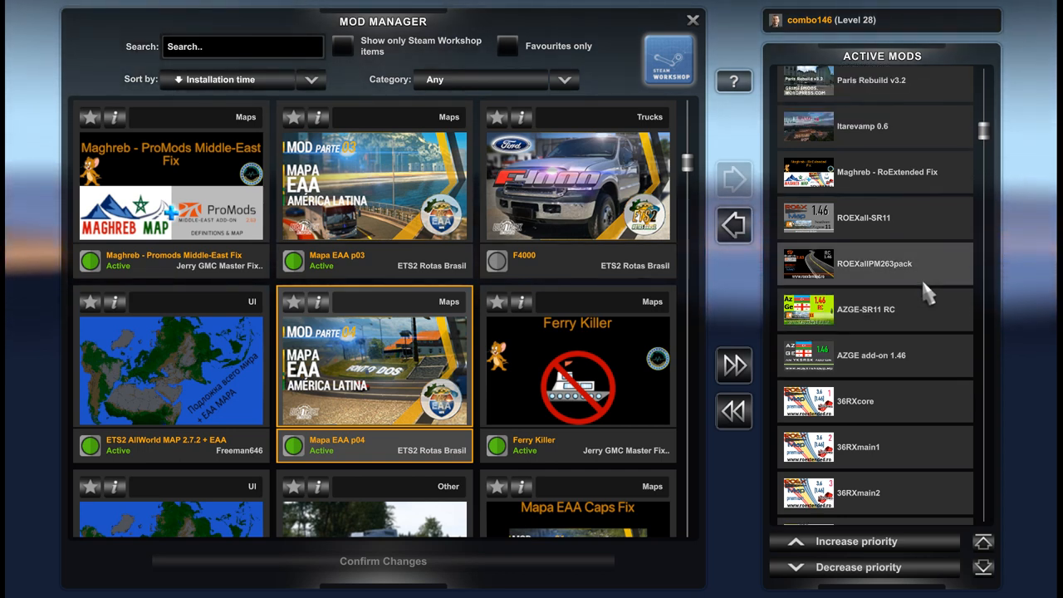
scroll(up, 3)
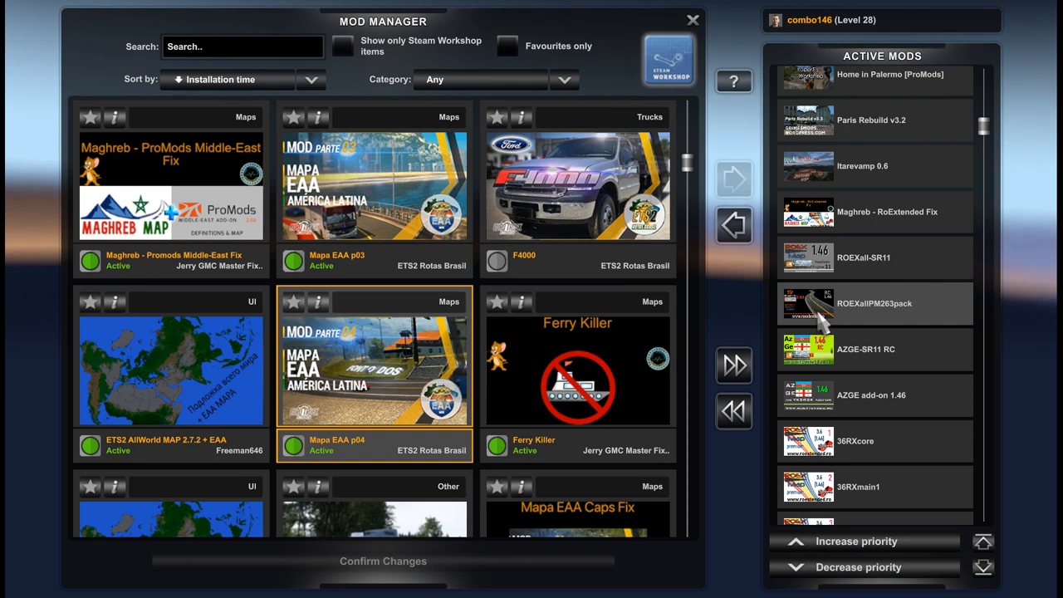
mouse_move(914, 329)
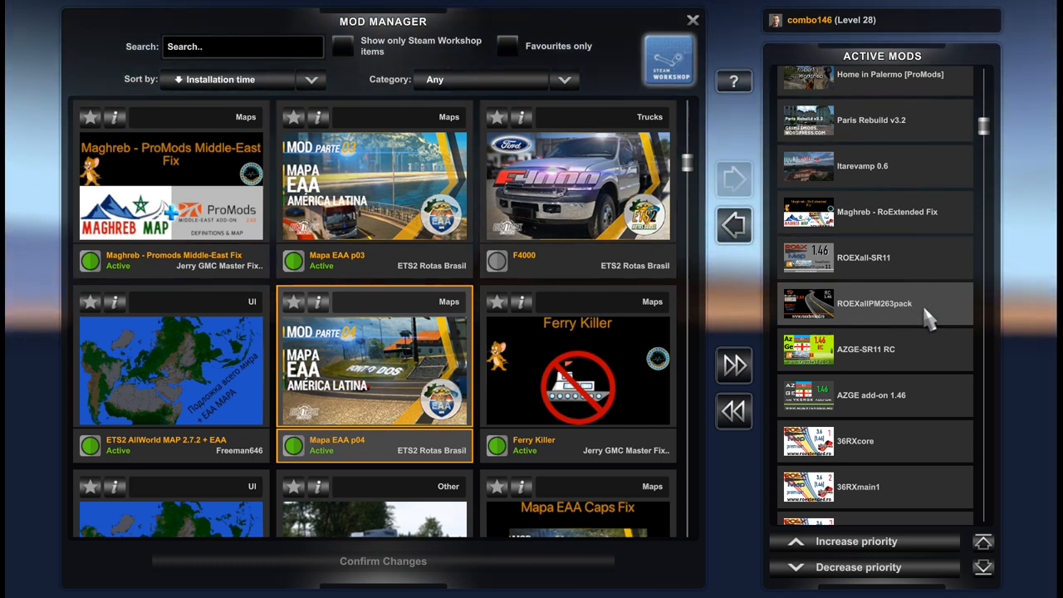
mouse_move(864, 266)
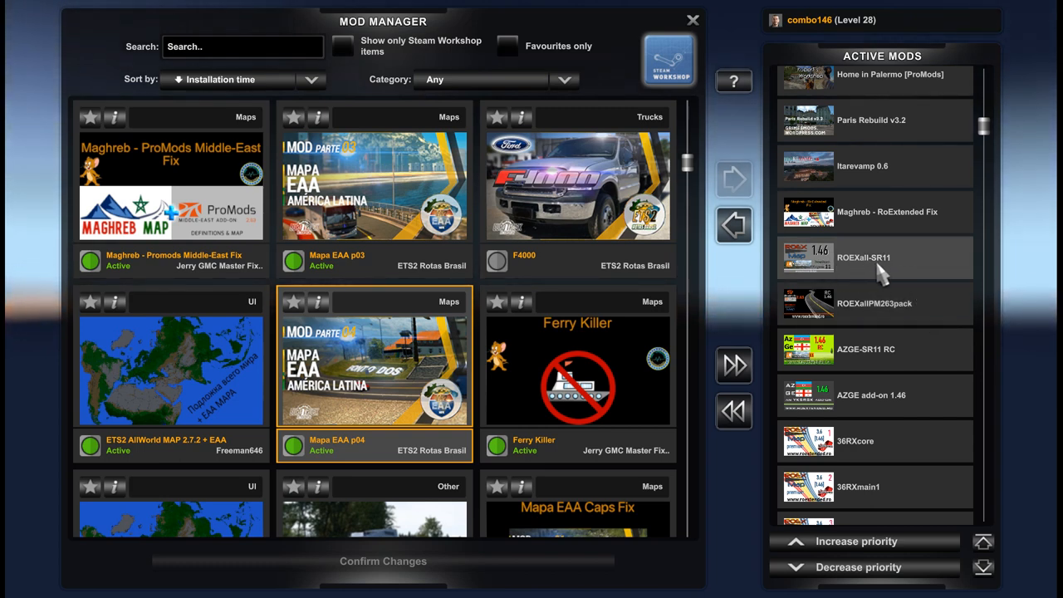
mouse_move(921, 274)
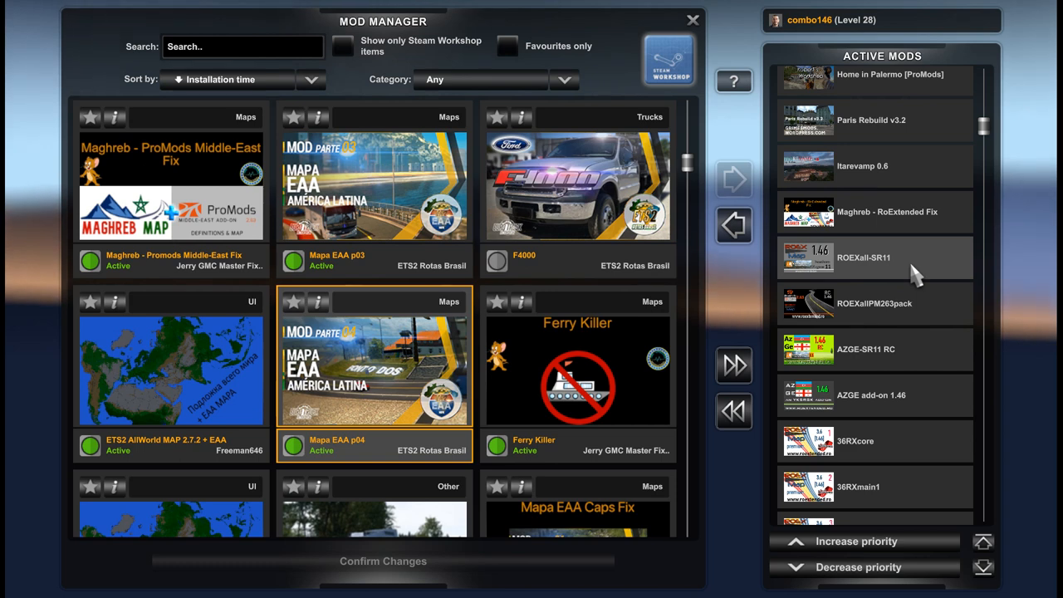
scroll(up, 3)
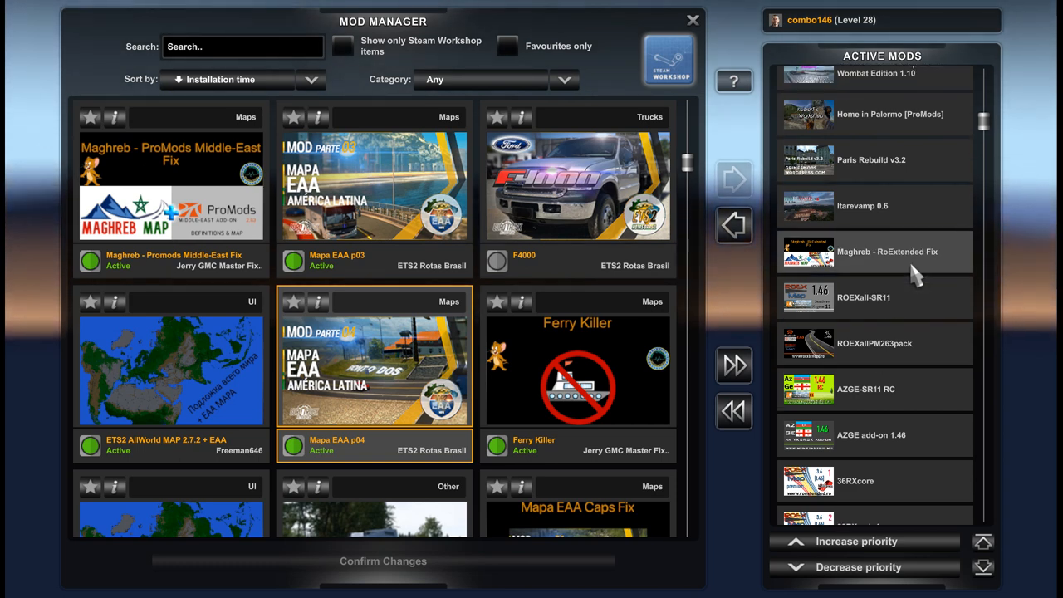
scroll(up, 3)
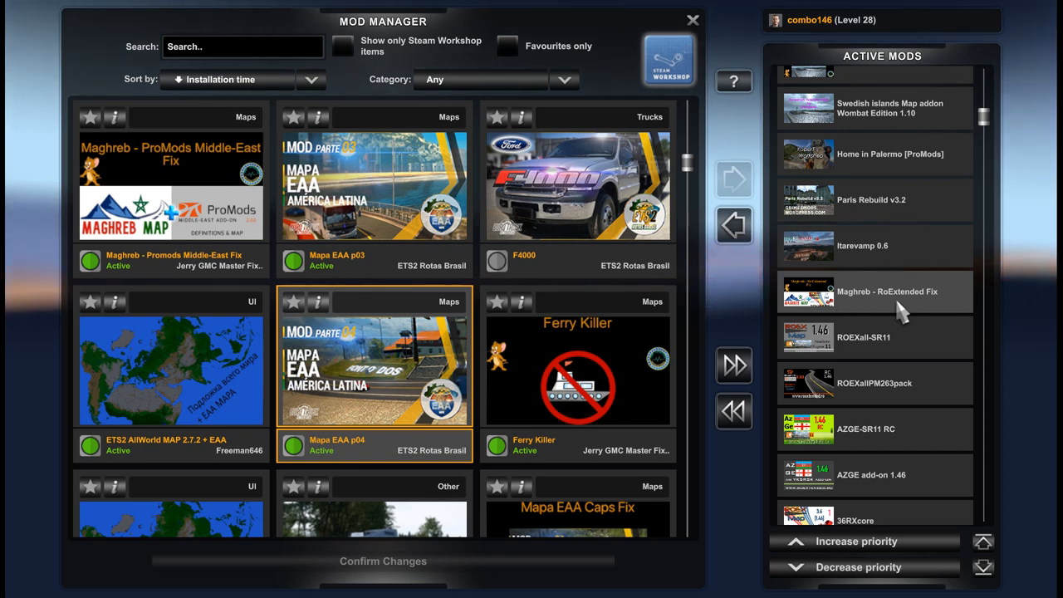
mouse_move(947, 312)
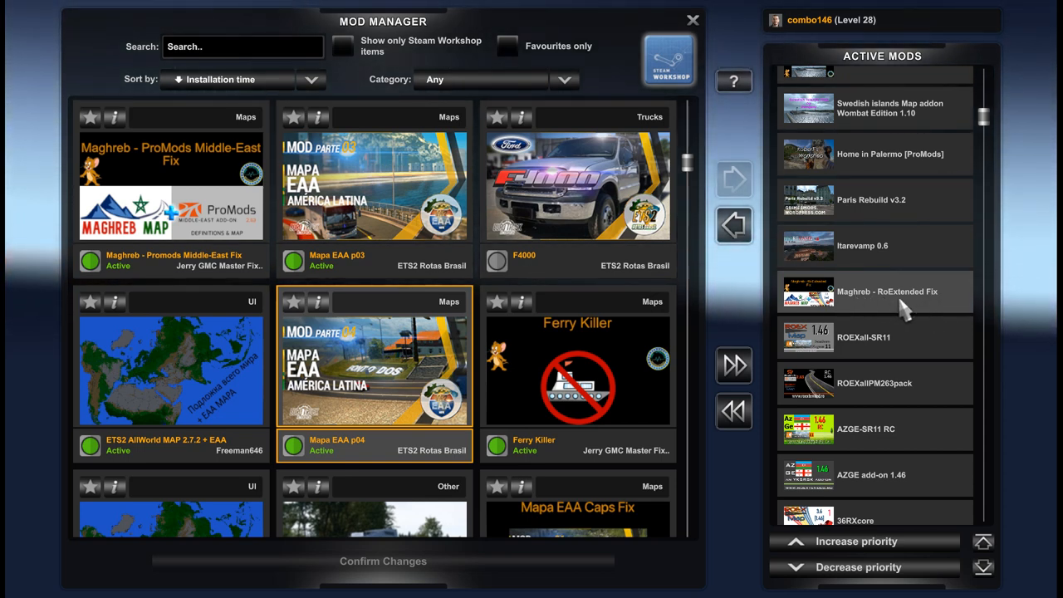
scroll(up, 3)
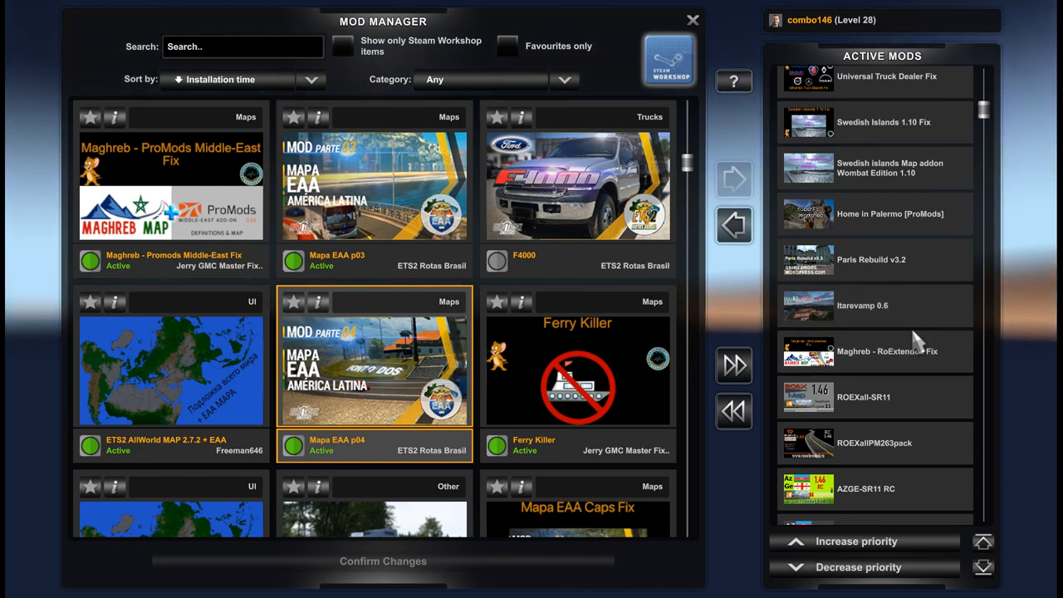
mouse_move(894, 246)
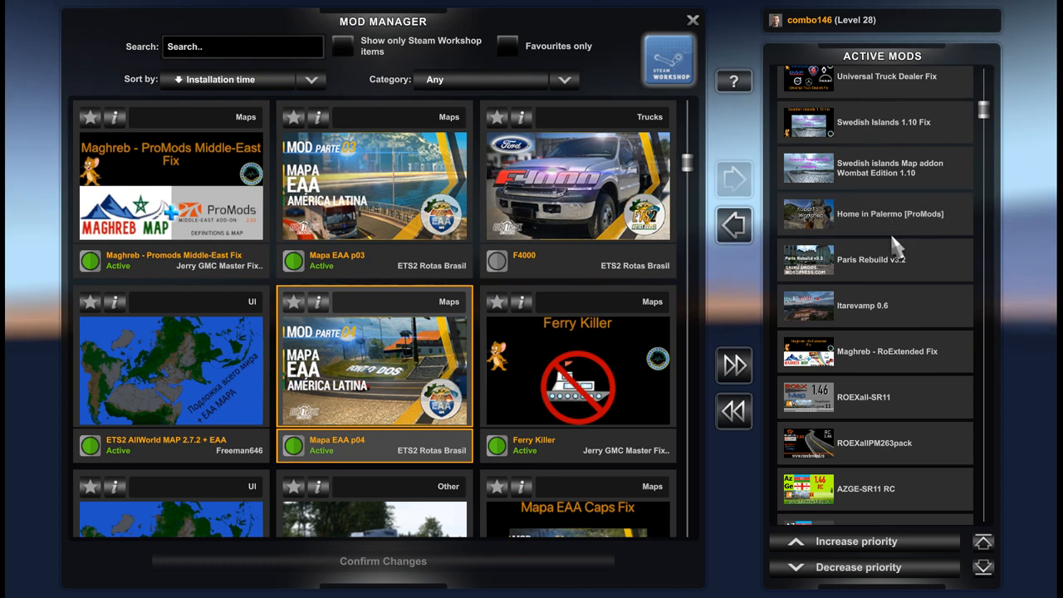
mouse_move(810, 322)
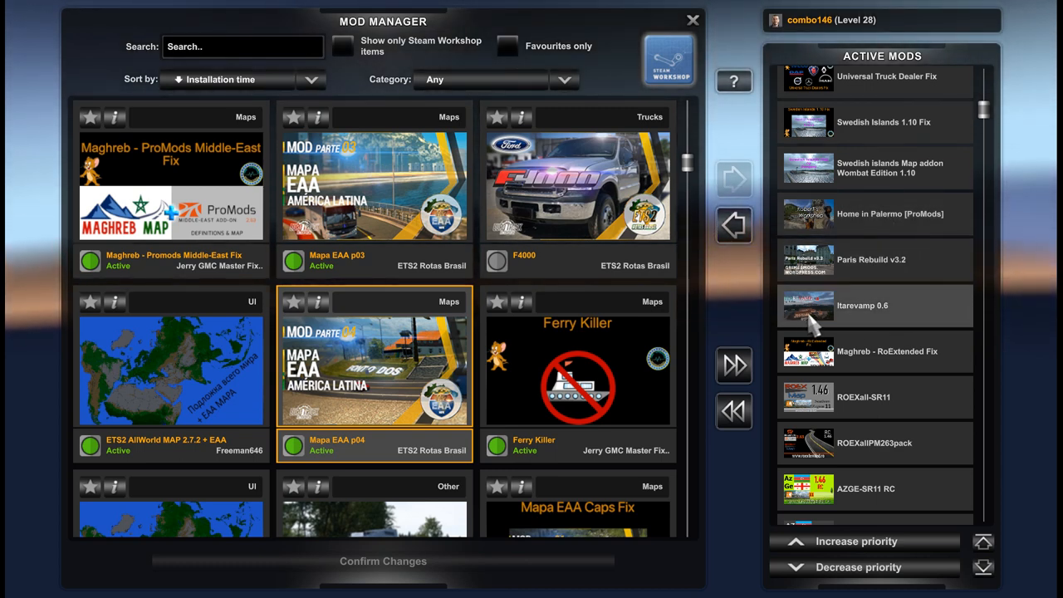
mouse_move(905, 324)
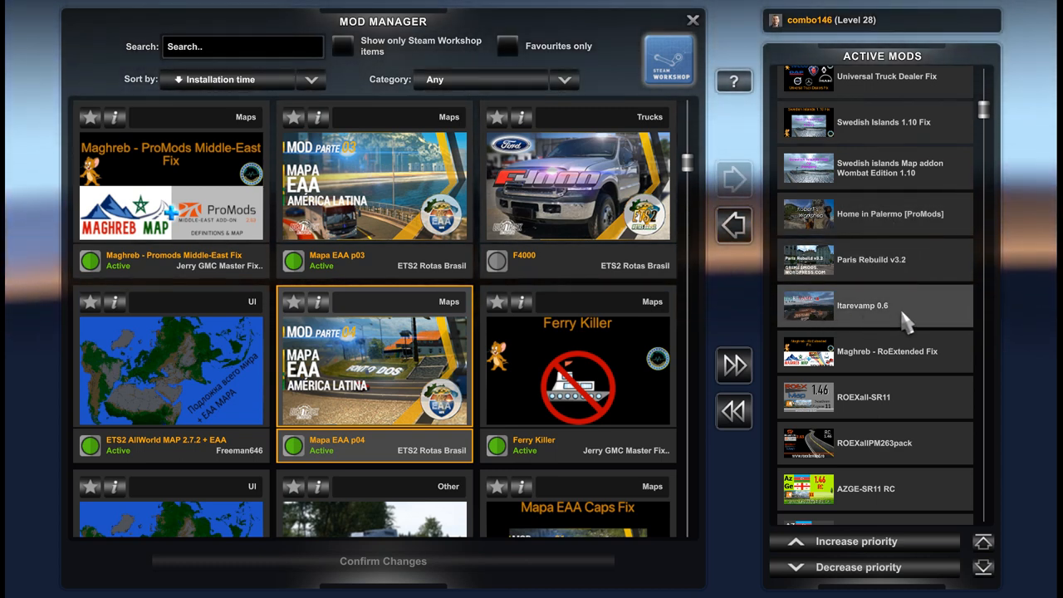
scroll(up, 3)
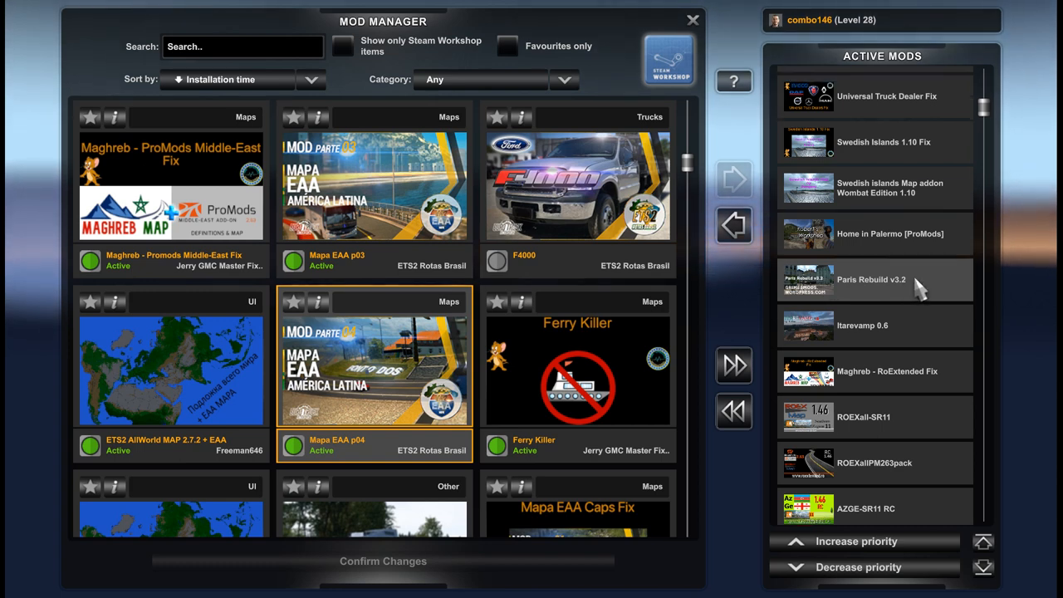
scroll(up, 3)
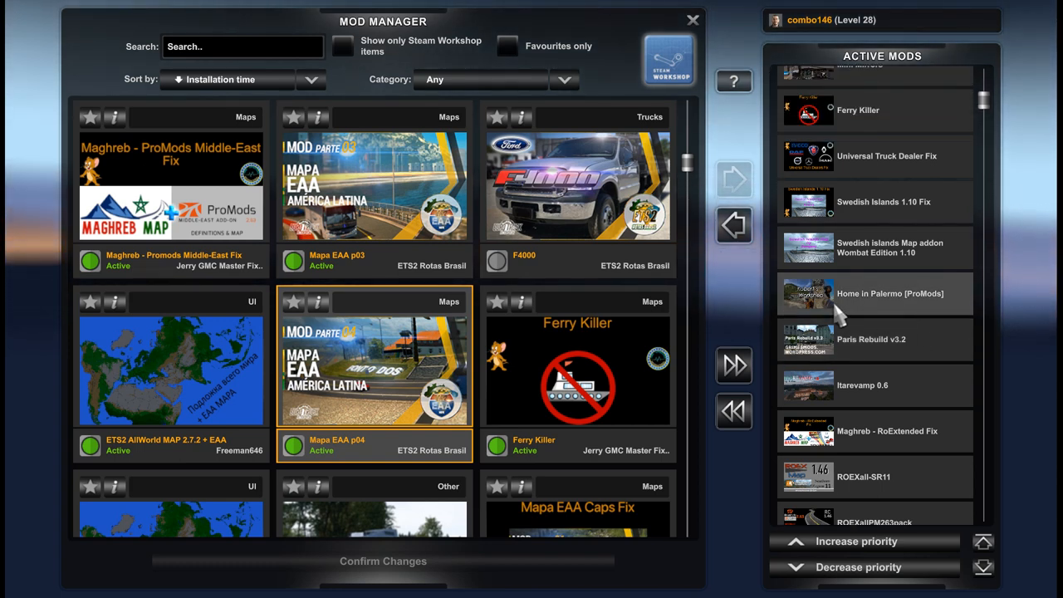
mouse_move(927, 309)
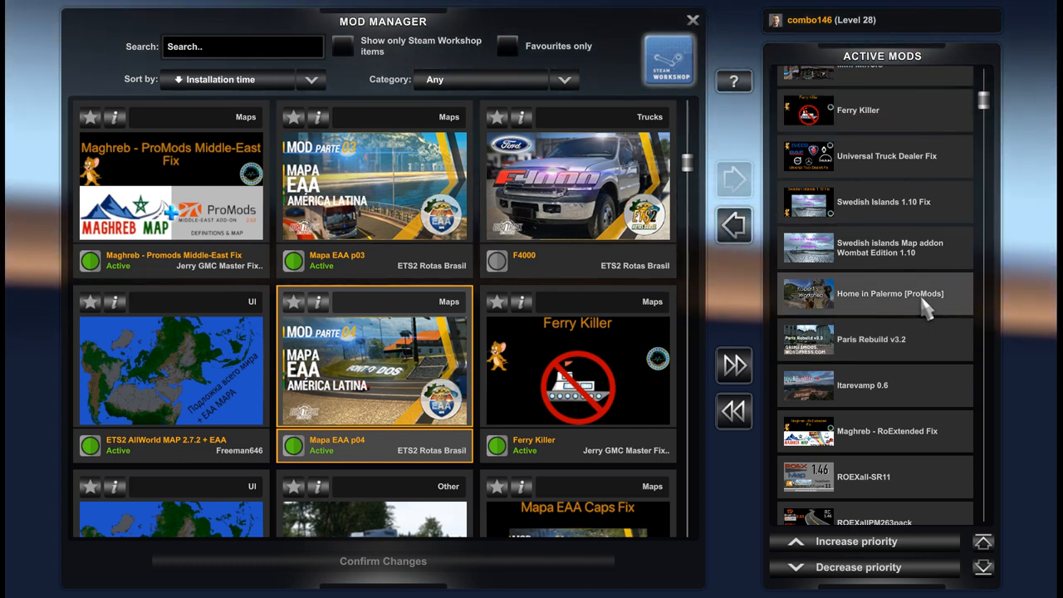
mouse_move(856, 302)
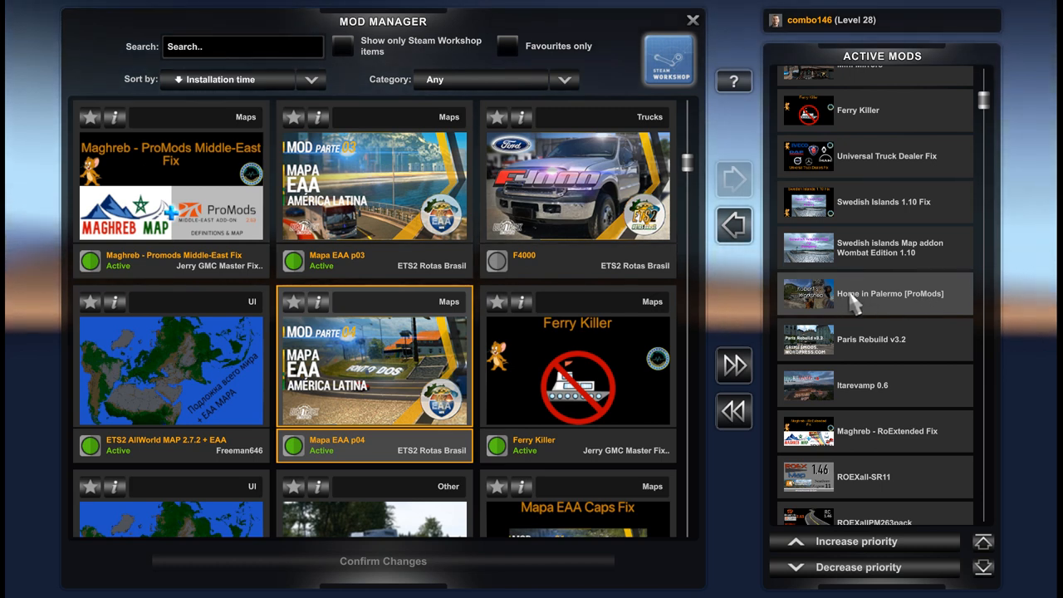
mouse_move(931, 302)
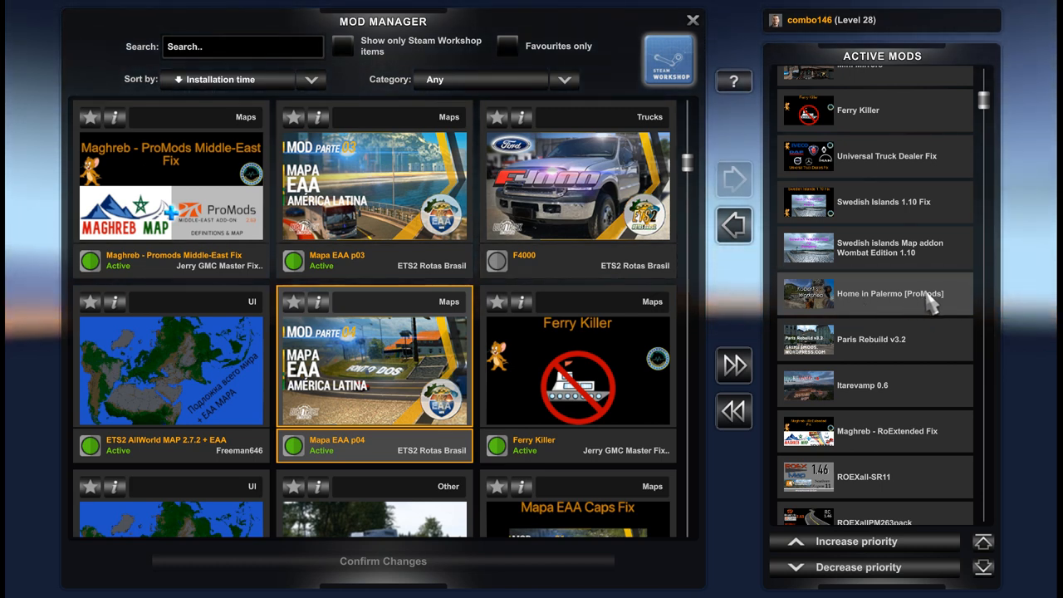
mouse_move(897, 312)
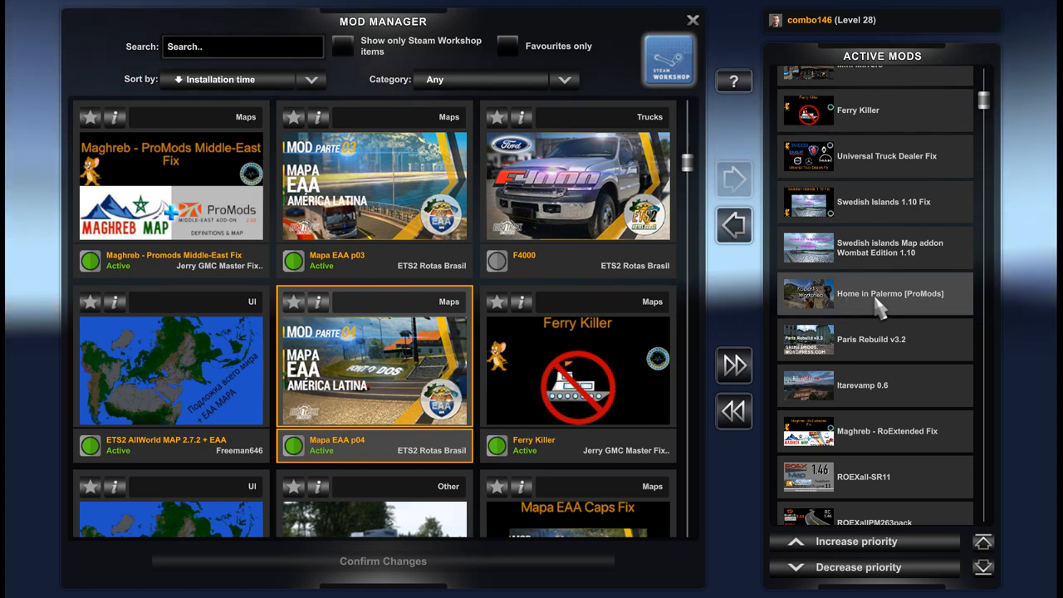
mouse_move(914, 314)
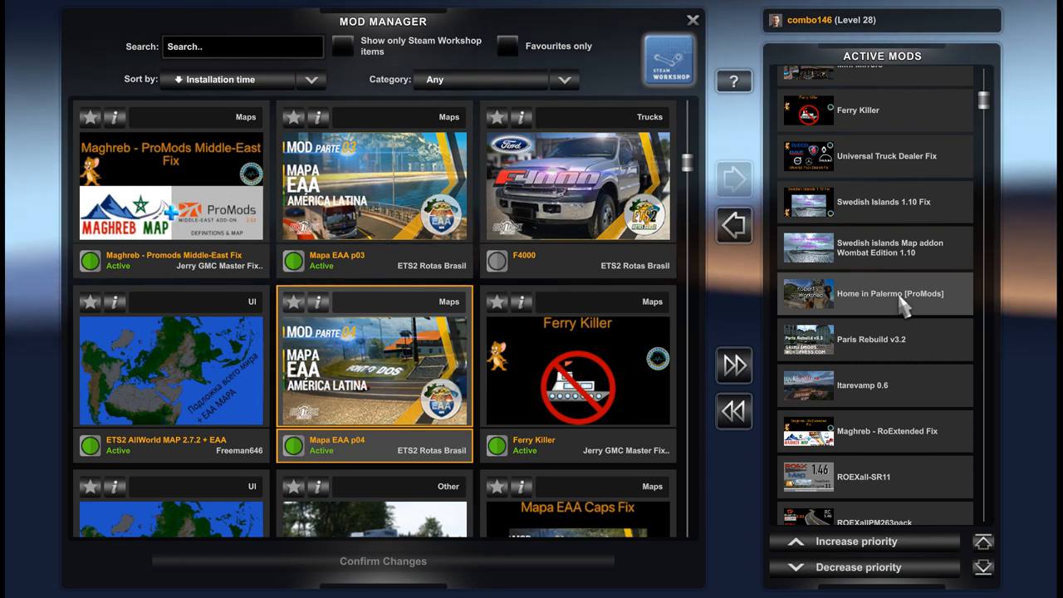
scroll(up, 3)
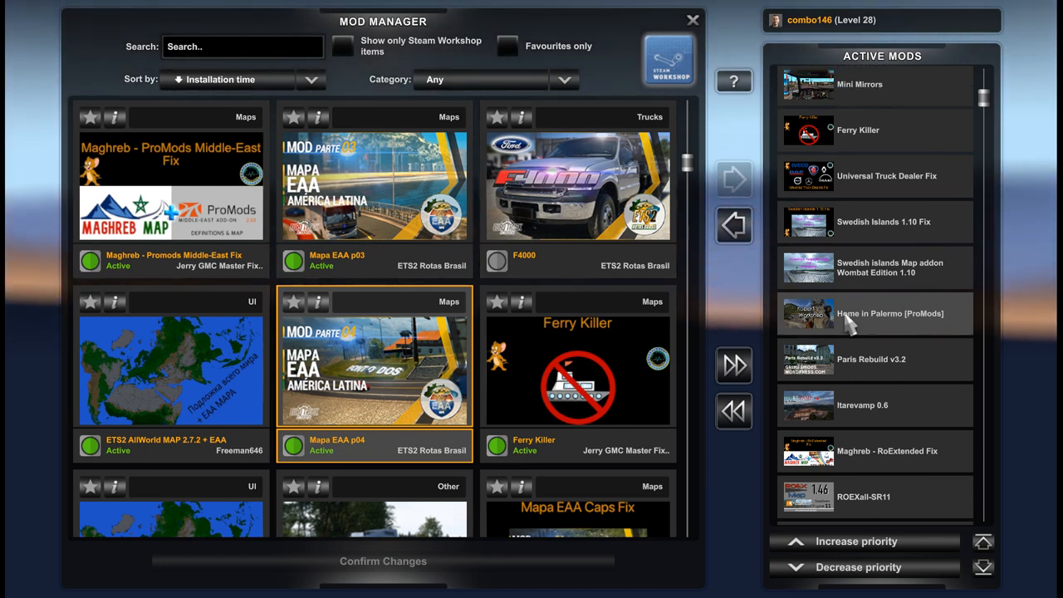
mouse_move(924, 325)
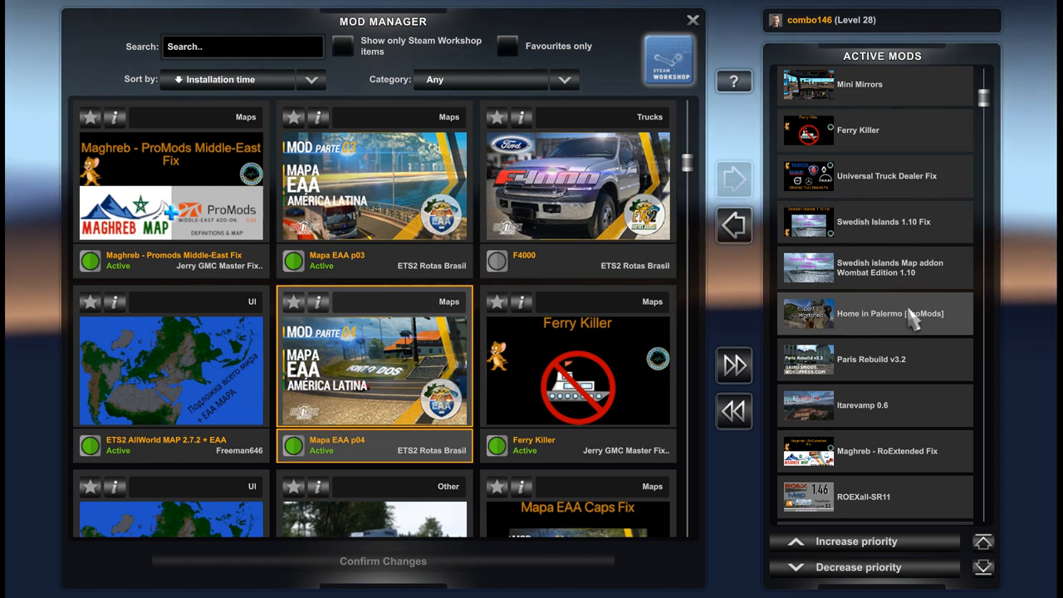
scroll(up, 3)
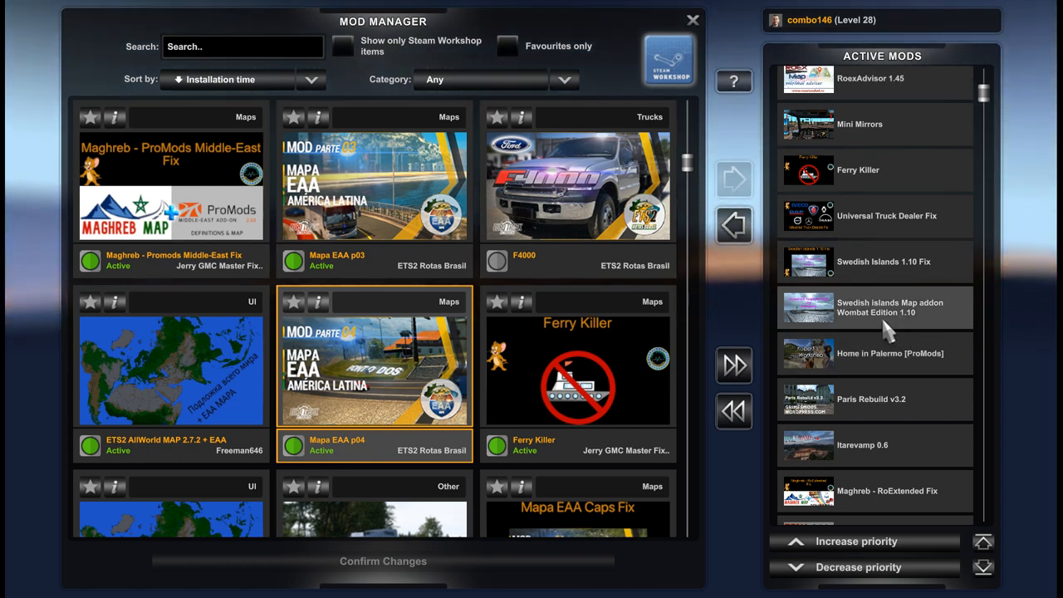
mouse_move(922, 319)
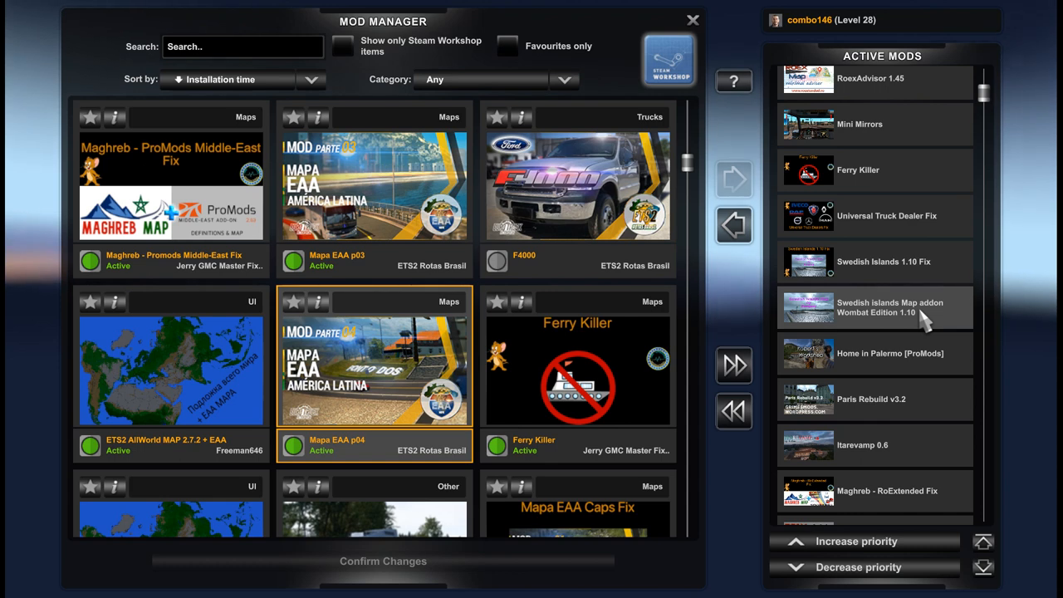
mouse_move(939, 324)
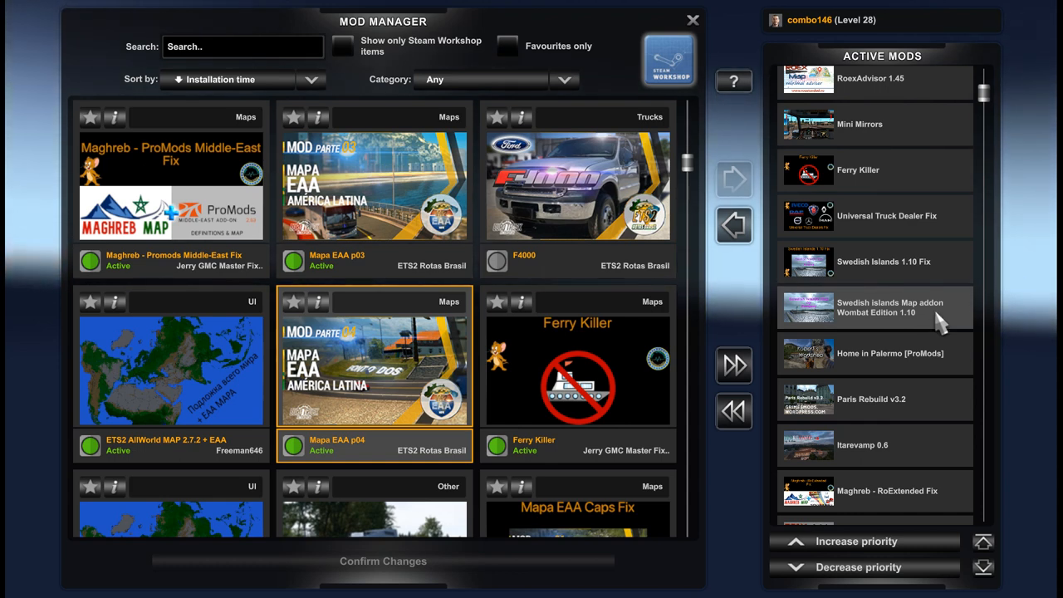
mouse_move(939, 266)
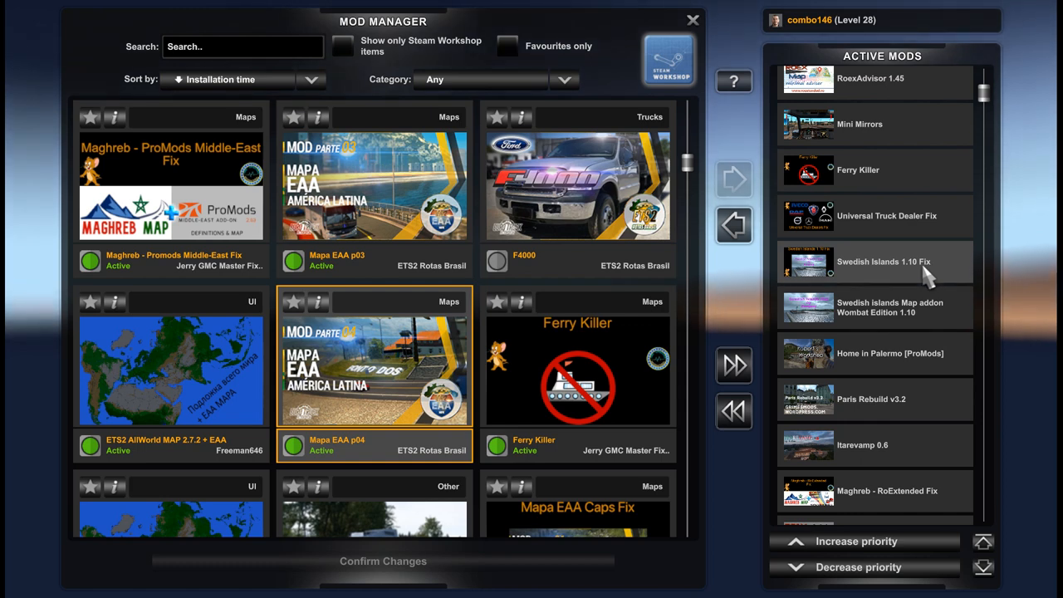
scroll(up, 3)
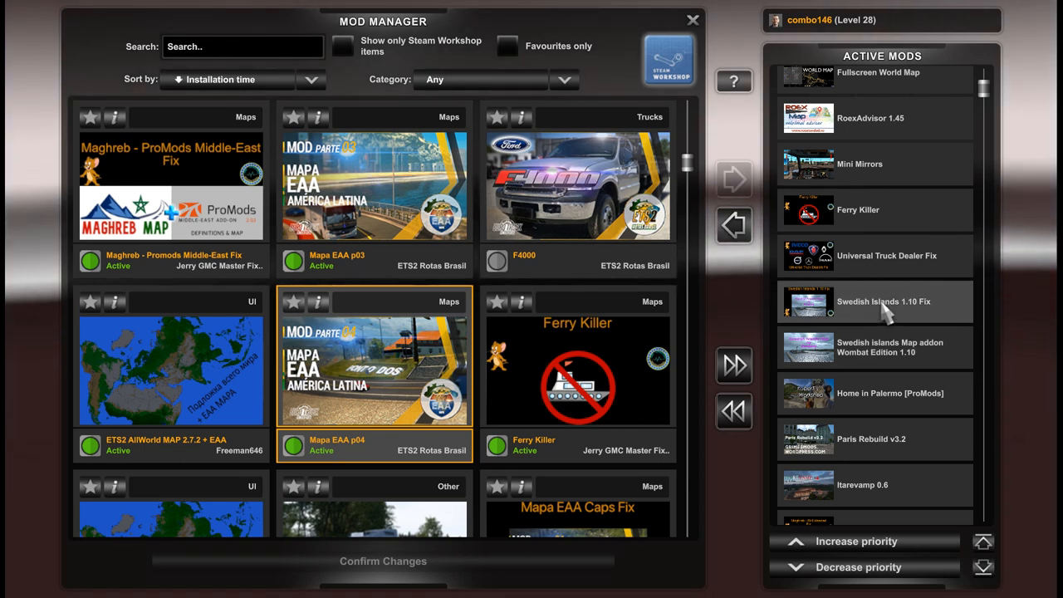
mouse_move(889, 311)
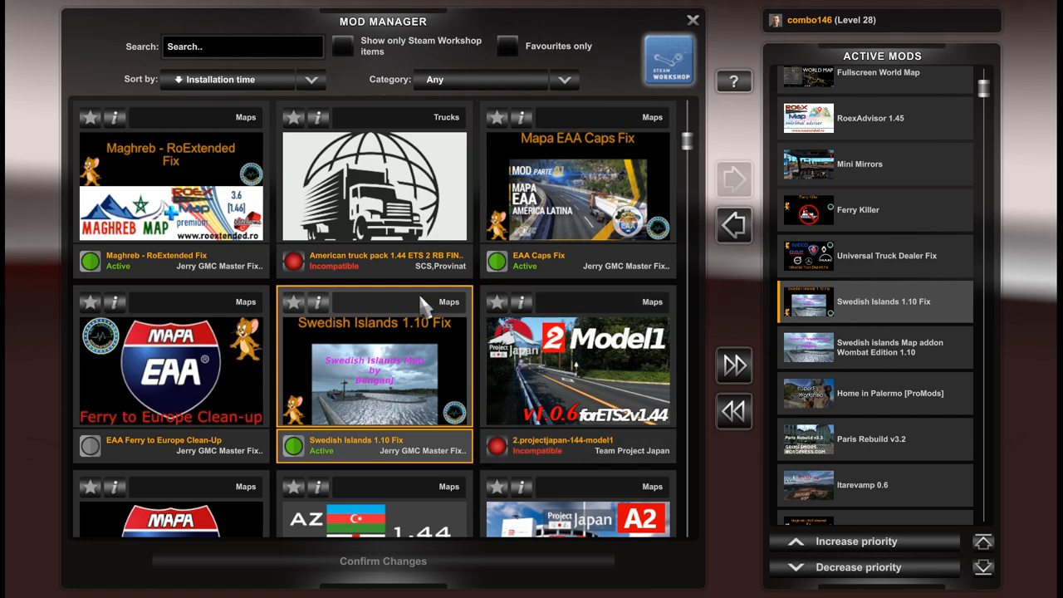
click(319, 303)
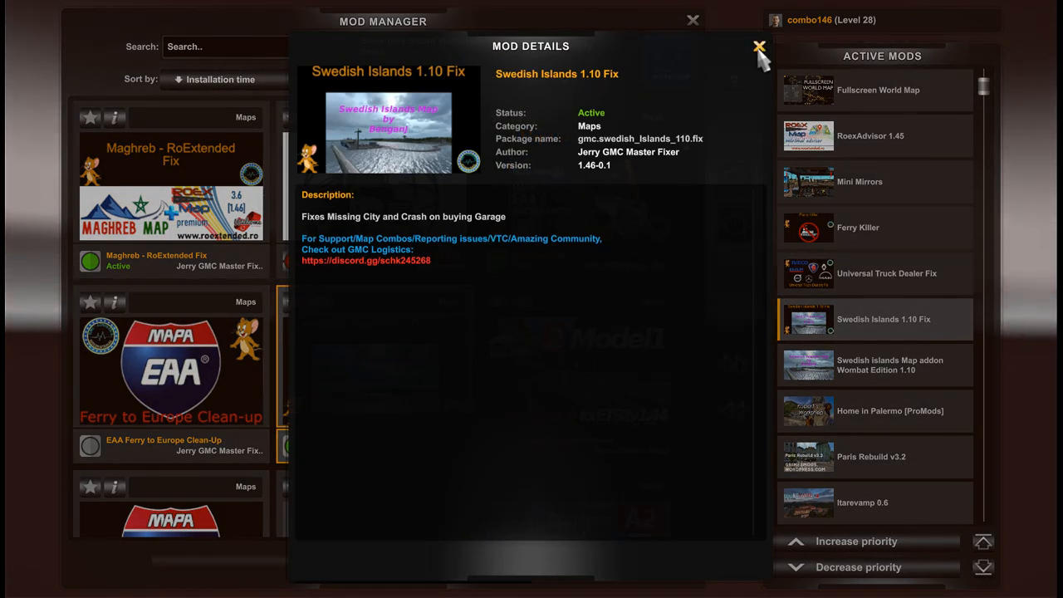
click(758, 46)
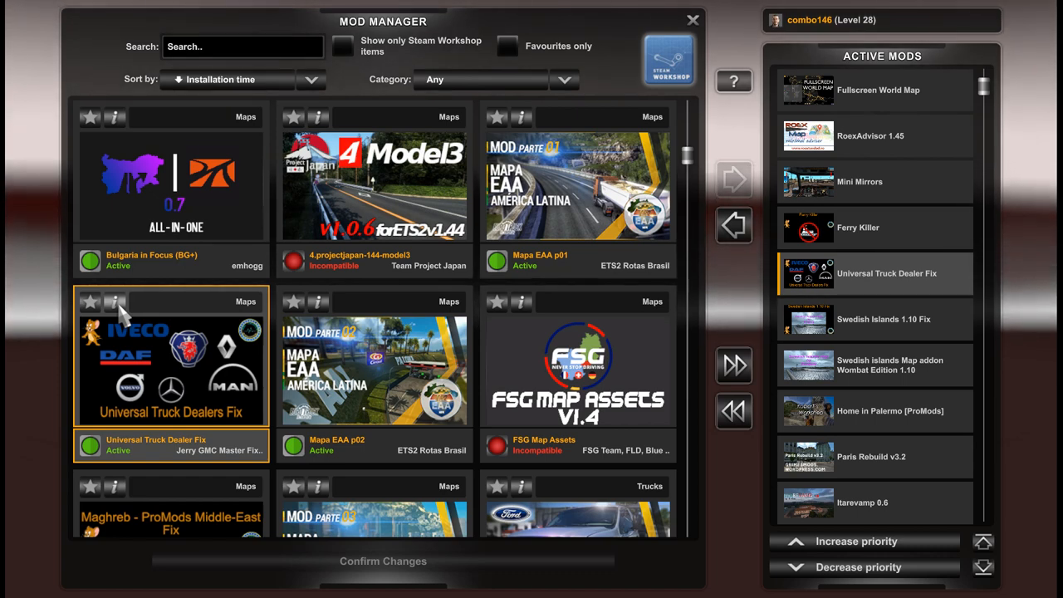
click(115, 302)
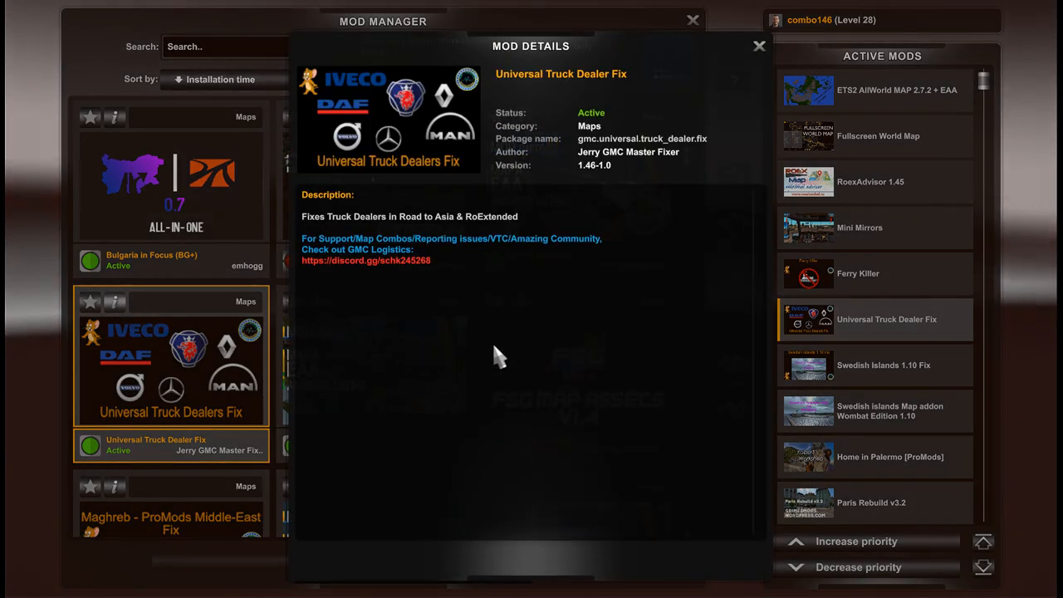
mouse_move(665, 108)
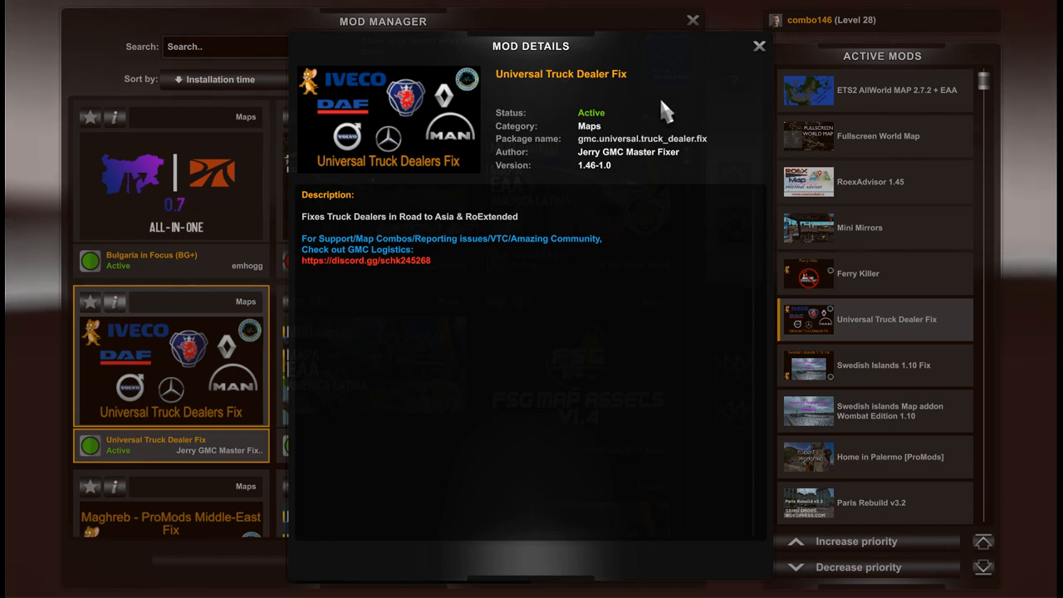
click(758, 47)
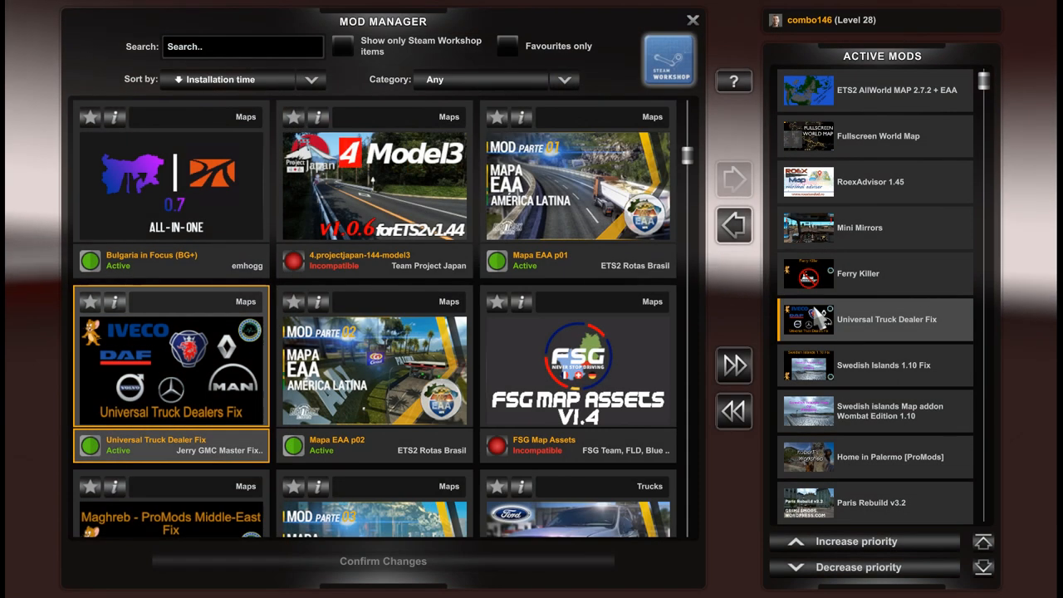
mouse_move(814, 290)
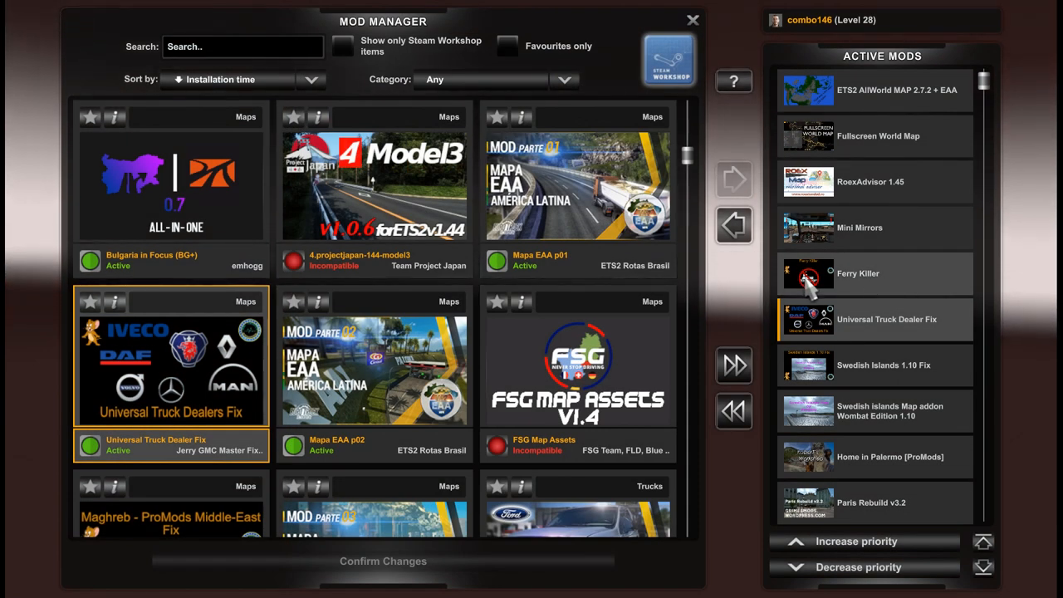
mouse_move(894, 292)
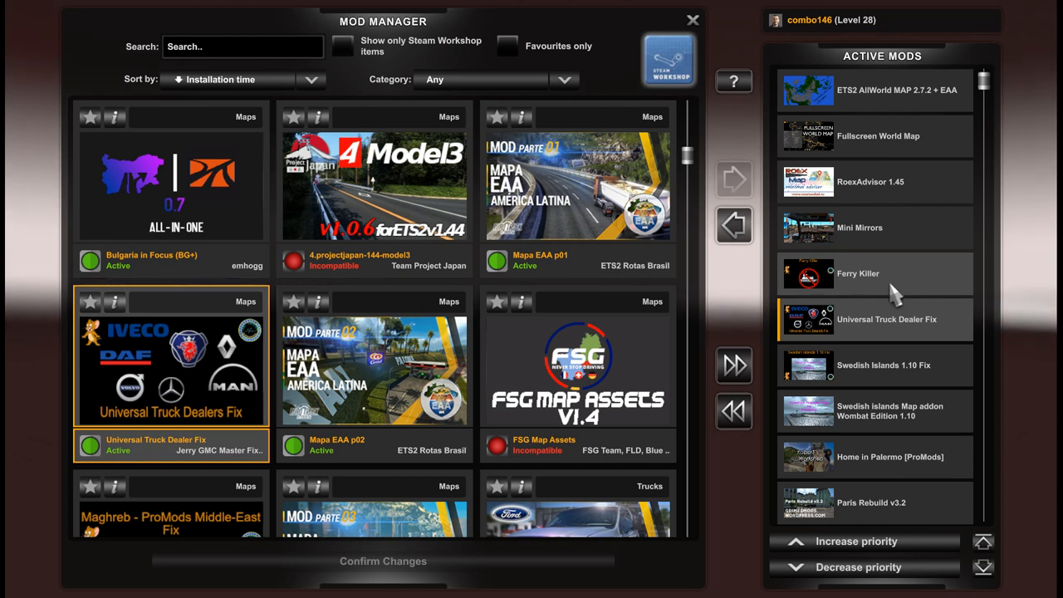
mouse_move(897, 282)
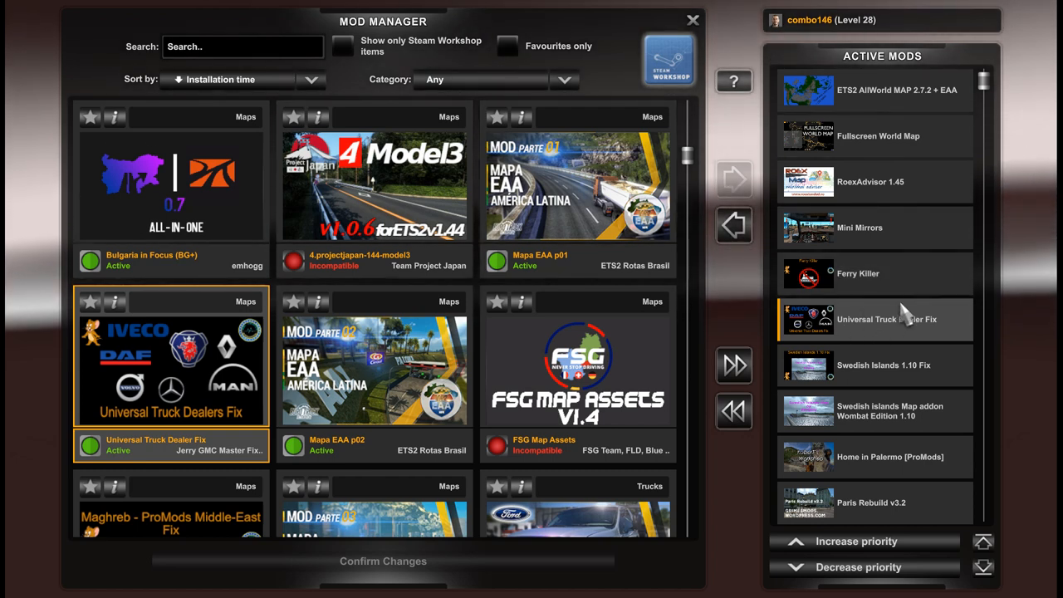
mouse_move(947, 236)
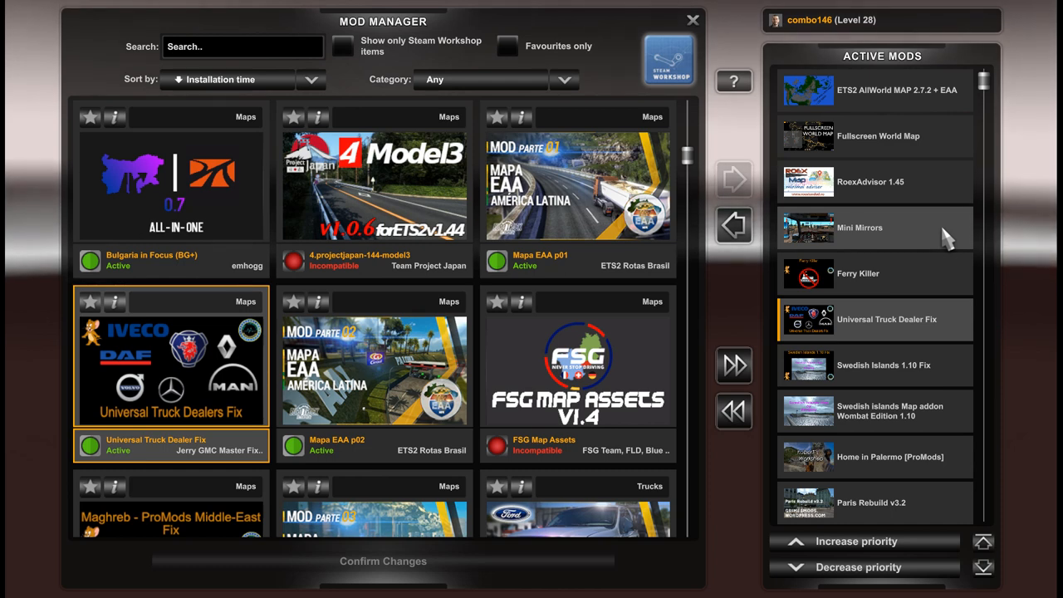
mouse_move(927, 199)
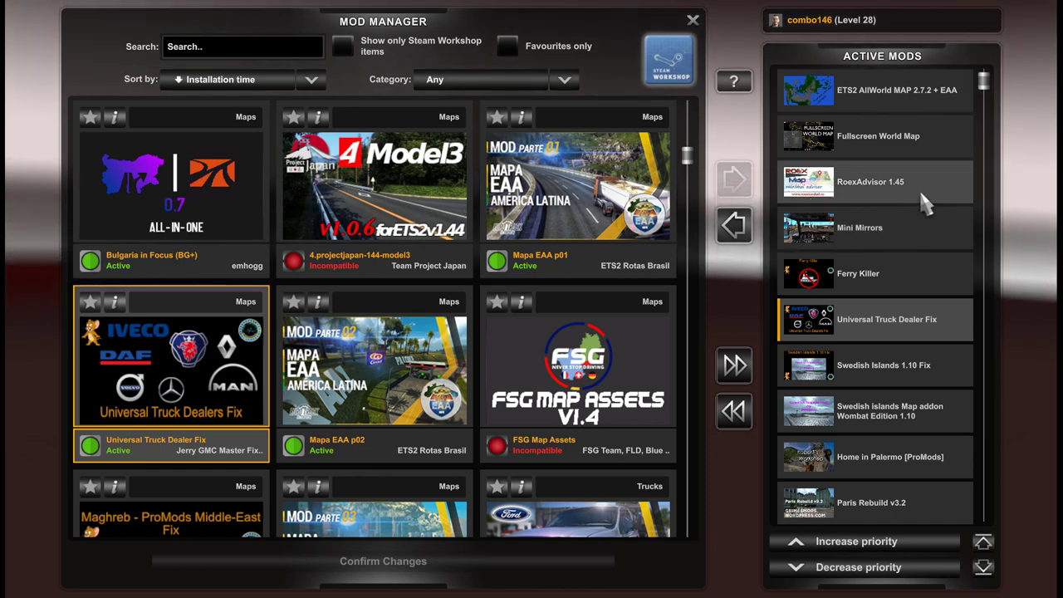
mouse_move(878, 206)
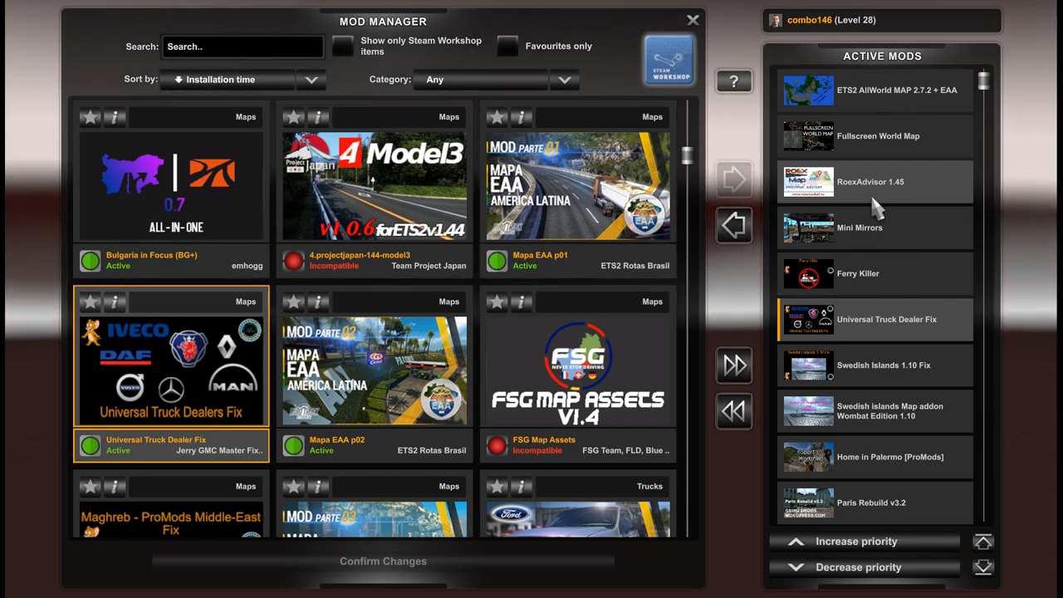
mouse_move(937, 146)
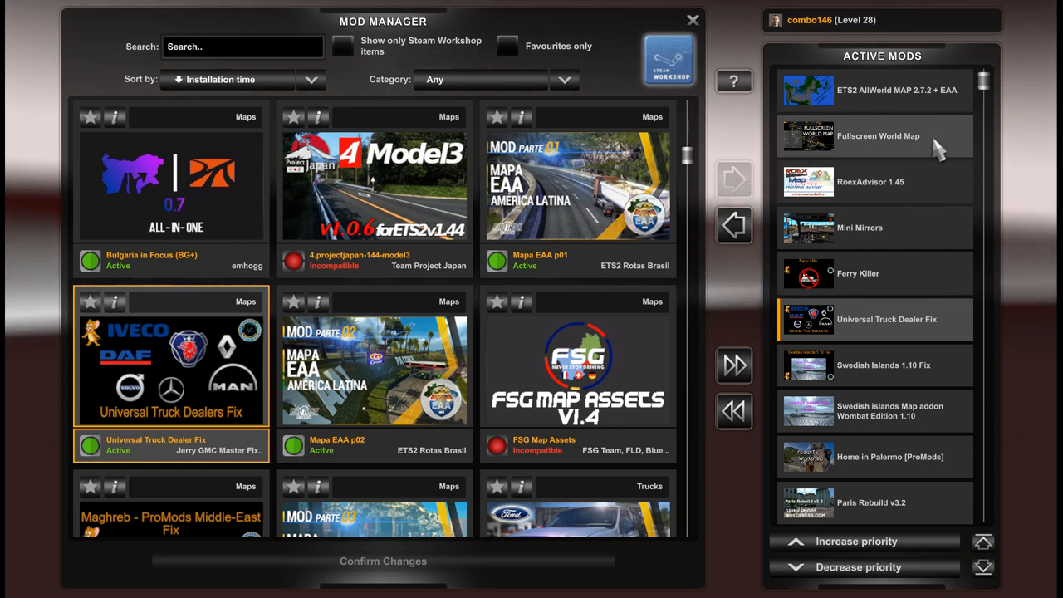
mouse_move(922, 149)
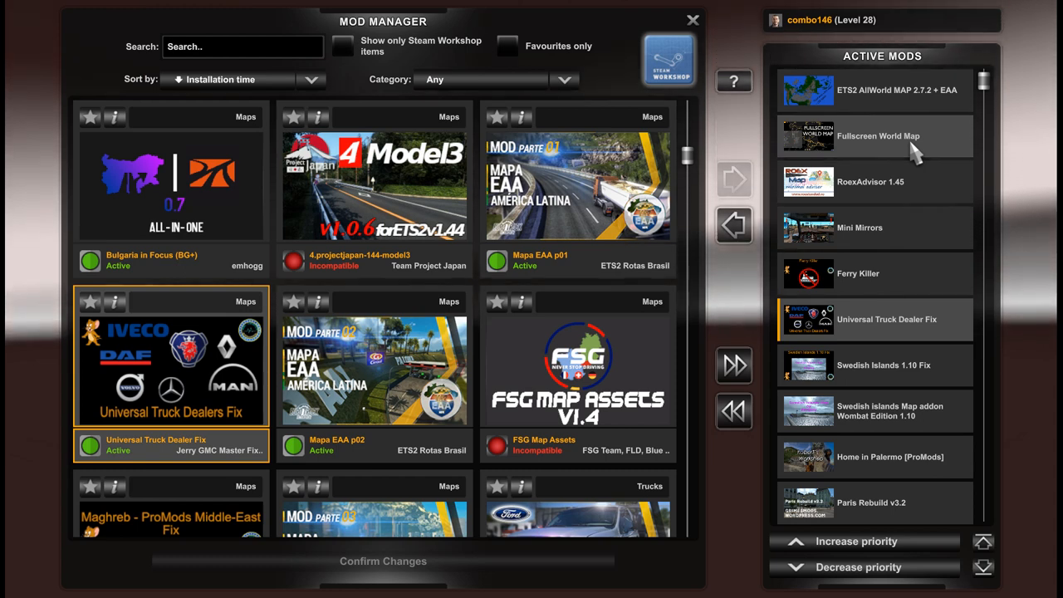
mouse_move(934, 157)
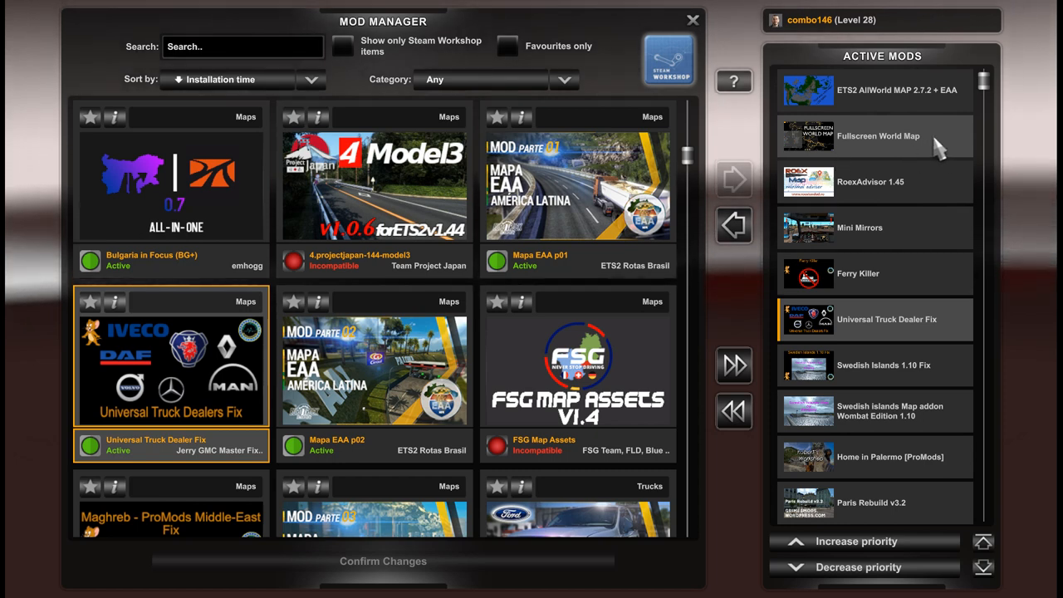
mouse_move(817, 103)
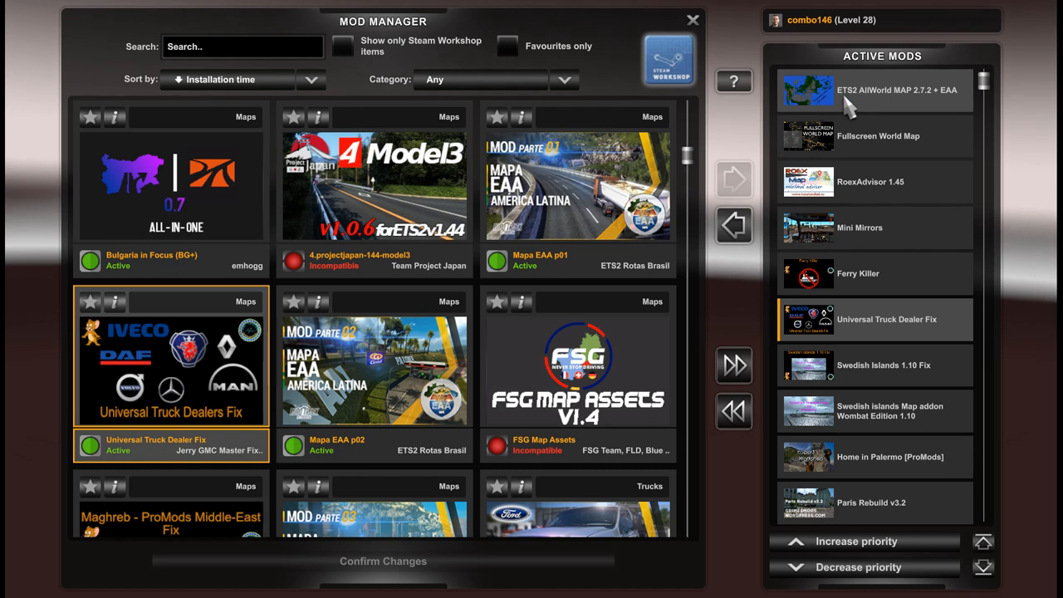
mouse_move(834, 95)
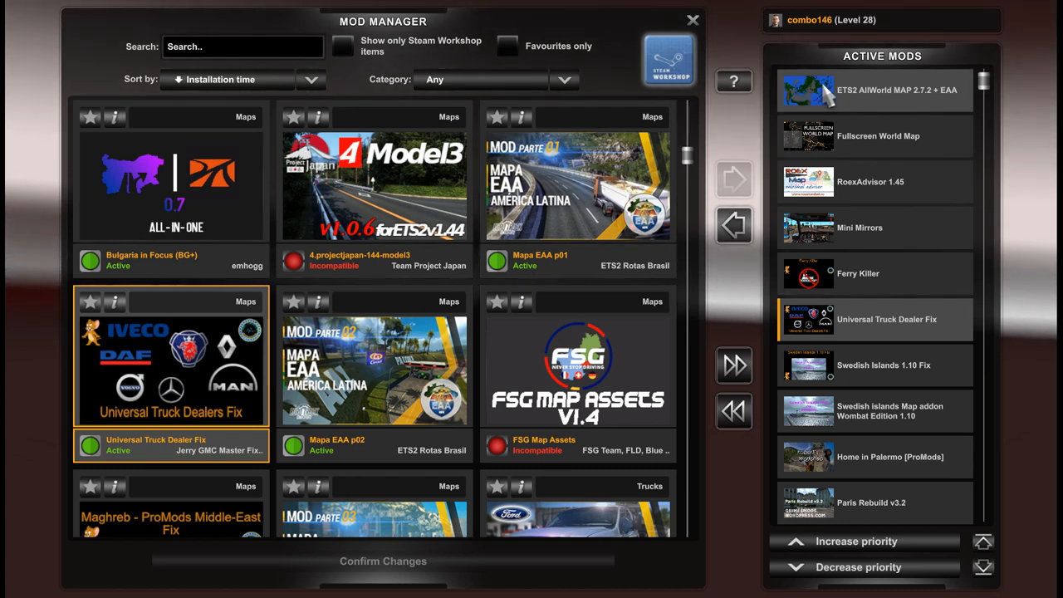
mouse_move(839, 103)
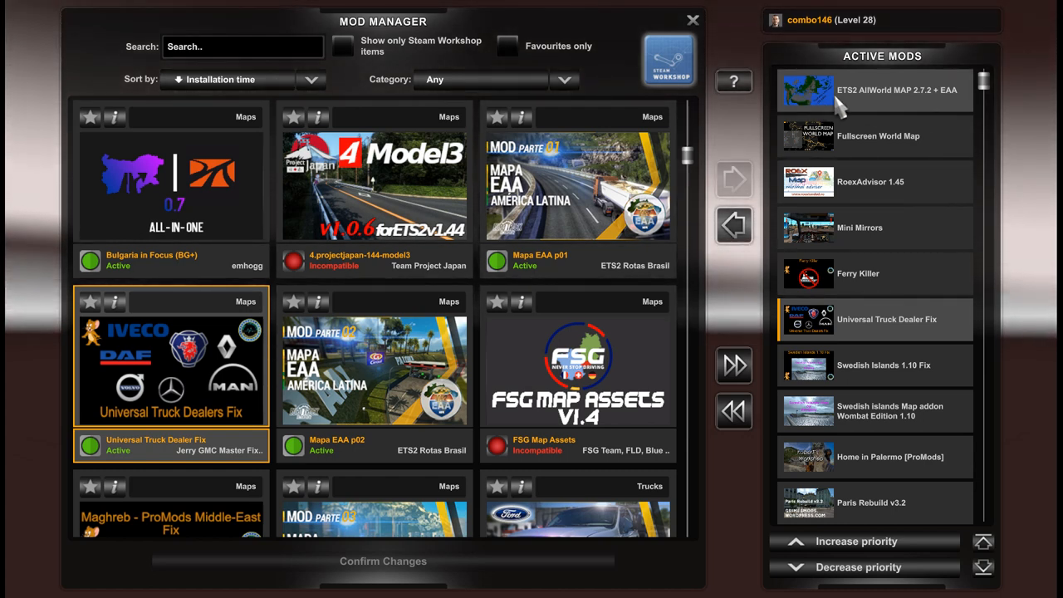
mouse_move(927, 100)
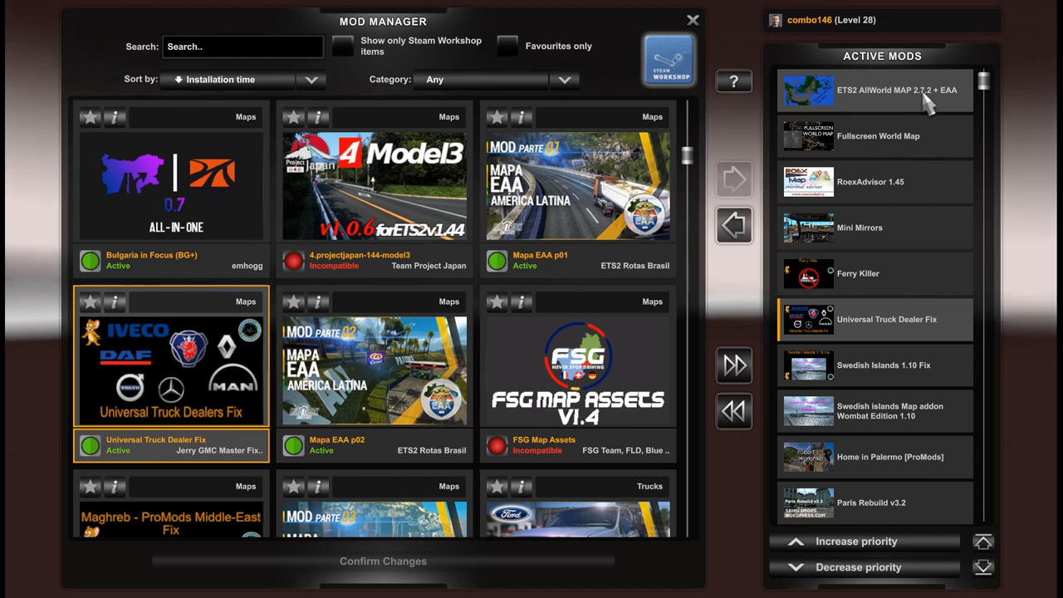
mouse_move(961, 101)
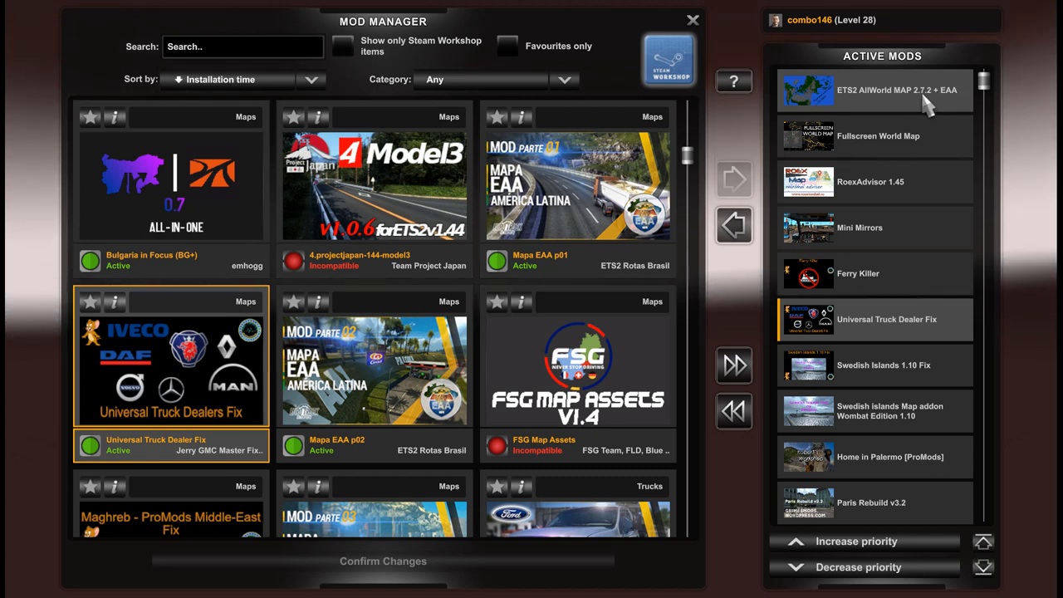
mouse_move(867, 103)
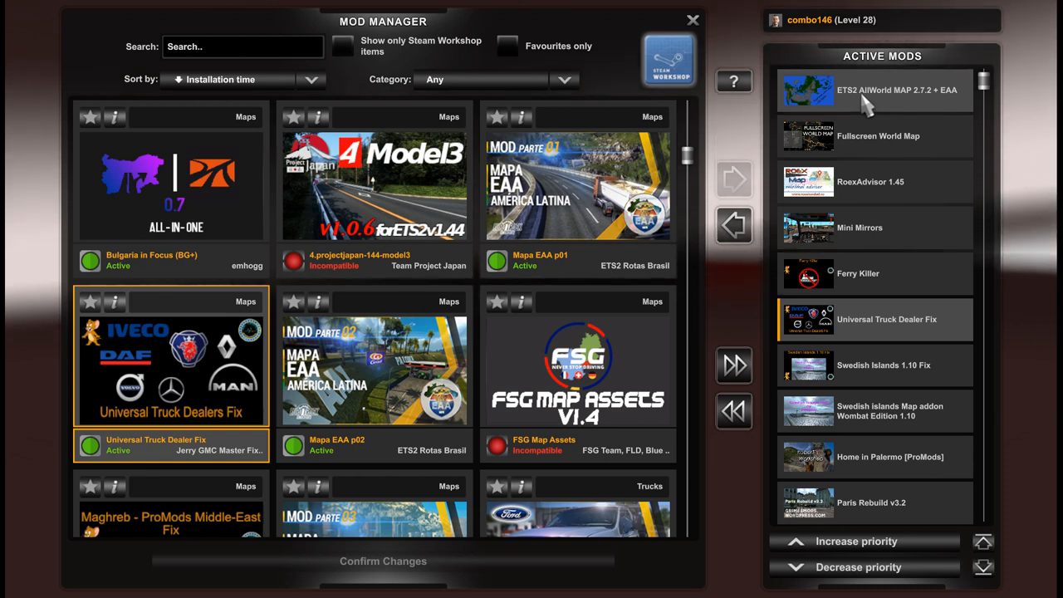
mouse_move(881, 228)
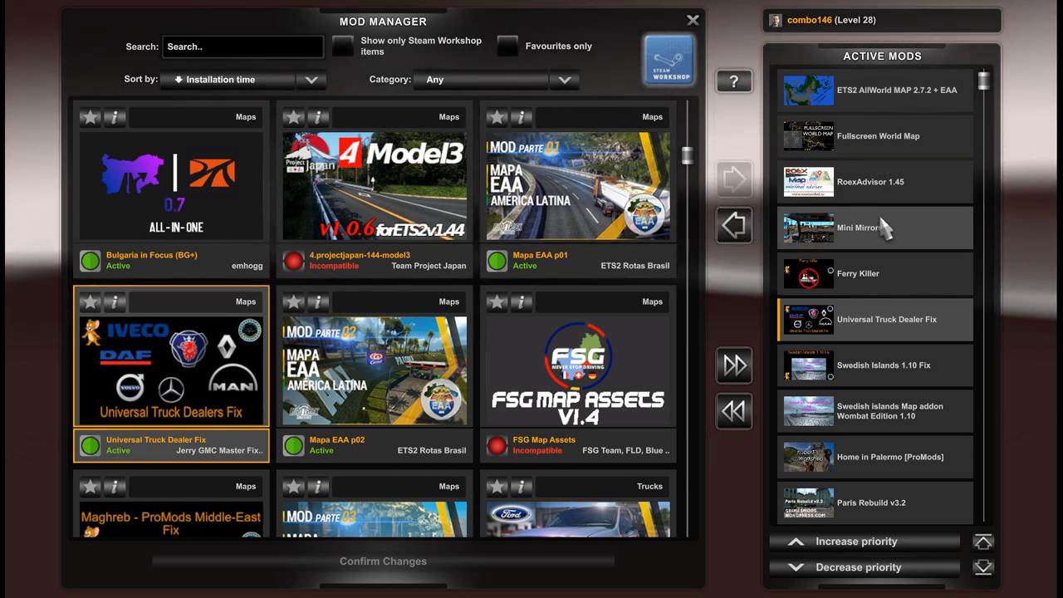
Scroll down past the Red Sea entries to the Road to Asia, SRmap and Java Road Revolution mods
scroll(down, 3)
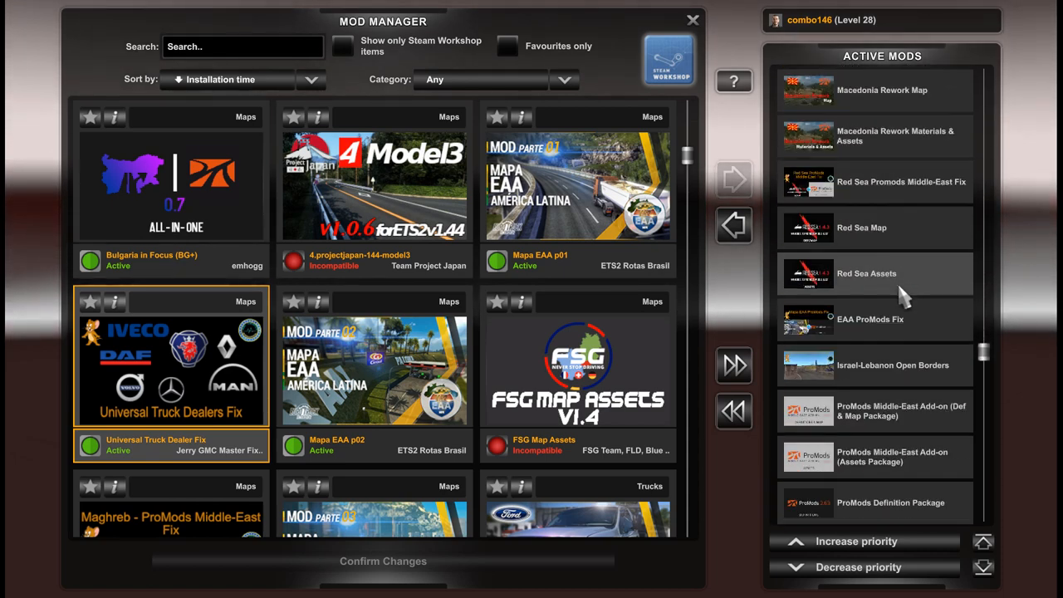
scroll(down, 3)
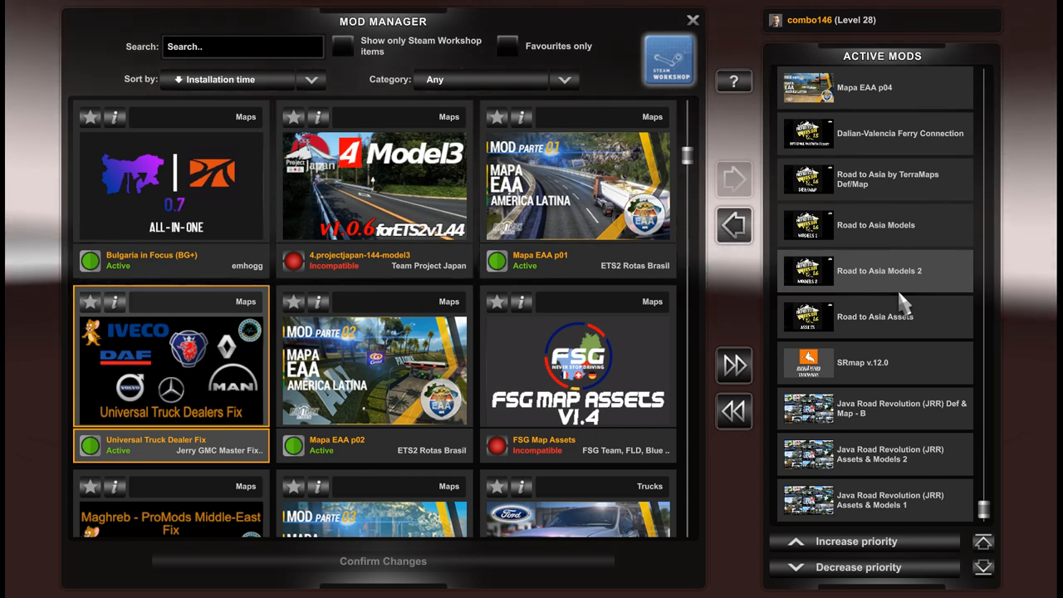
mouse_move(898, 292)
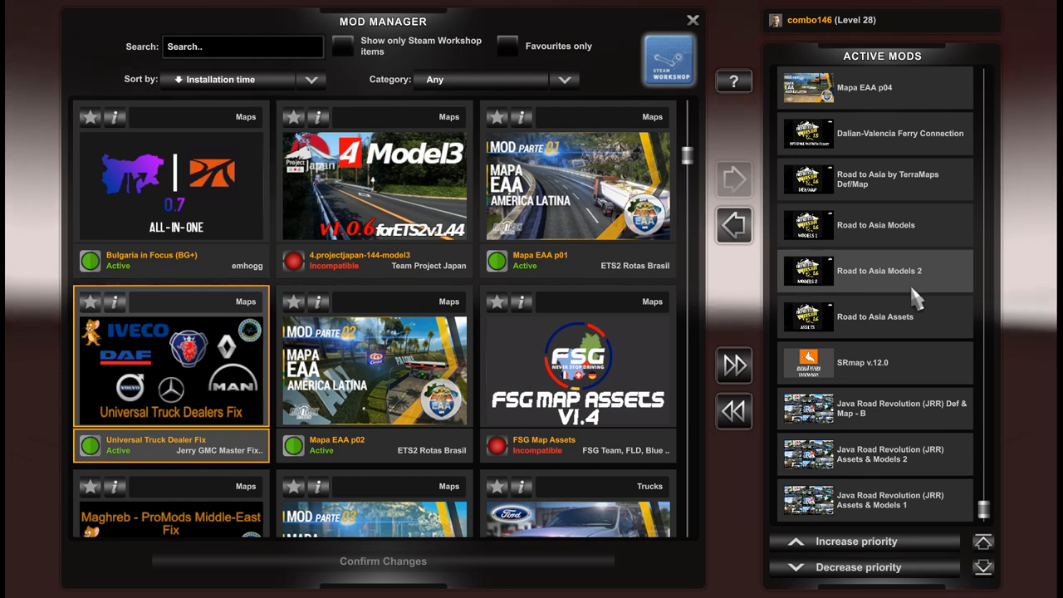
mouse_move(934, 226)
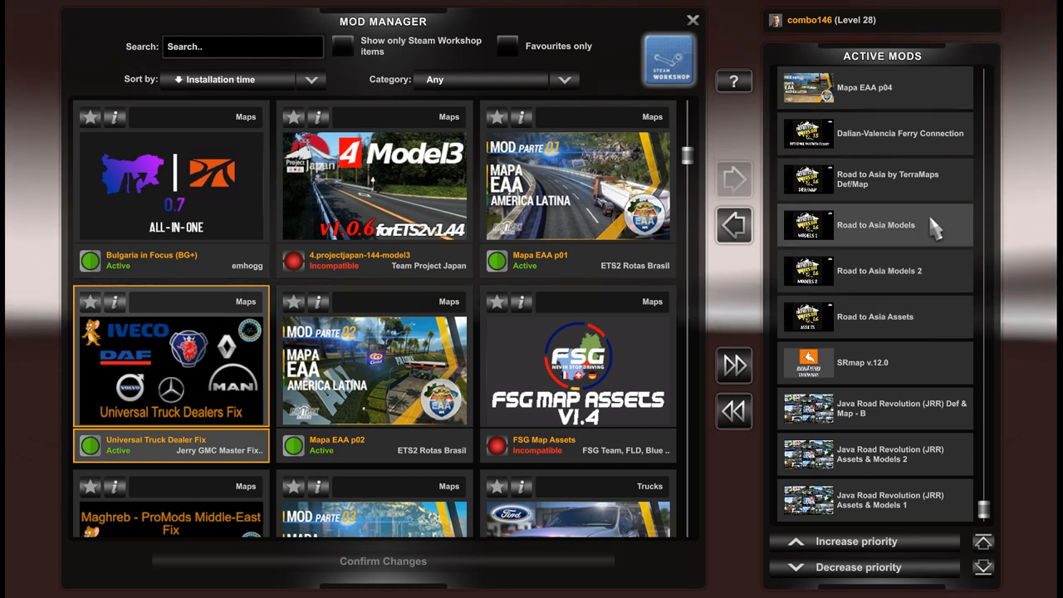
mouse_move(918, 258)
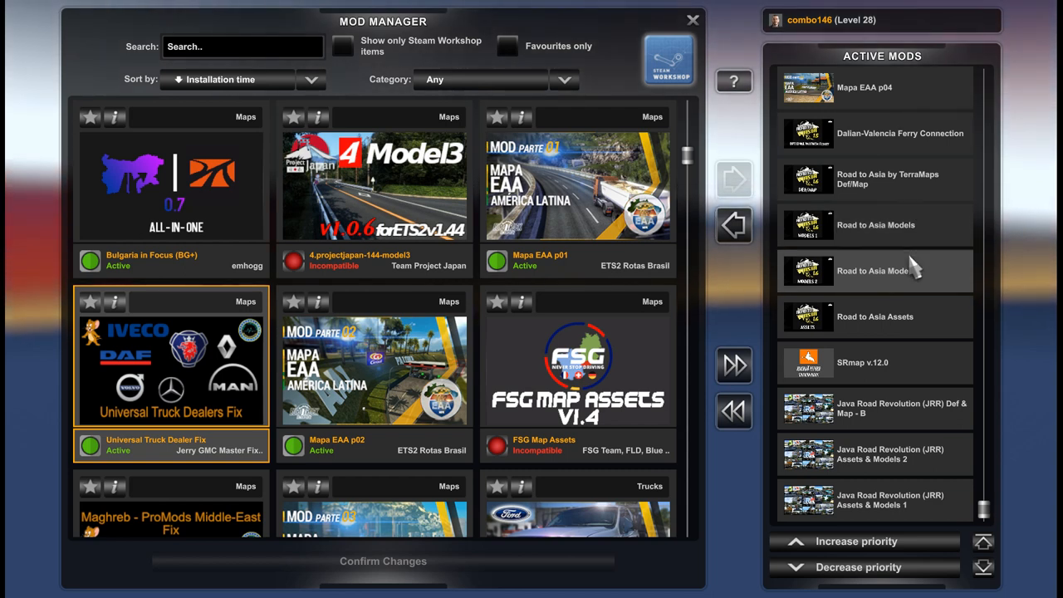
Scroll back to the top of the list, headed by ETS2 AllWorld MAP 2.7.2 + EAA and Fullscreen World Map
scroll(up, 3)
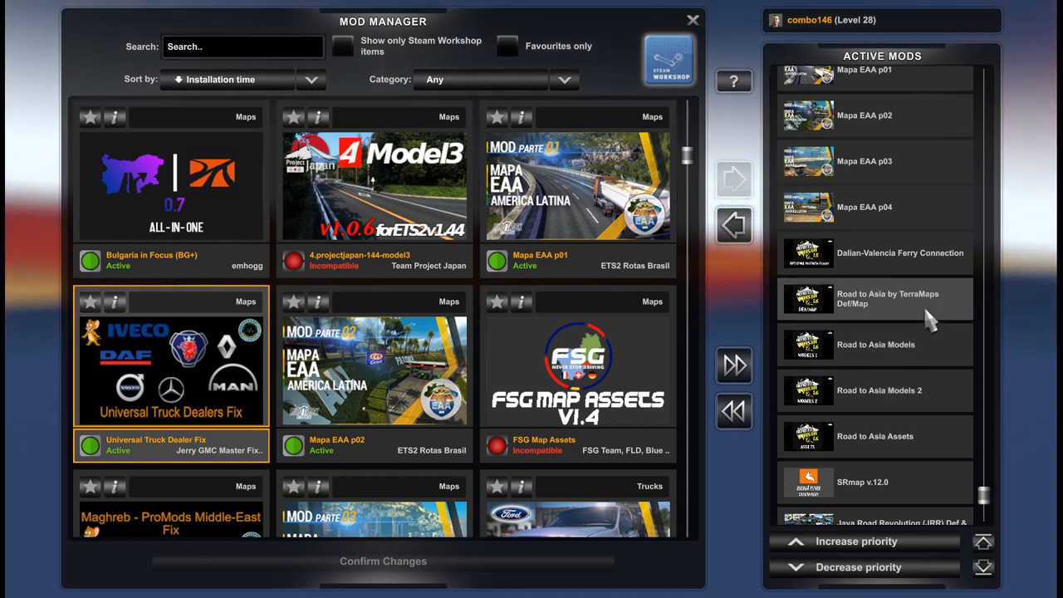
scroll(down, 3)
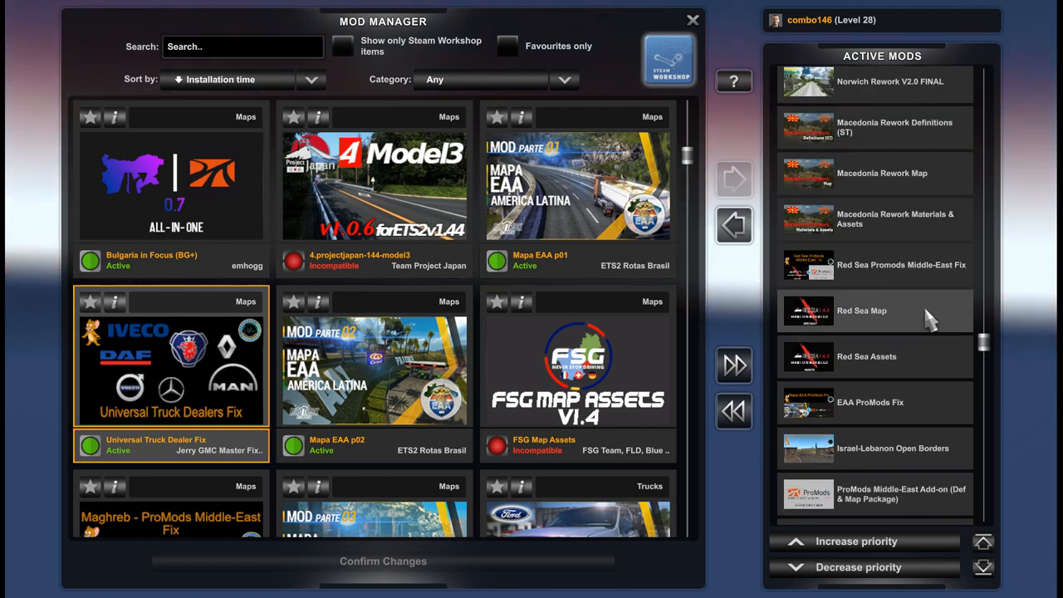
scroll(down, 3)
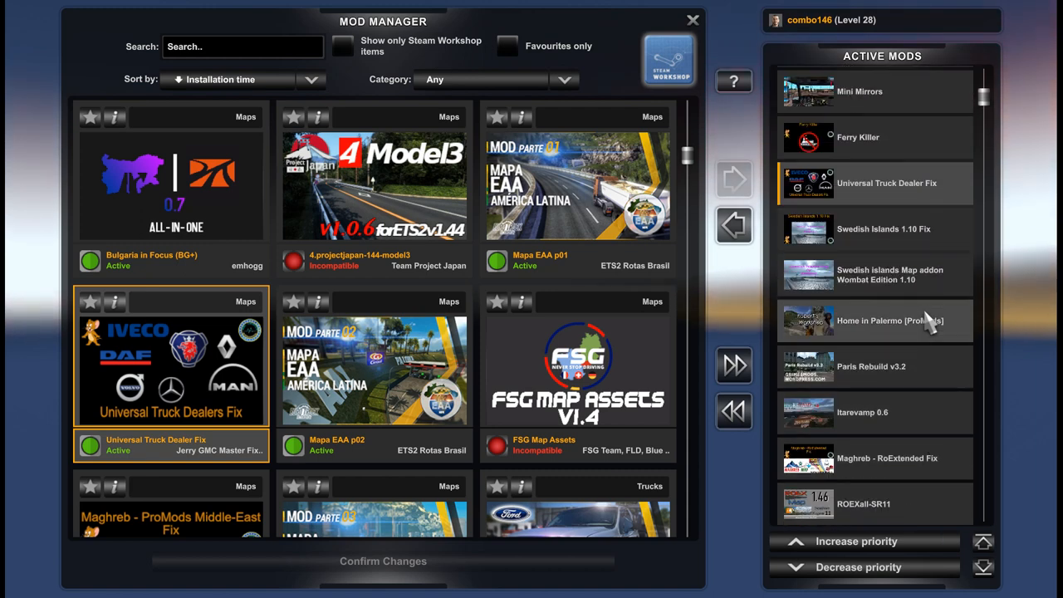
scroll(up, 3)
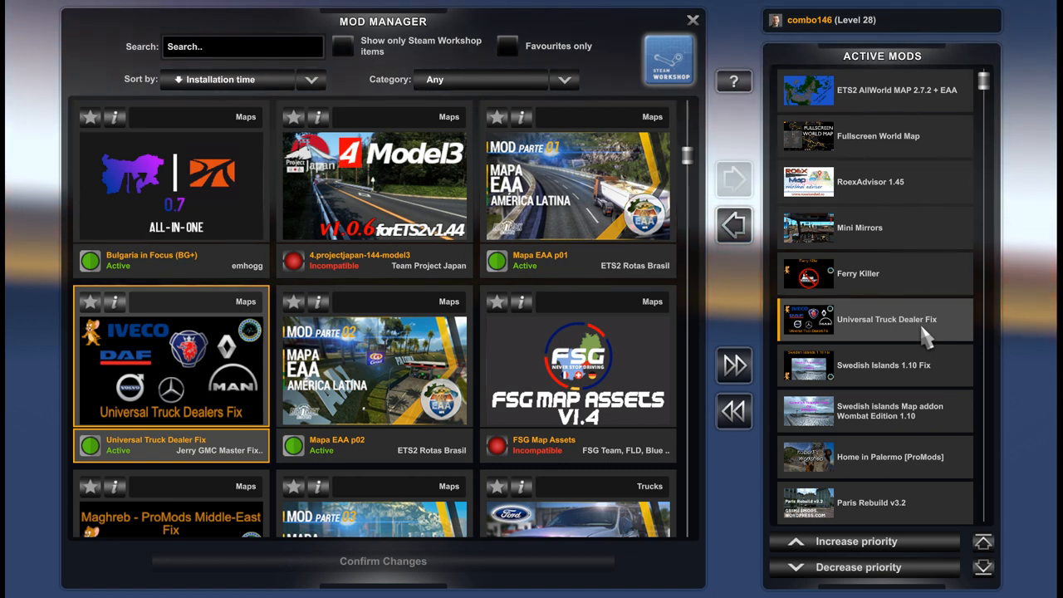
mouse_move(912, 372)
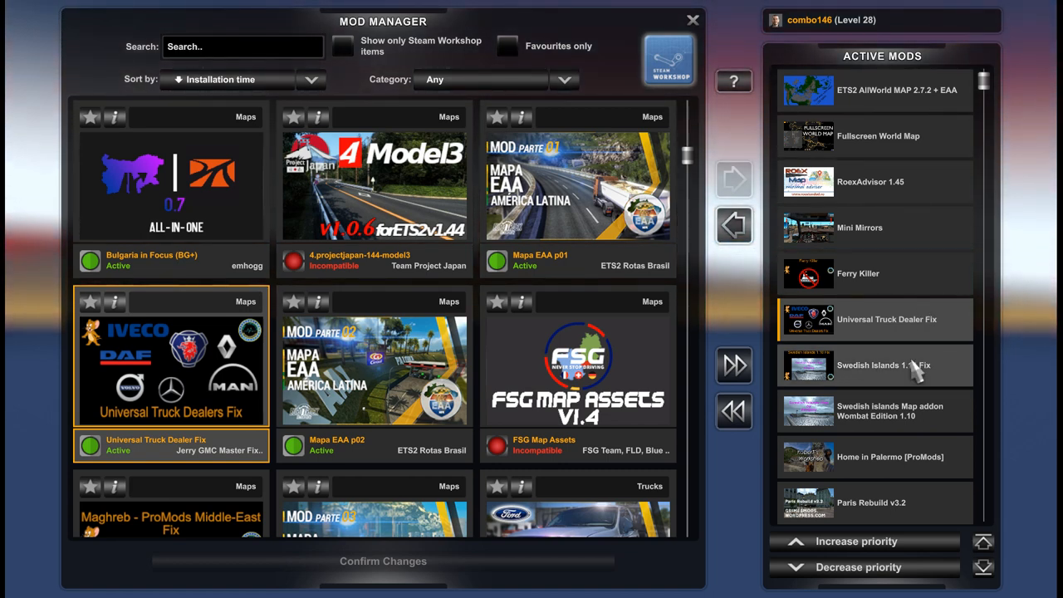
mouse_move(900, 308)
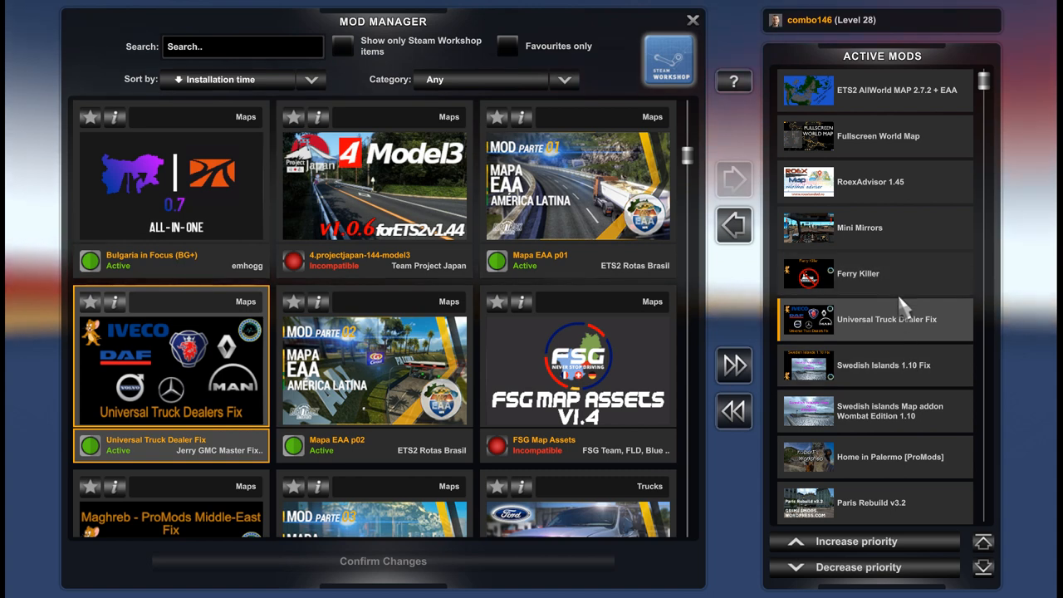
mouse_move(907, 286)
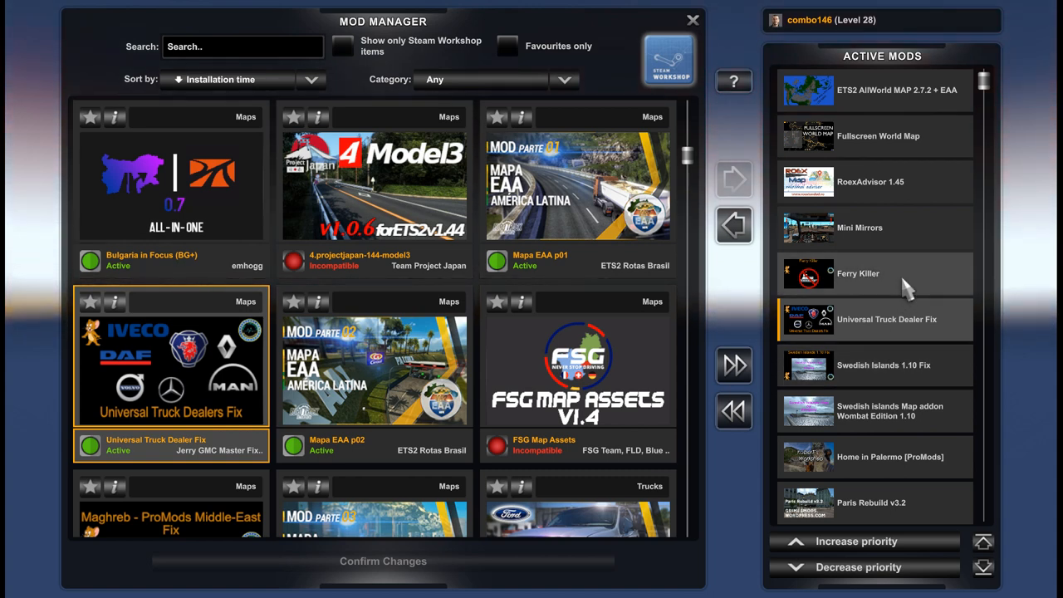
mouse_move(889, 303)
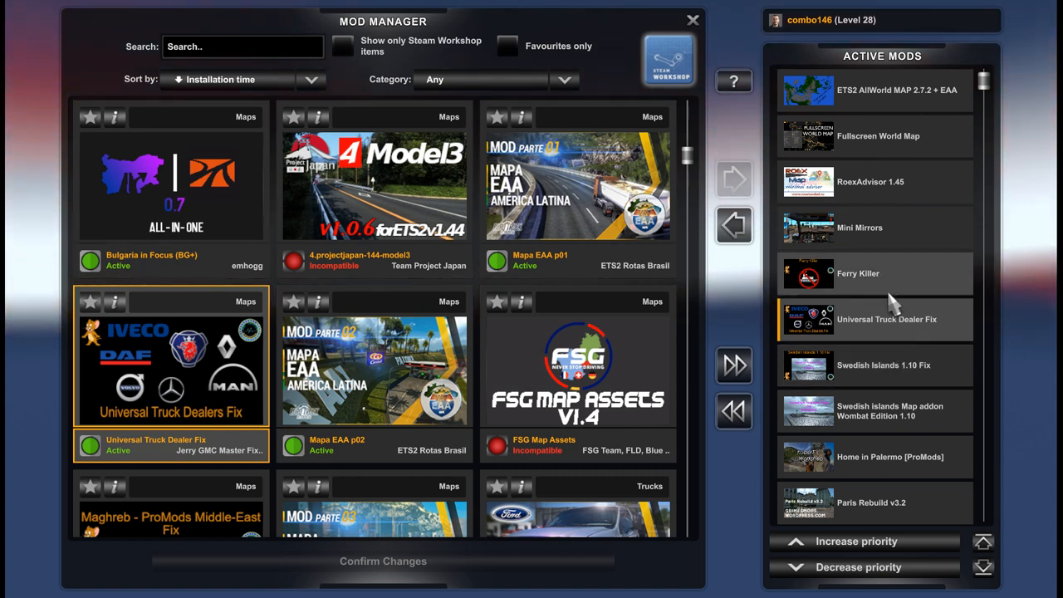
mouse_move(888, 298)
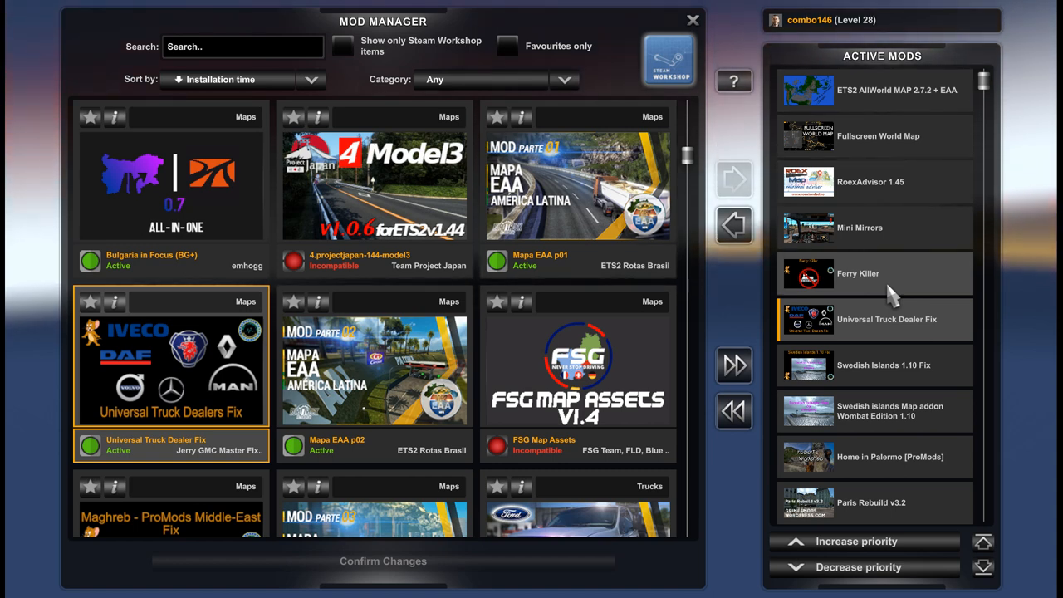